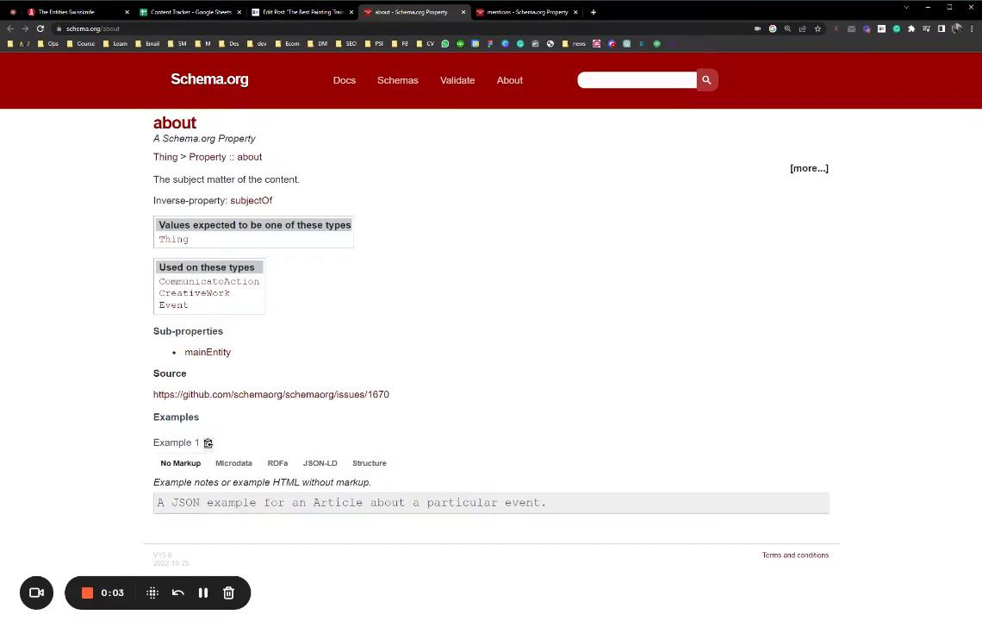
pyautogui.moveTo(474, 284)
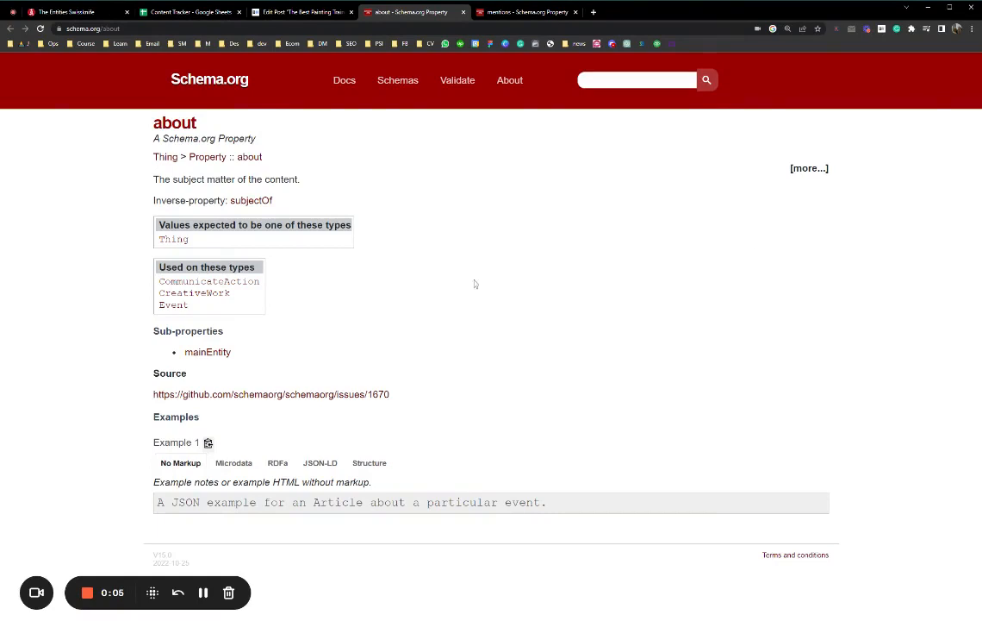
pyautogui.moveTo(476, 283)
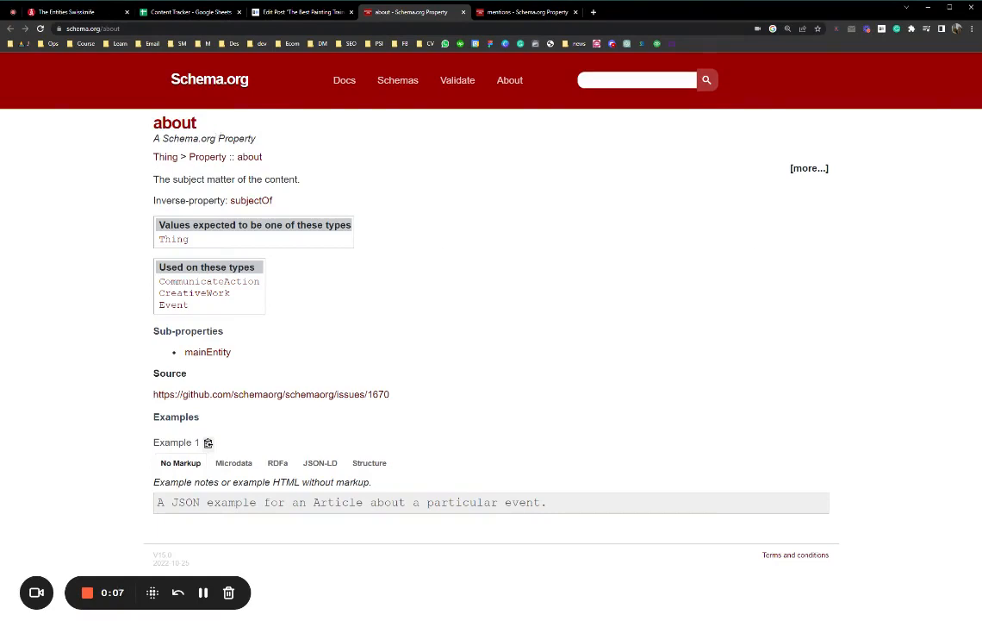
# Switch to the Schema.org 'mentions' property definition page.
pyautogui.click(526, 11)
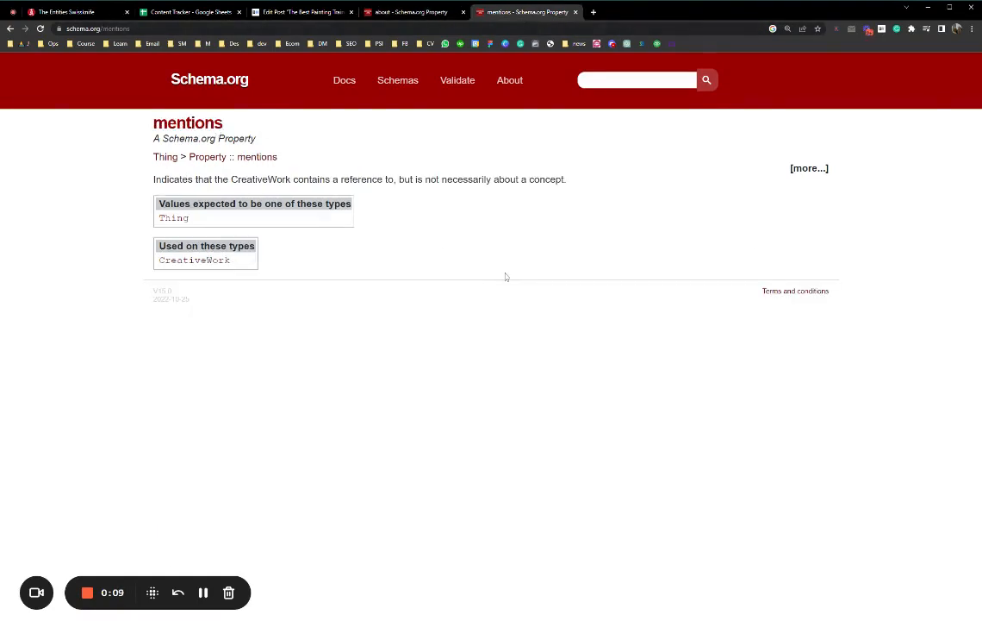
# Review the test's implementation date 23/3/9 and its test-group keywords in the Content Tracker.
pyautogui.click(190, 11)
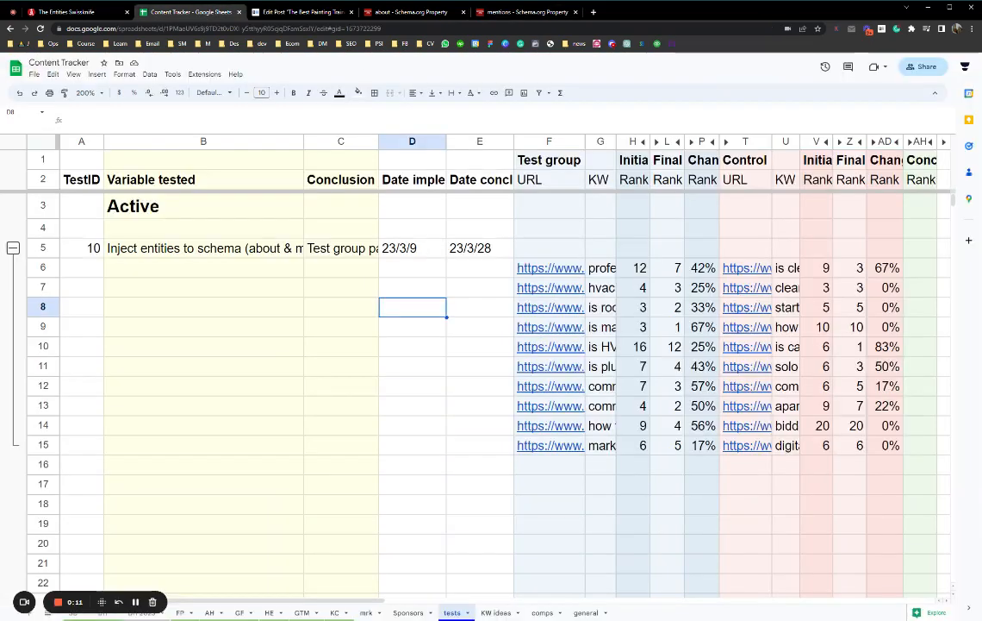
pyautogui.click(479, 366)
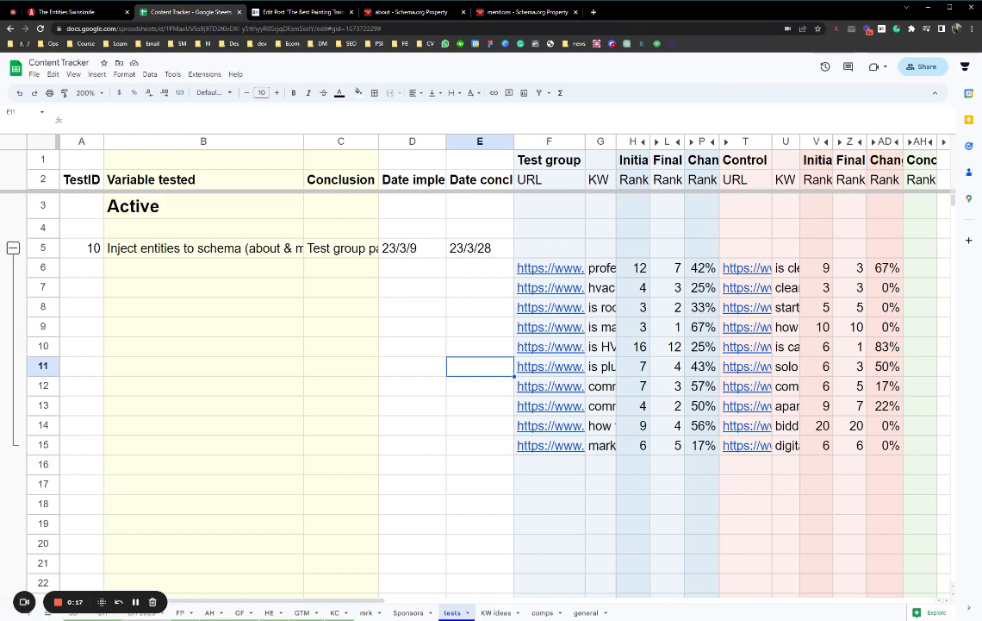
pyautogui.click(412, 249)
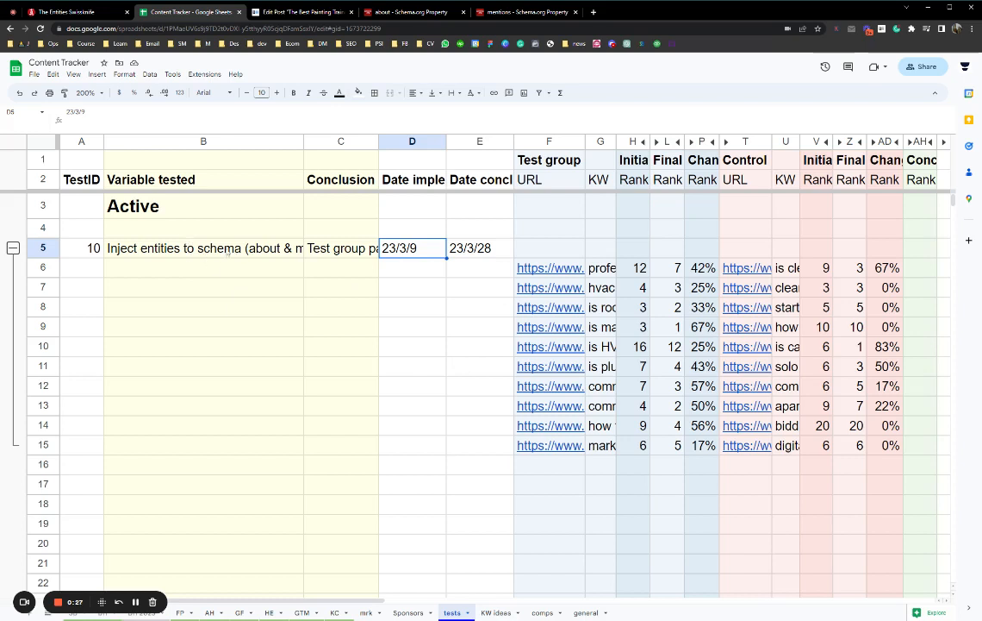
pyautogui.click(550, 267)
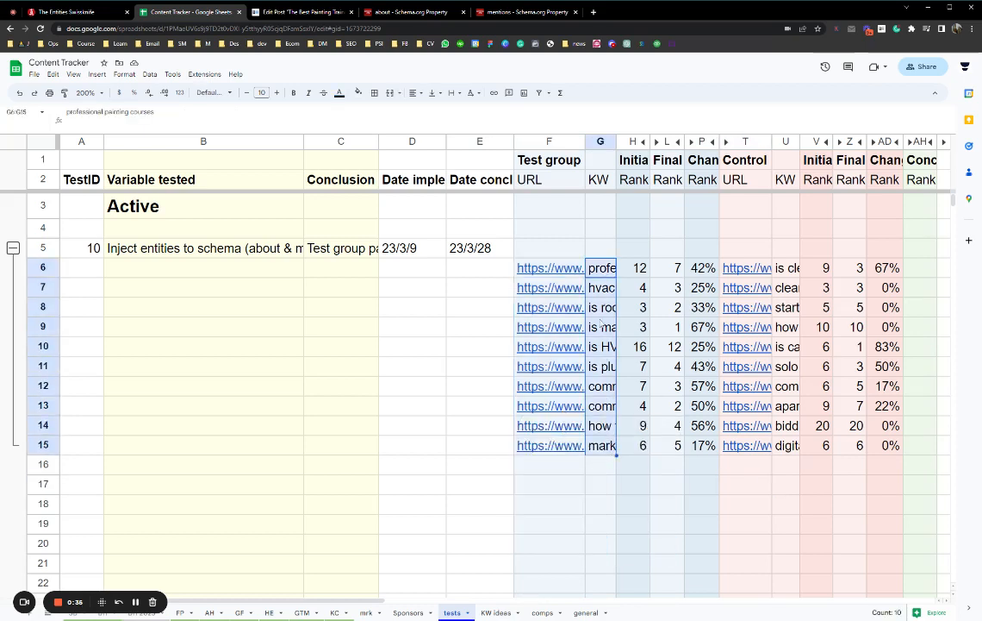
pyautogui.click(600, 268)
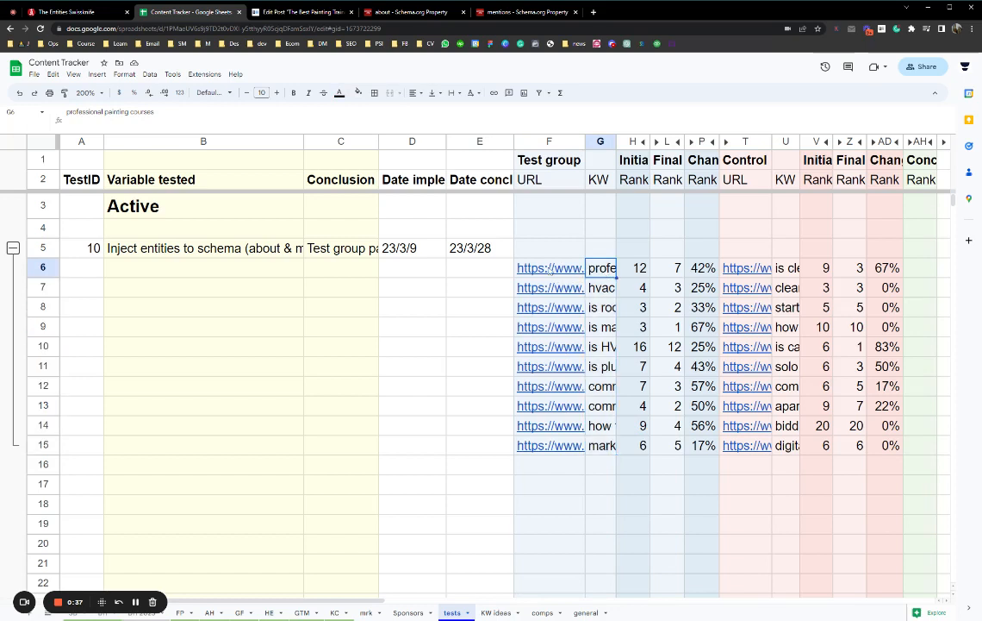
pyautogui.click(635, 248)
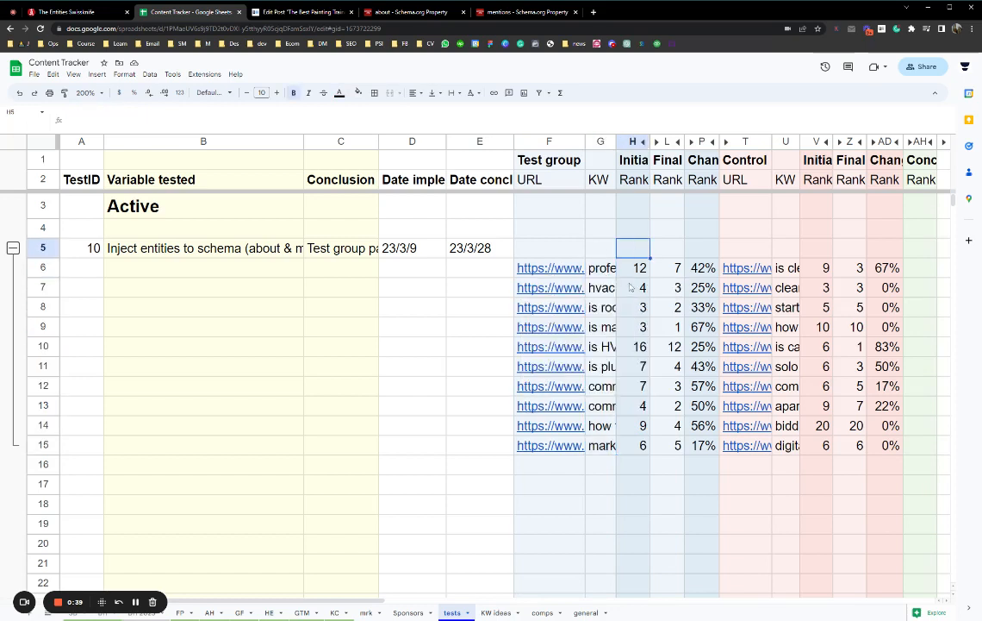
# Review the test group's initial ranks and the first page's final rank 7.
pyautogui.moveTo(634, 267); pyautogui.dragTo(634, 444)
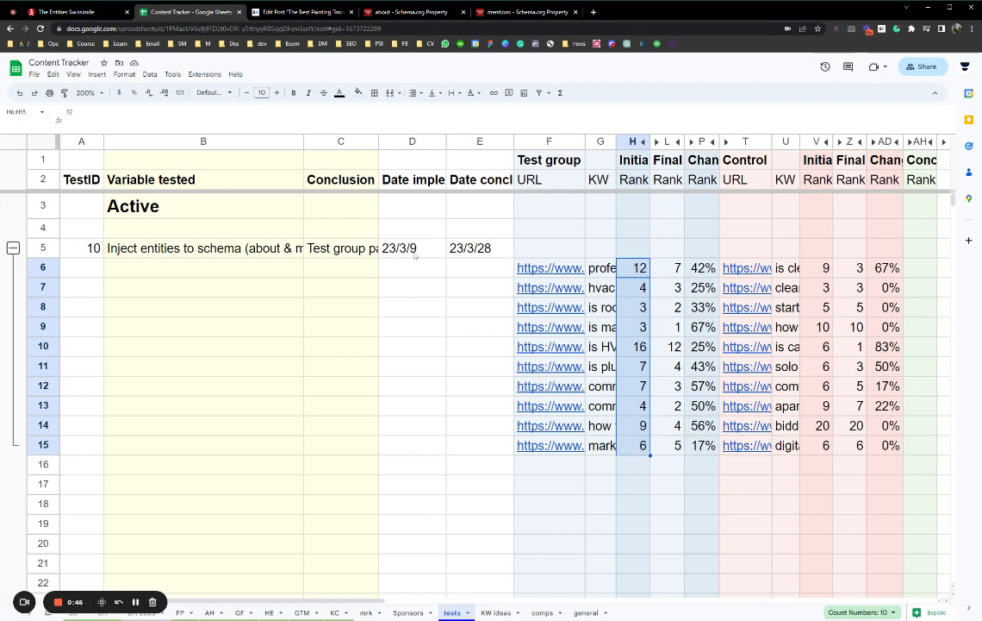
pyautogui.click(412, 248)
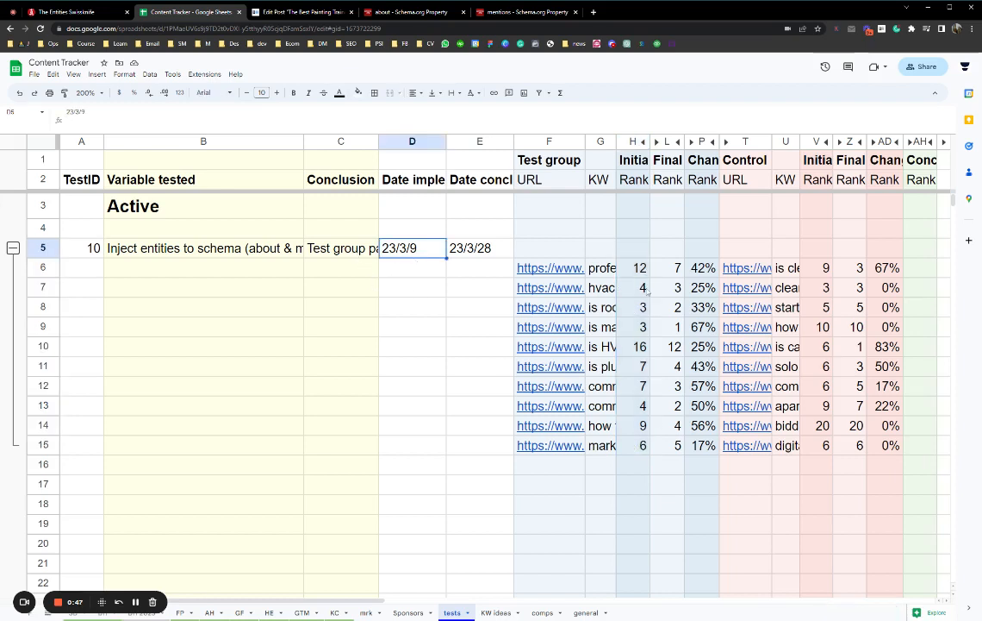
pyautogui.click(667, 267)
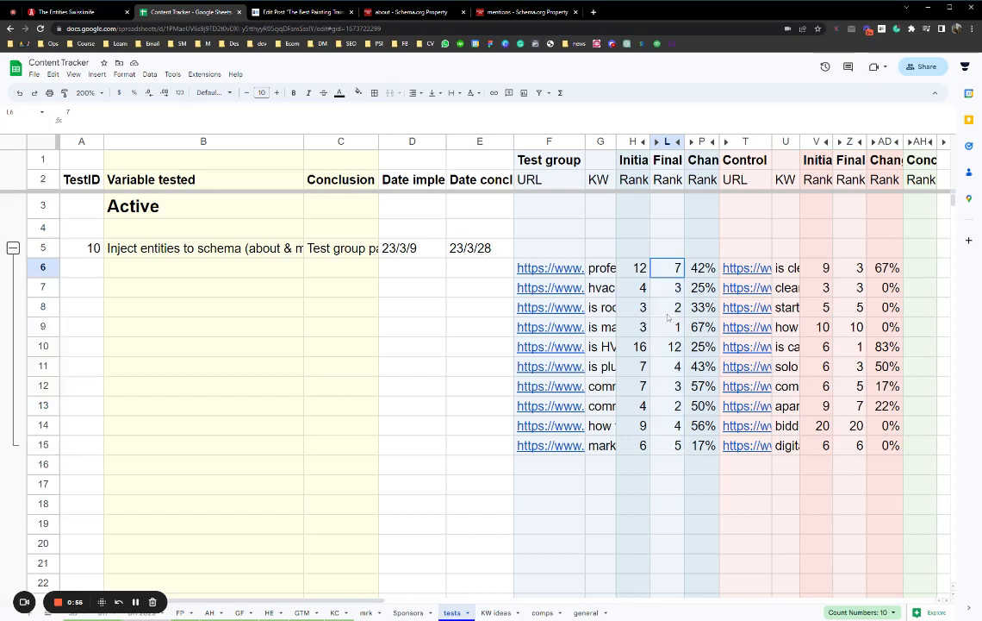
pyautogui.click(744, 524)
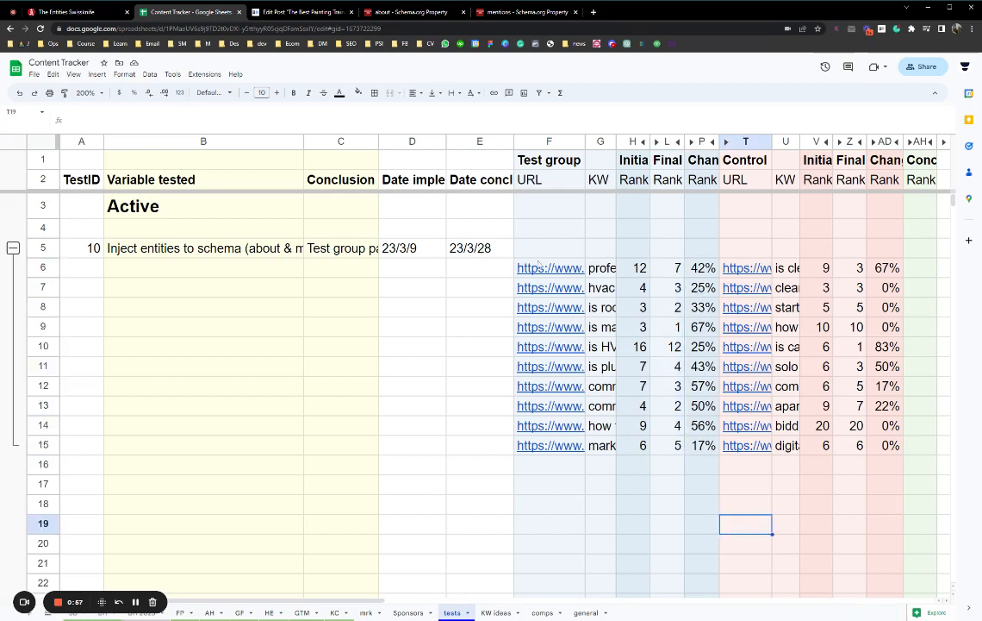
pyautogui.click(600, 267)
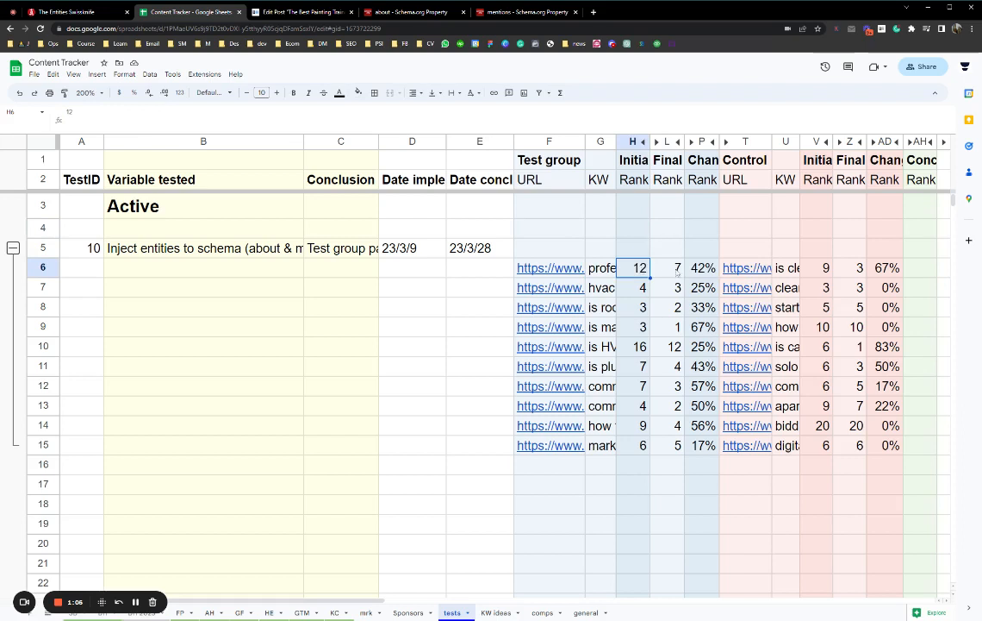
pyautogui.click(667, 267)
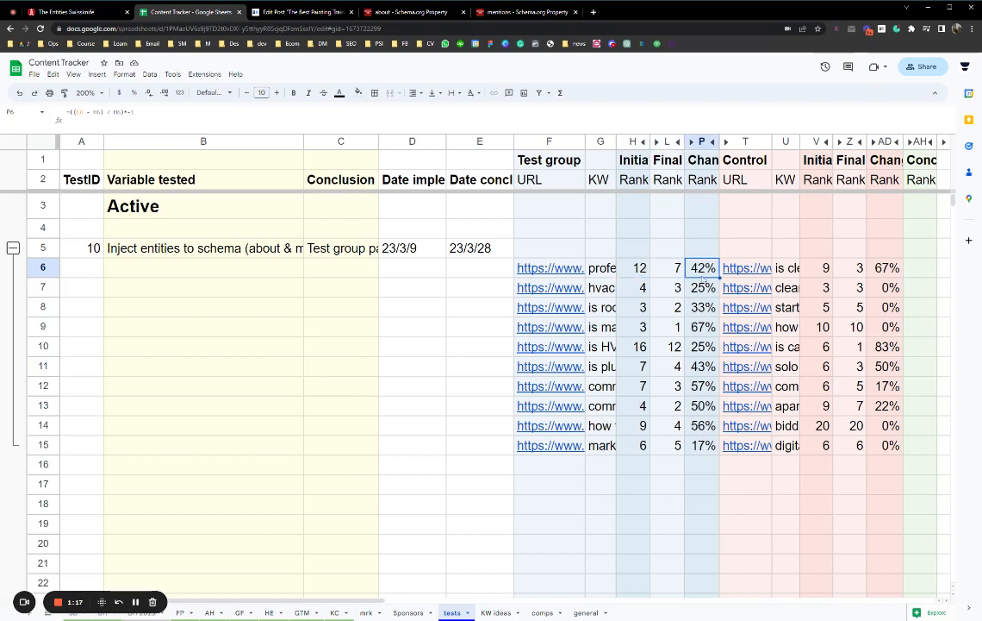
pyautogui.click(632, 286)
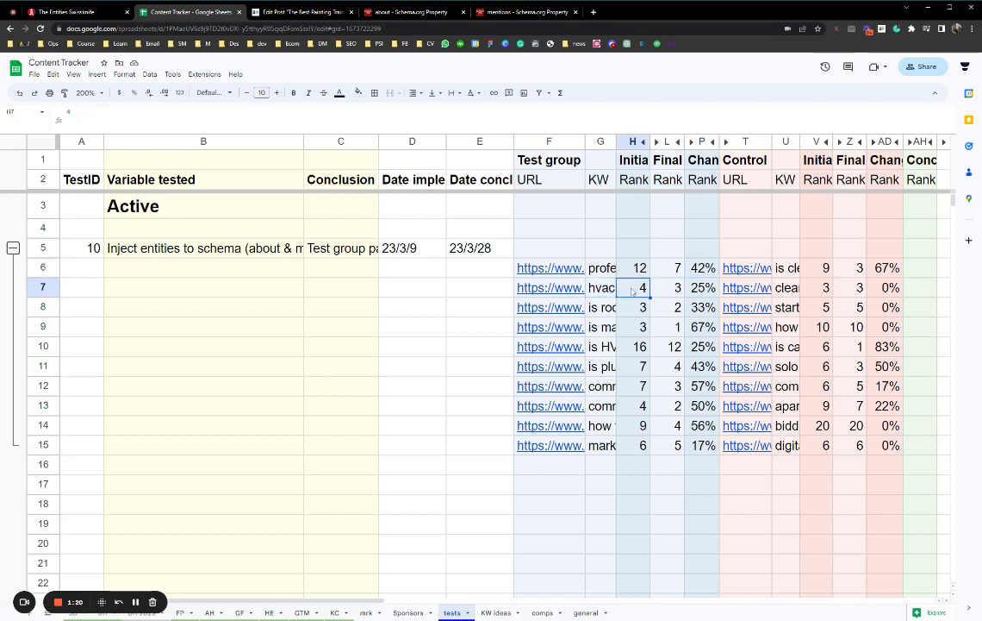
pyautogui.click(600, 286)
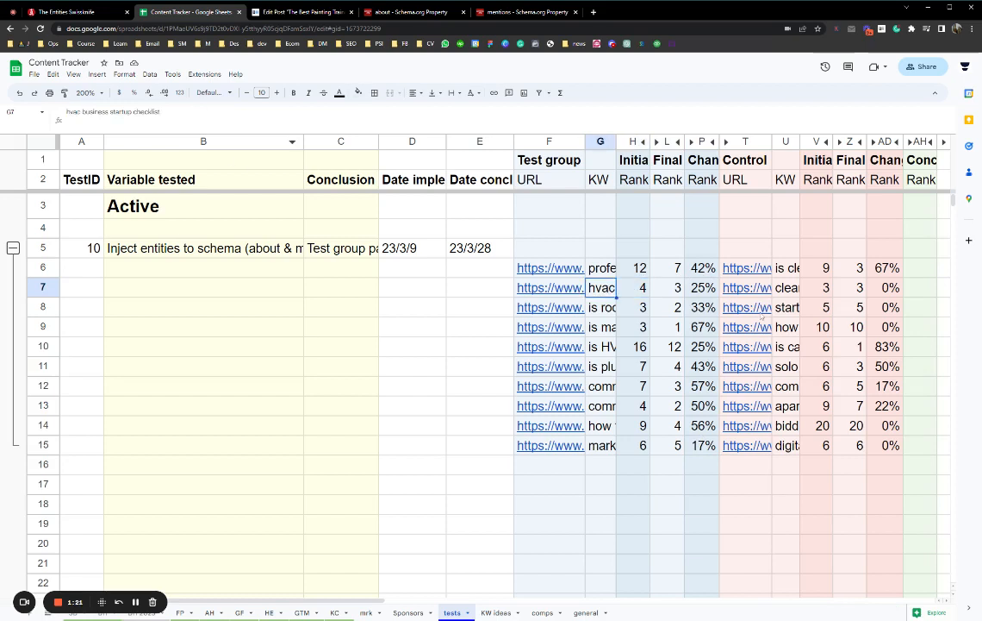
pyautogui.click(703, 288)
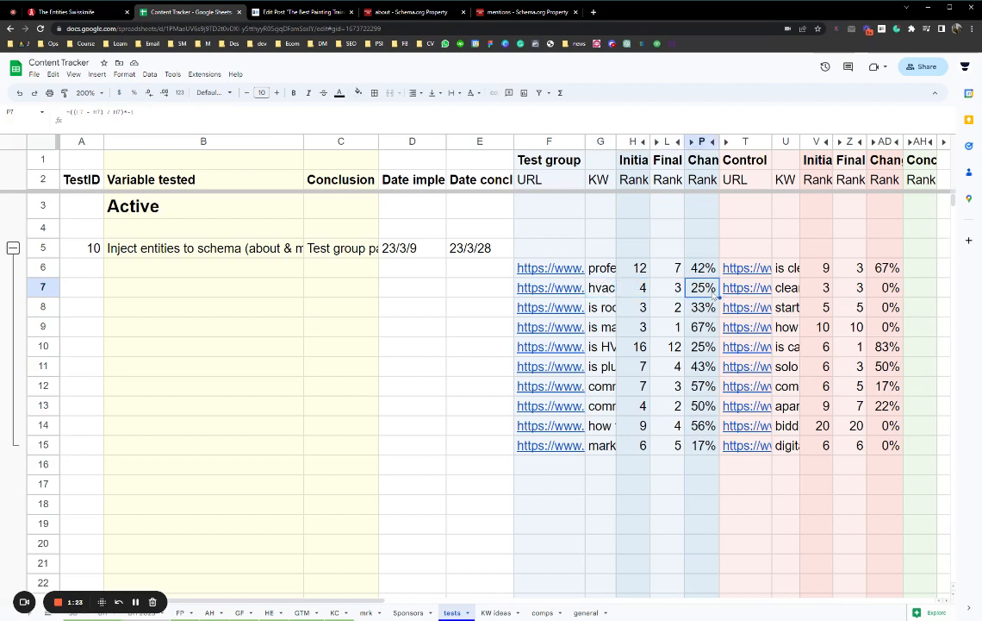
pyautogui.click(786, 503)
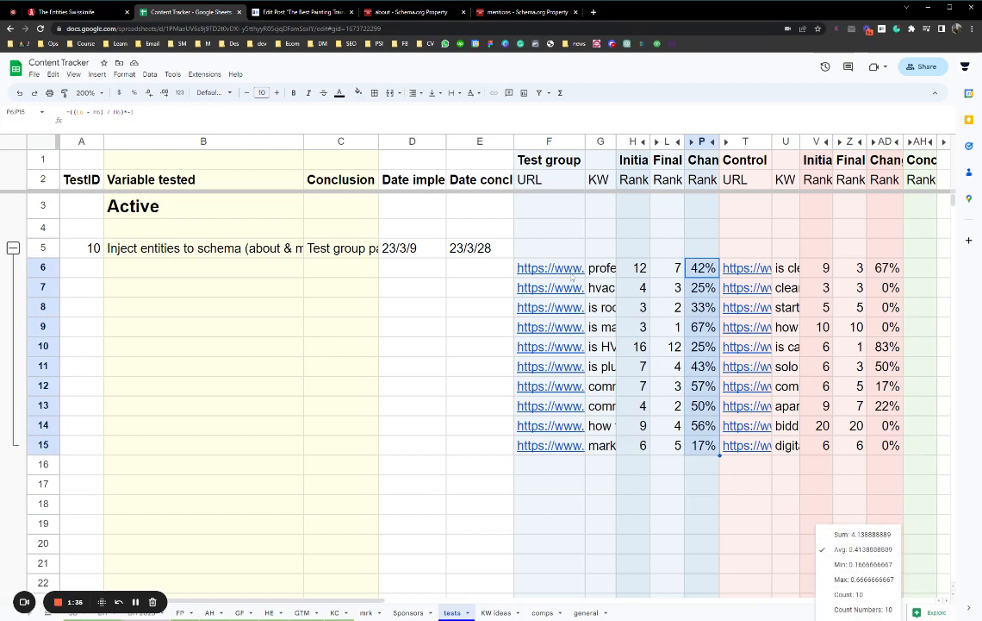
pyautogui.click(667, 503)
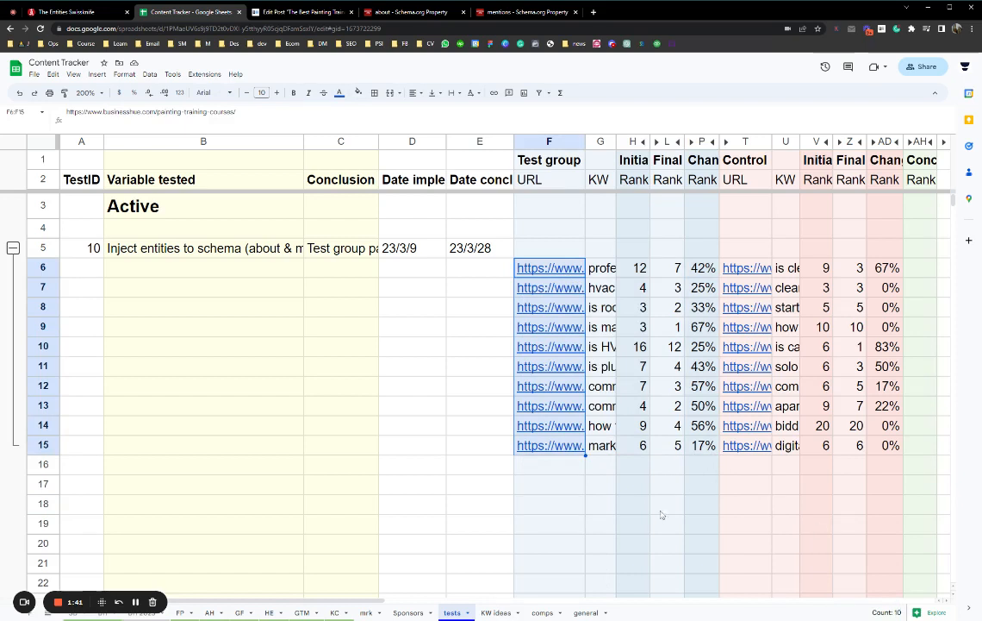
pyautogui.click(667, 524)
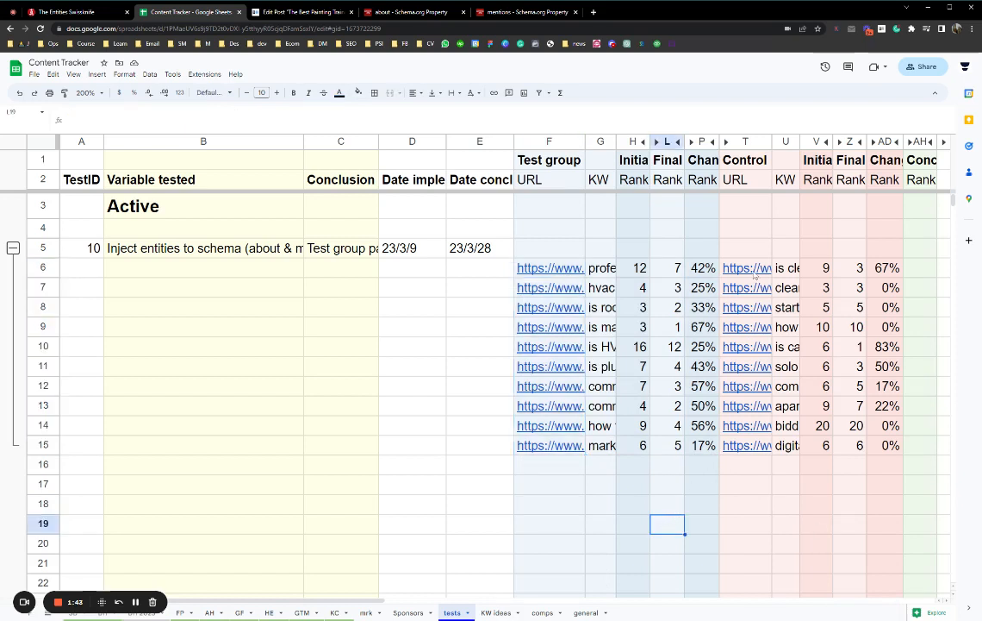
pyautogui.click(786, 249)
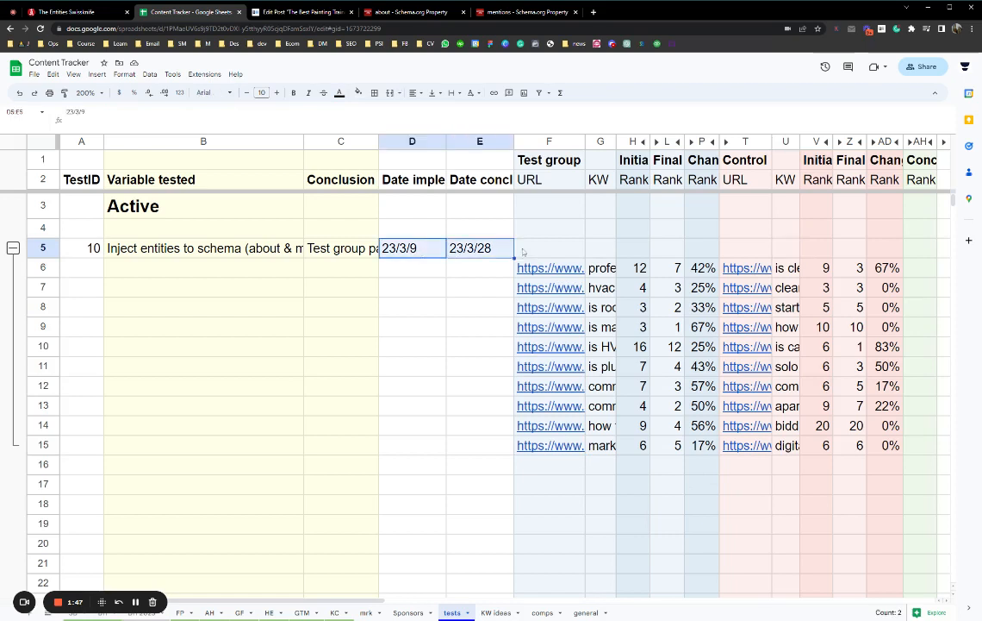
pyautogui.click(548, 248)
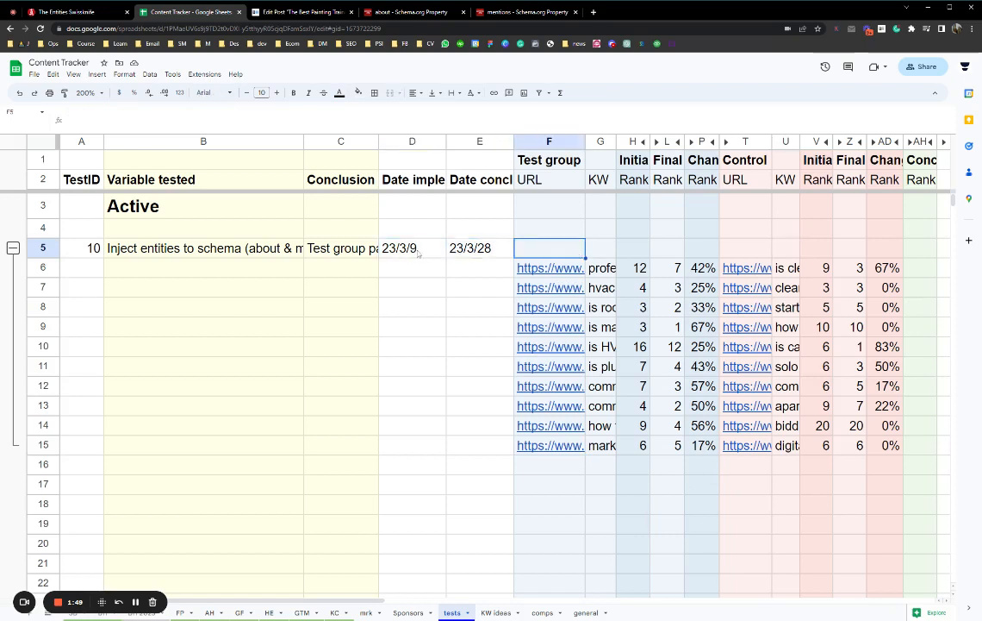
pyautogui.click(412, 248)
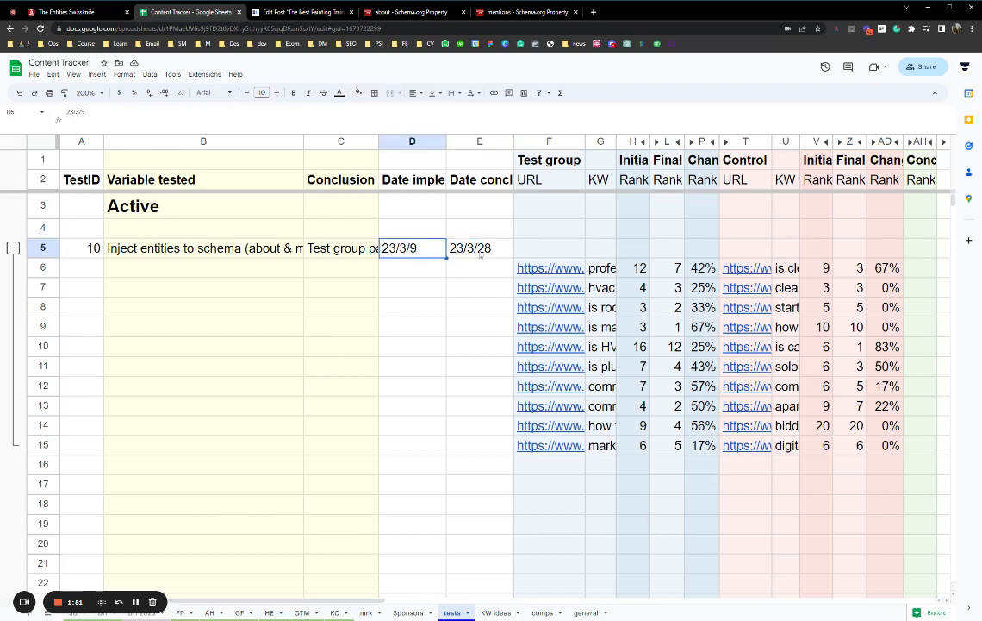
pyautogui.click(480, 248)
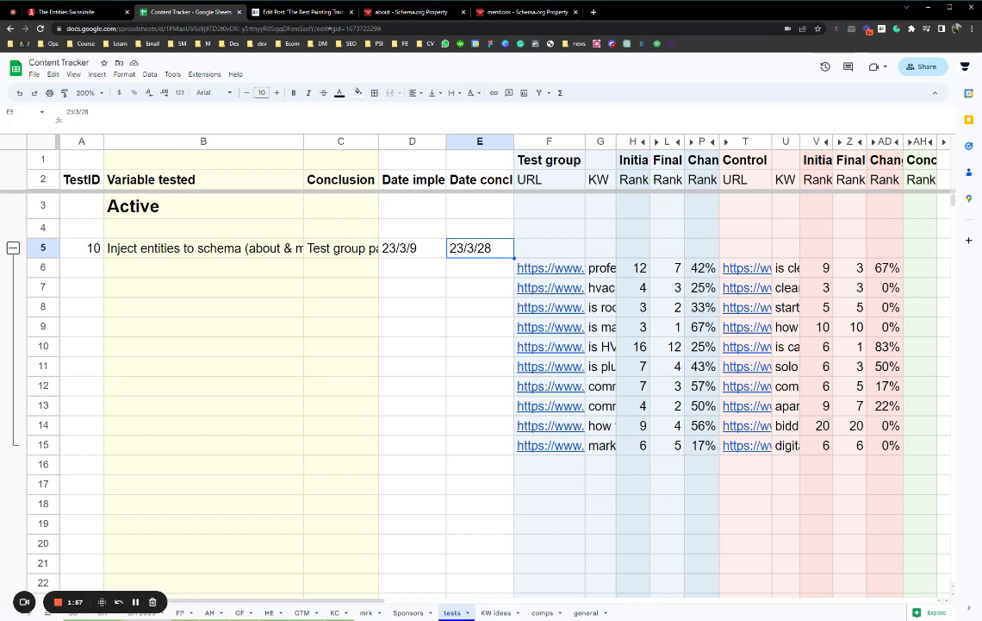
pyautogui.click(479, 307)
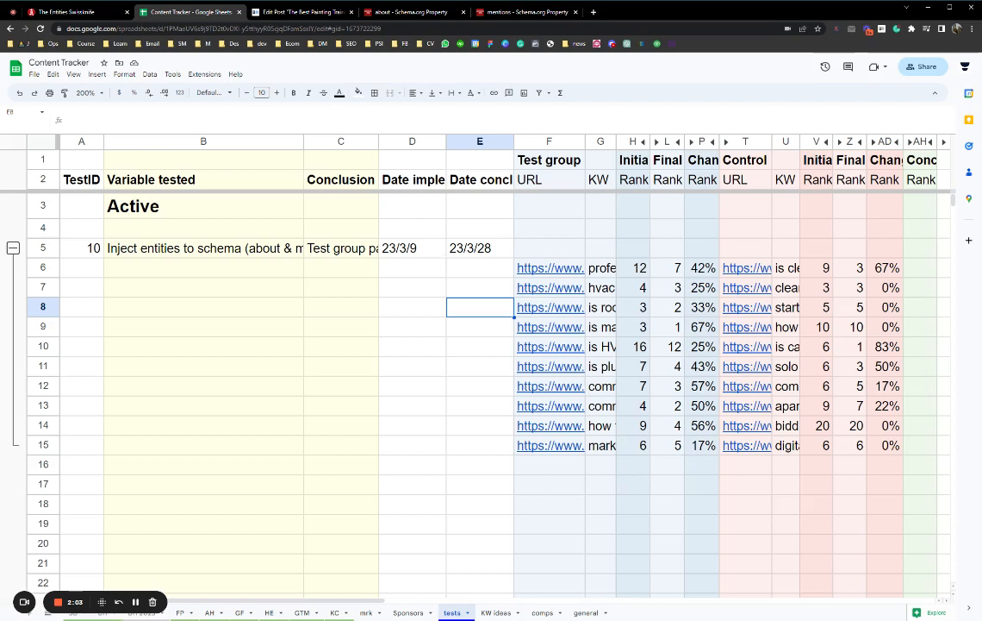
pyautogui.click(479, 248)
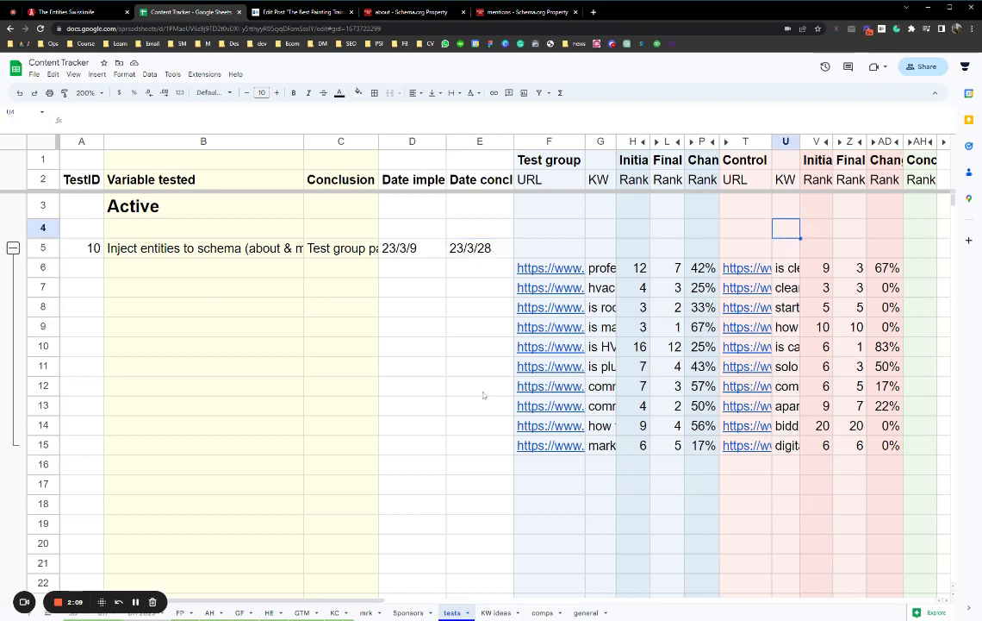
pyautogui.moveTo(404, 460)
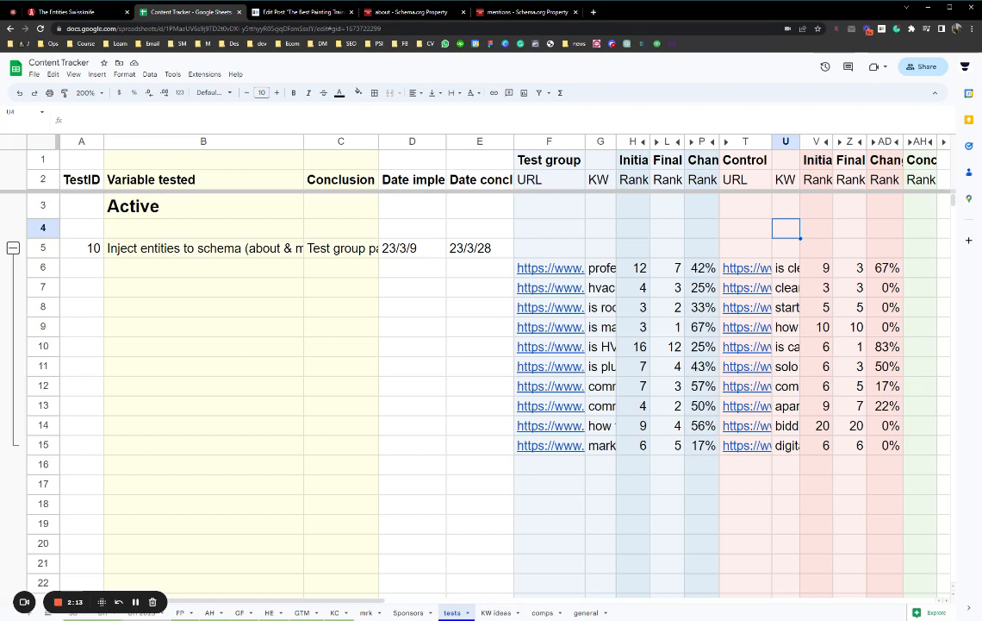
pyautogui.click(745, 206)
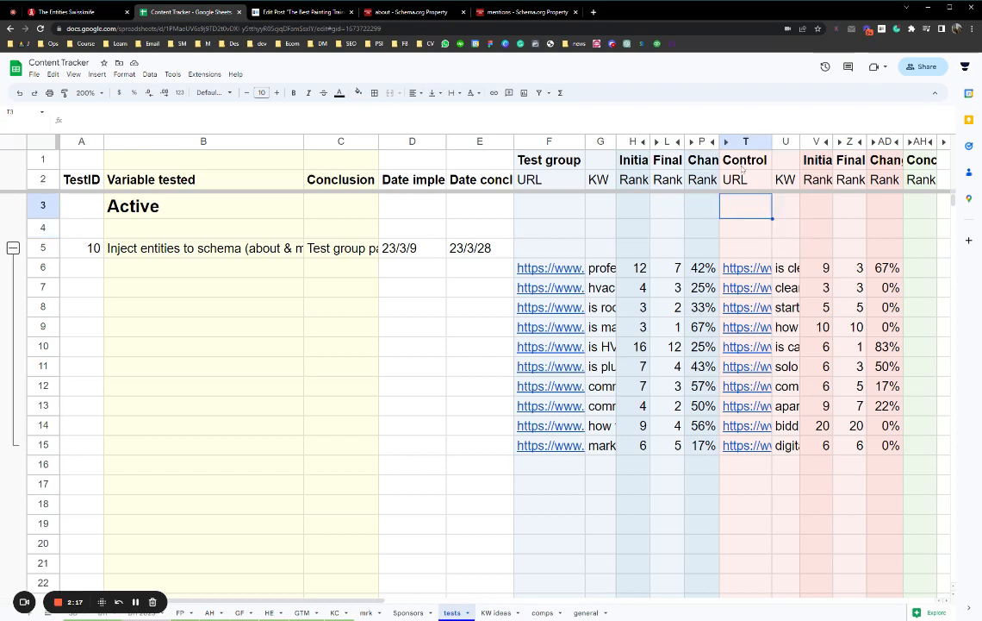
pyautogui.click(884, 503)
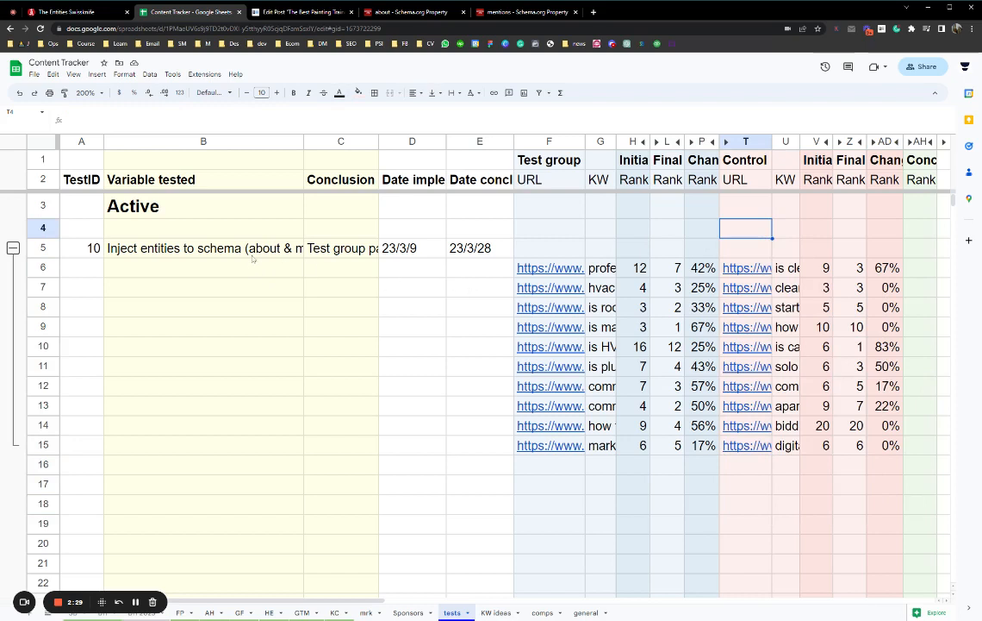
pyautogui.click(746, 267)
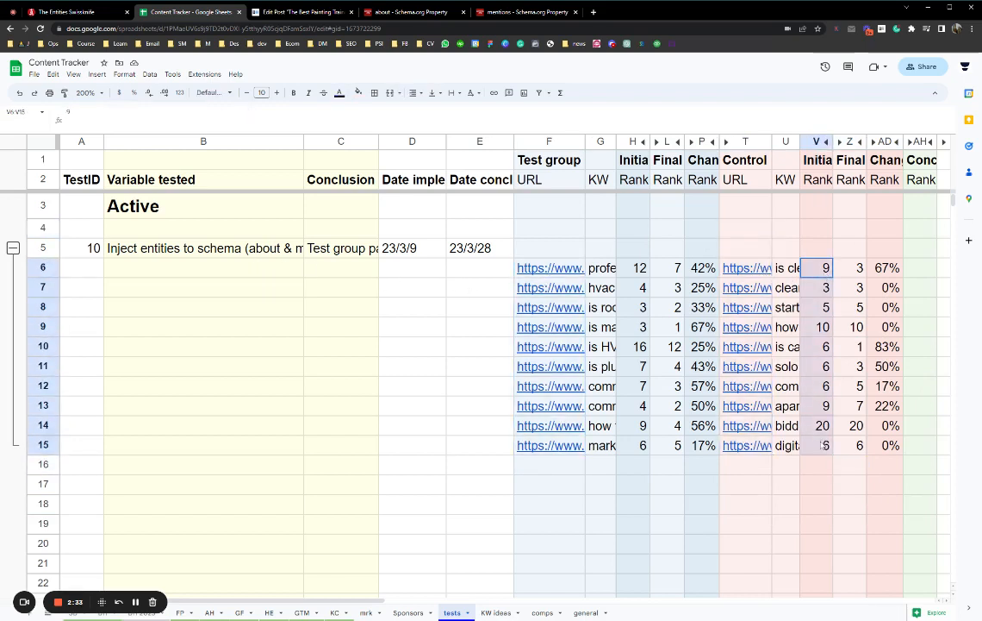
pyautogui.click(886, 267)
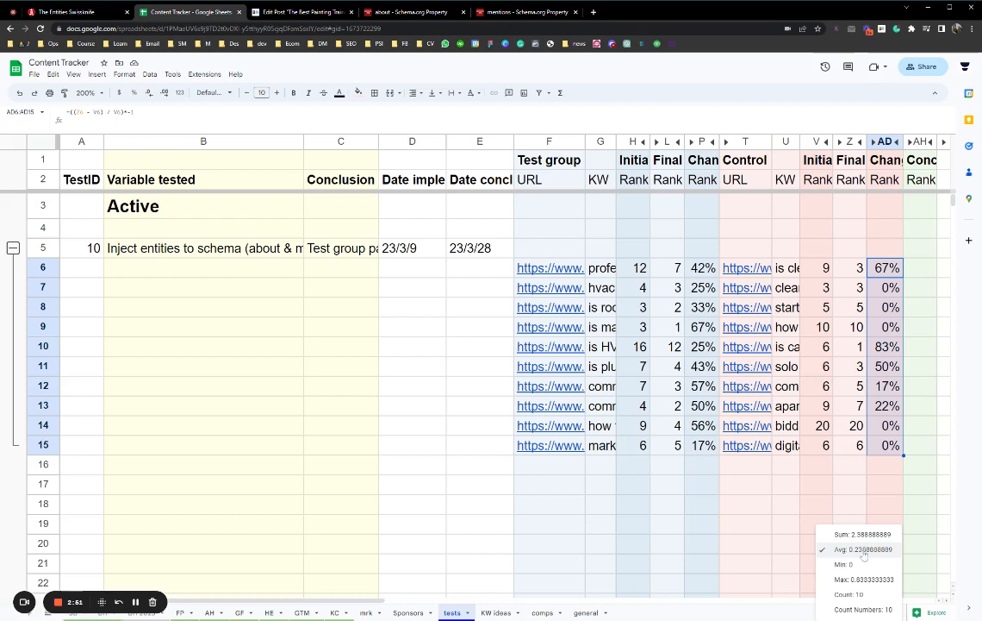
pyautogui.click(817, 503)
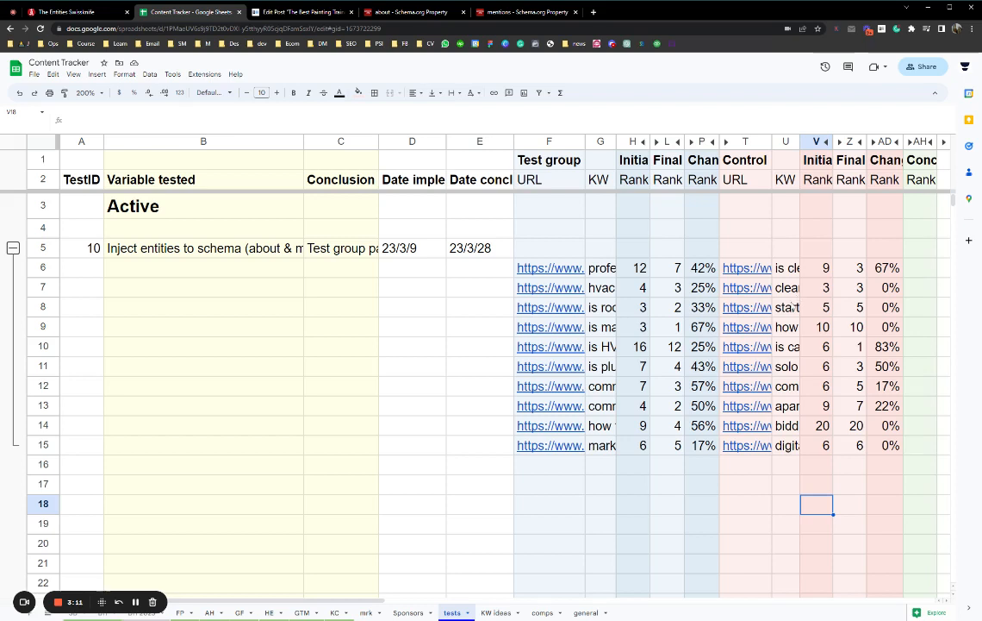
pyautogui.click(703, 267)
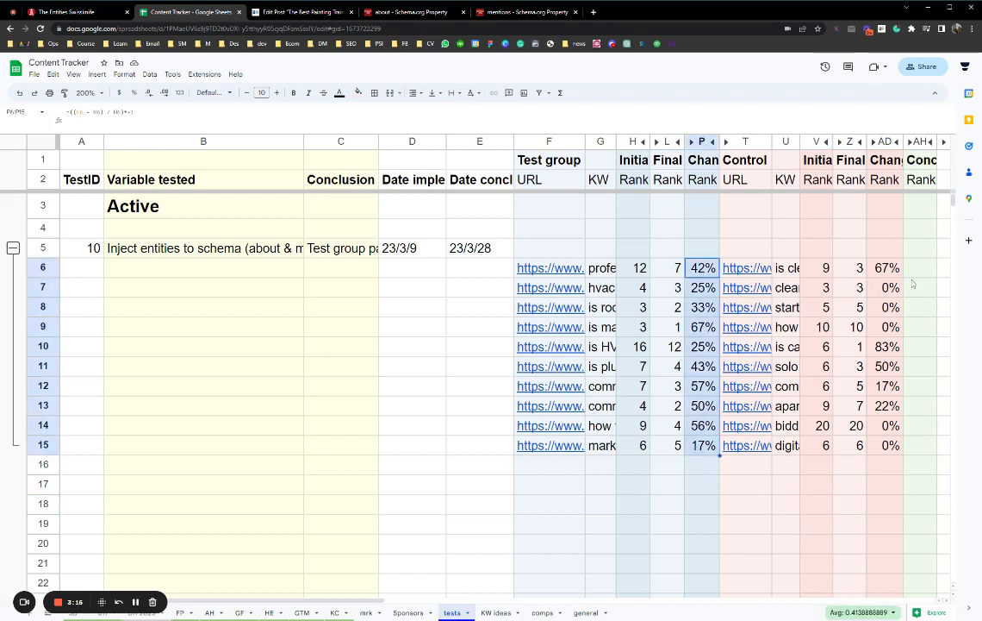
pyautogui.click(886, 267)
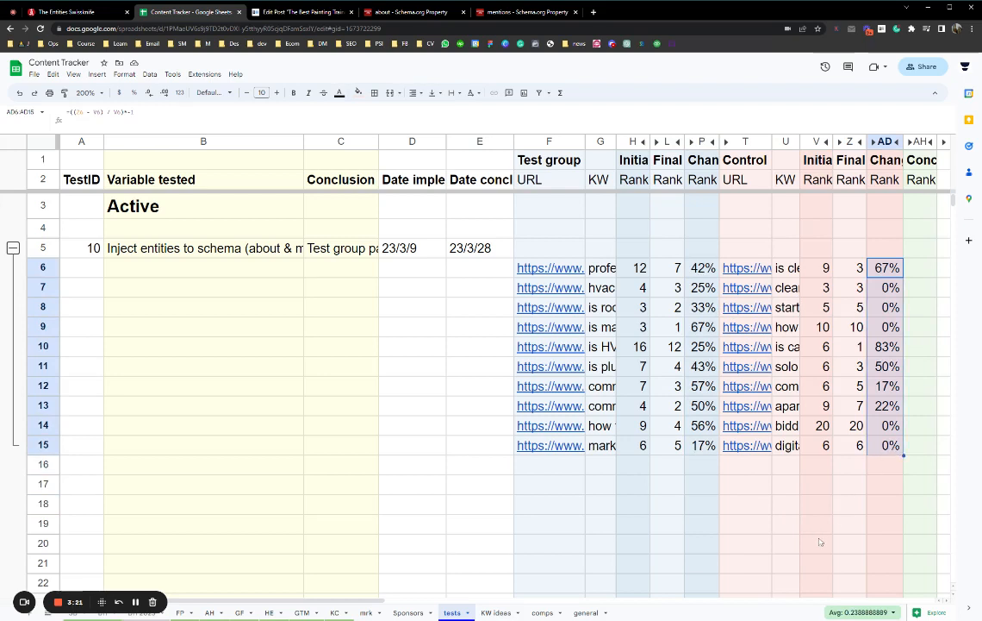
pyautogui.click(744, 543)
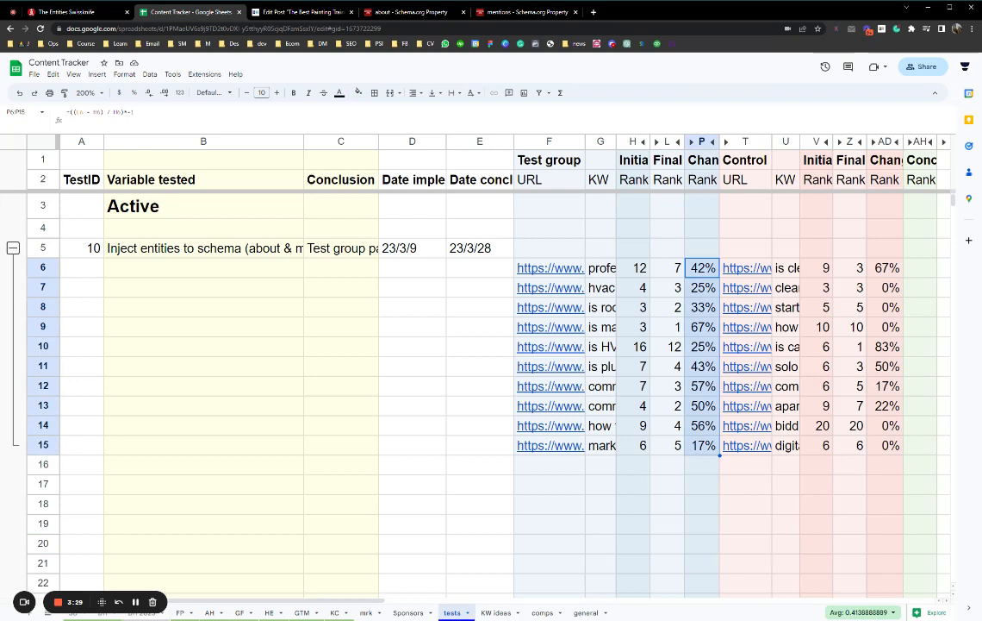
pyautogui.click(204, 248)
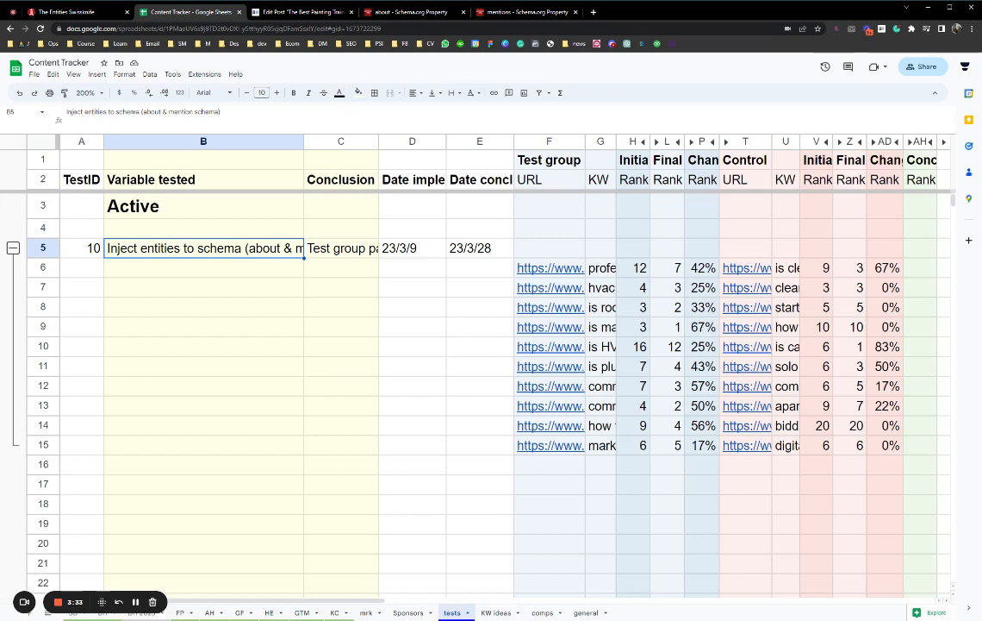
pyautogui.click(412, 345)
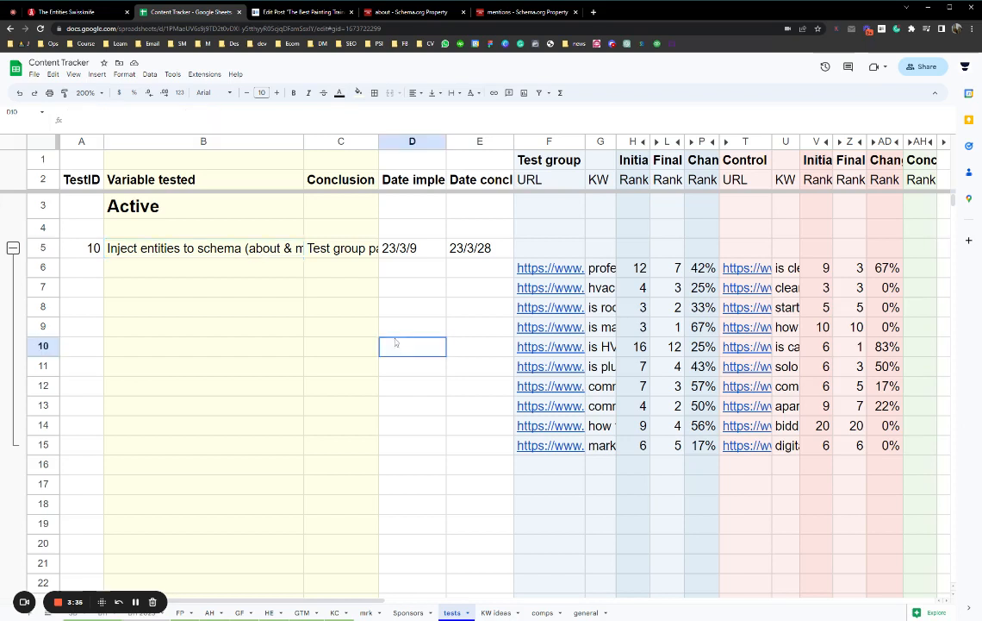
pyautogui.click(204, 248)
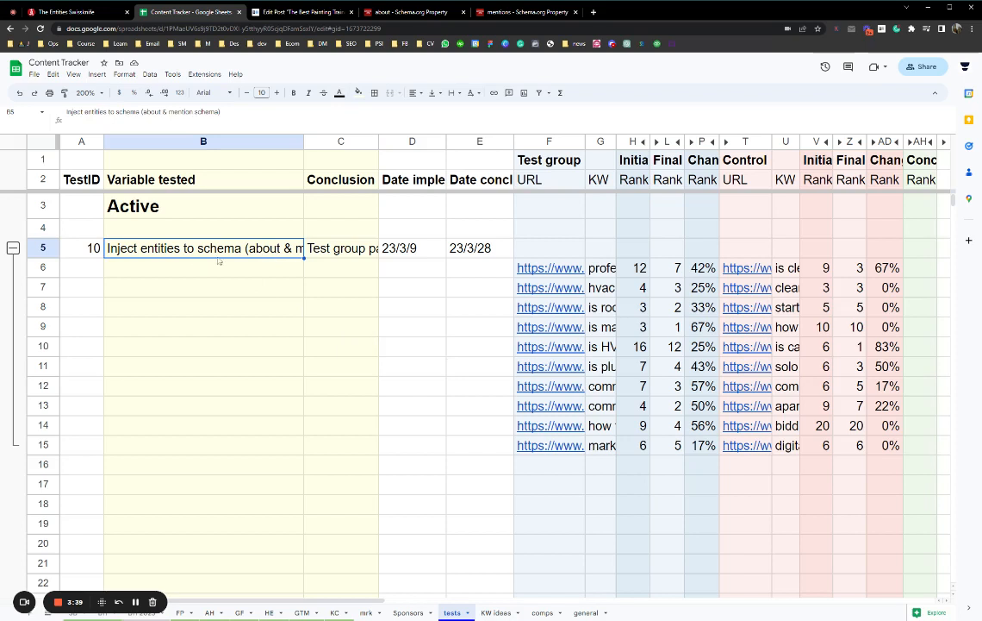
pyautogui.click(341, 327)
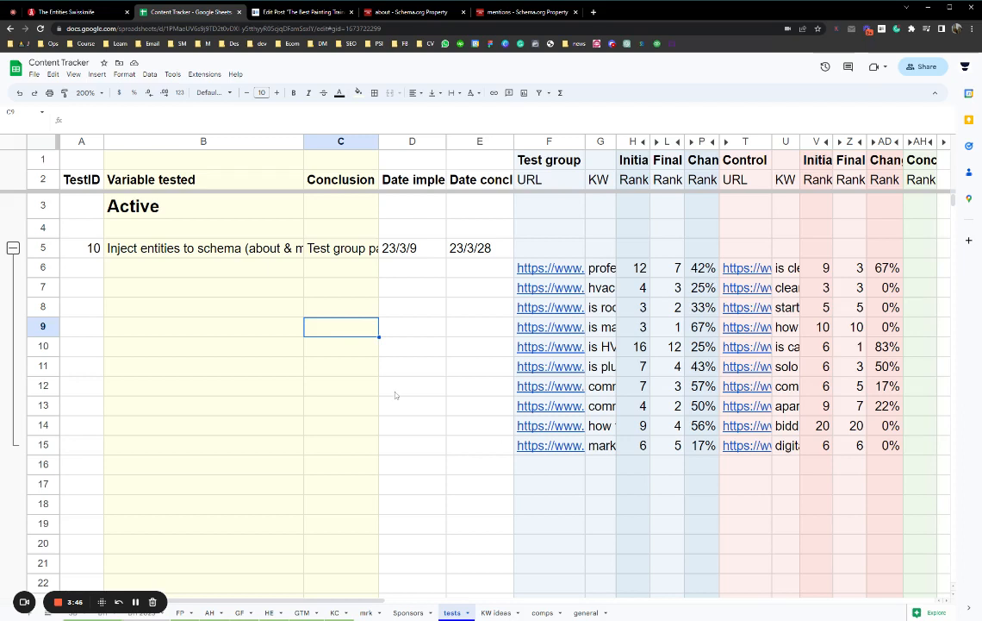
pyautogui.click(412, 386)
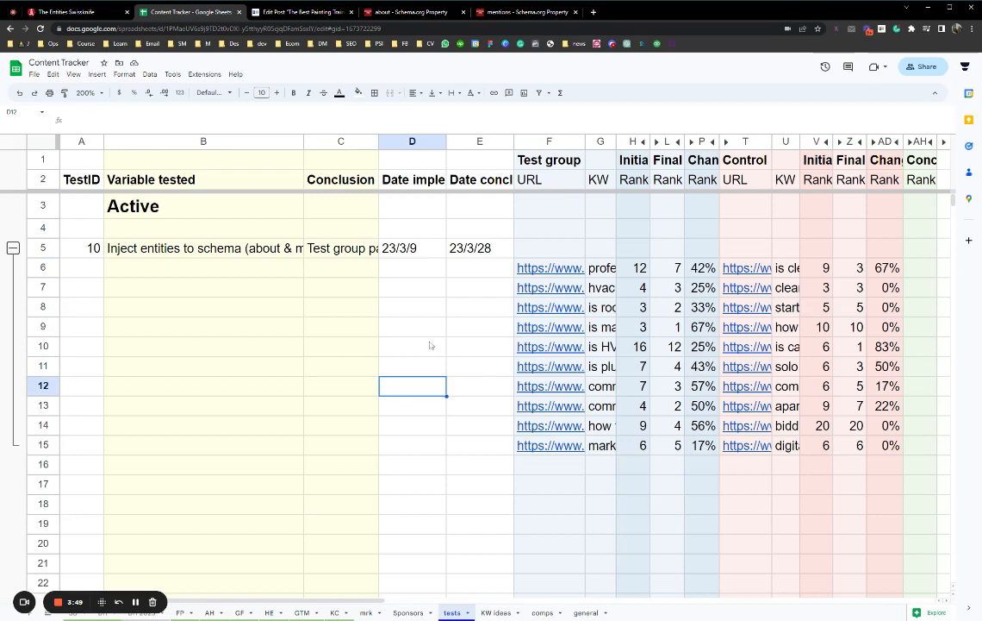
# Return to the Entities' Swiss Knife URL analysis form after a glance at the Schema.org 'about' page.
pyautogui.click(72, 11)
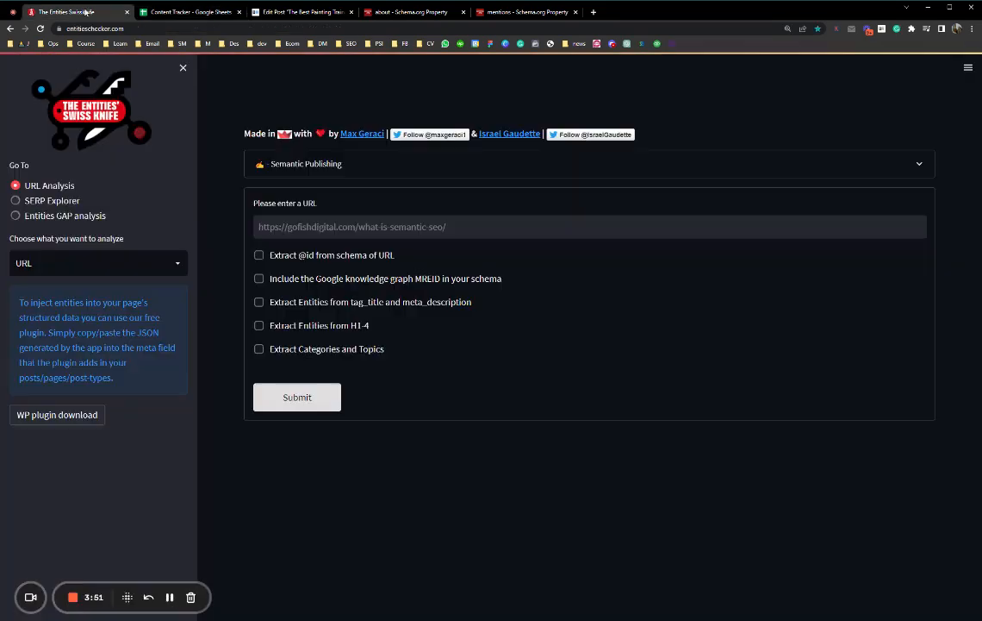
pyautogui.moveTo(541, 506)
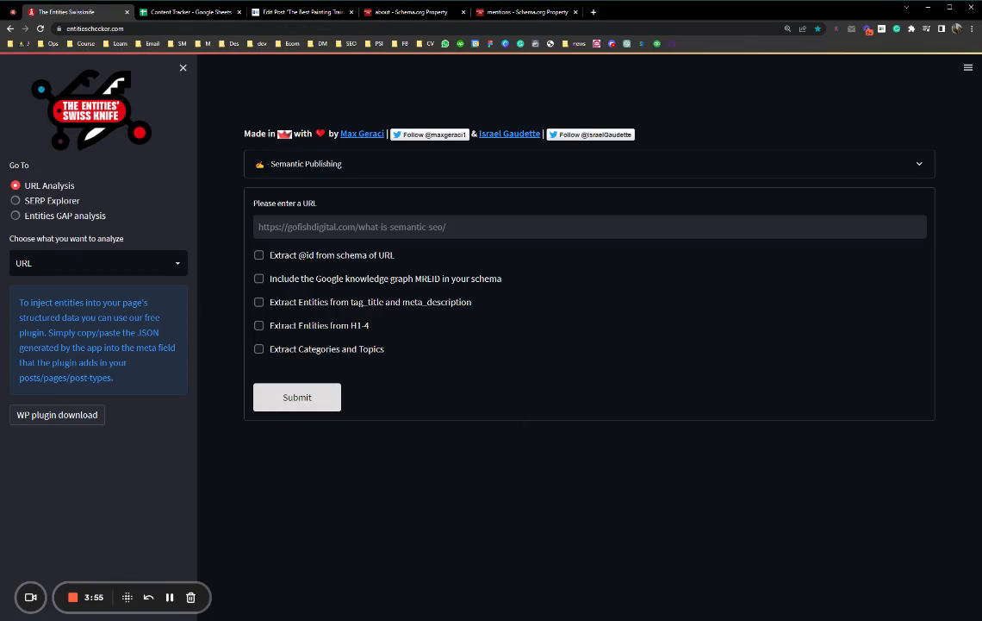
pyautogui.moveTo(152, 121)
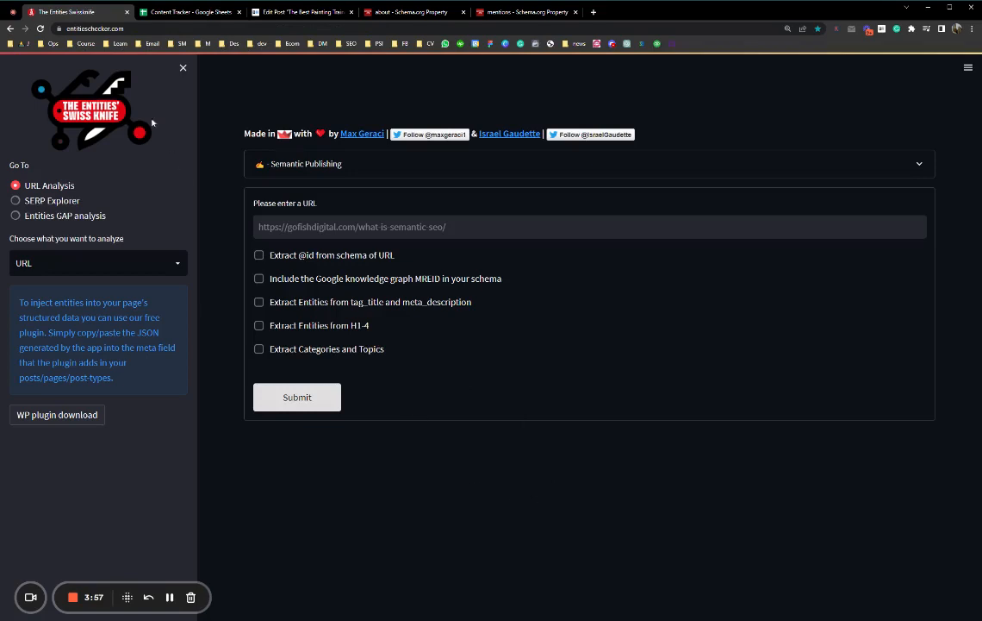
pyautogui.moveTo(513, 537)
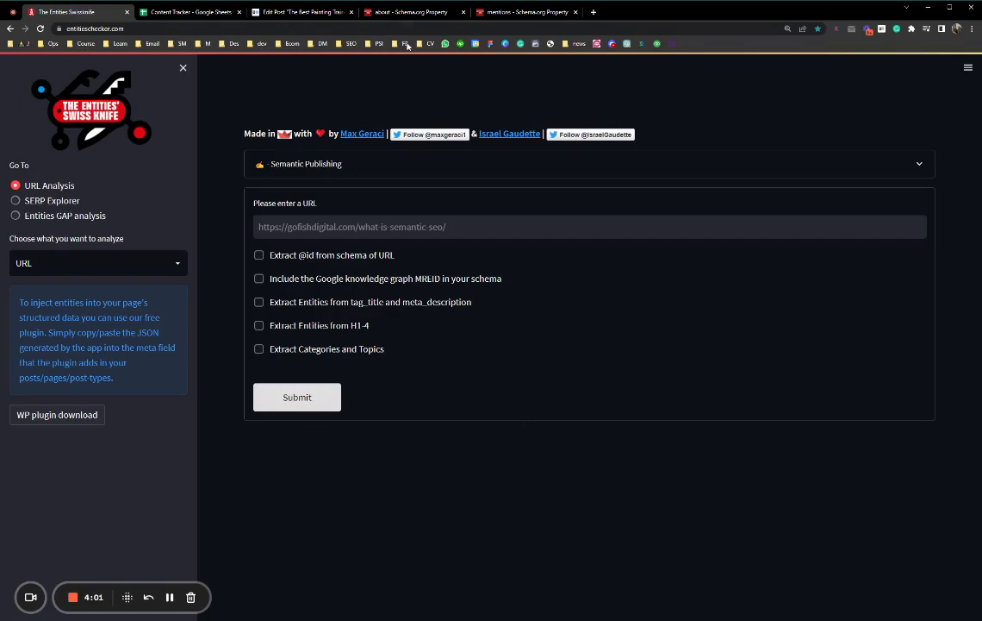
pyautogui.click(413, 12)
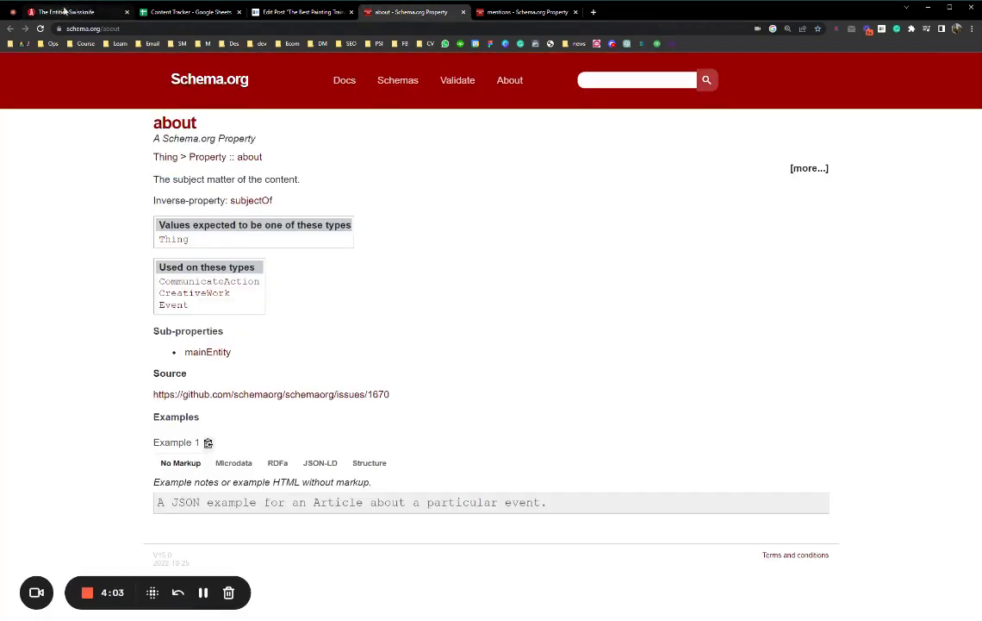
pyautogui.click(66, 12)
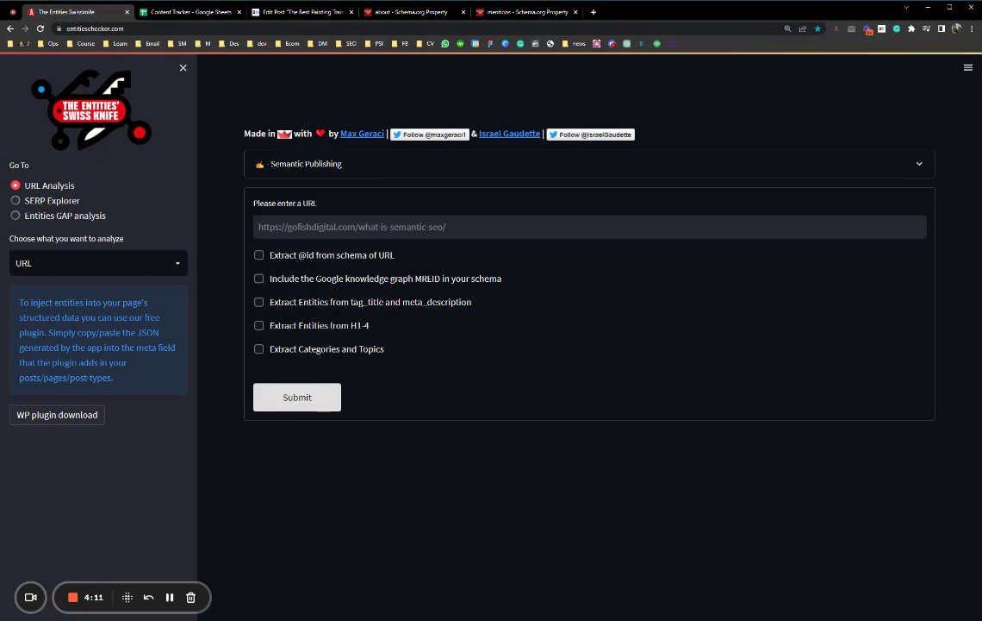
pyautogui.moveTo(238, 91)
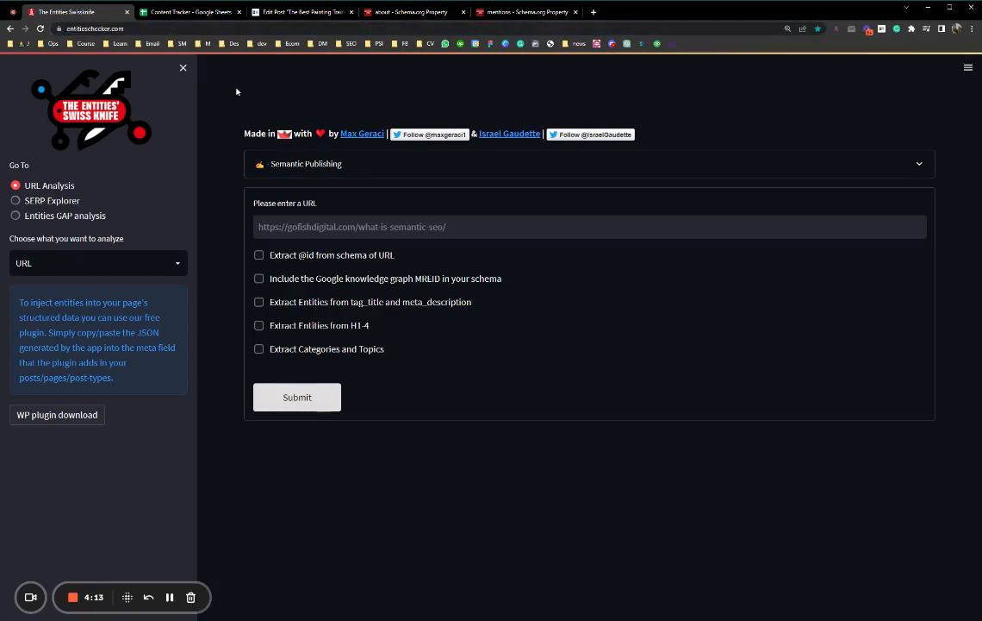
pyautogui.moveTo(482, 117)
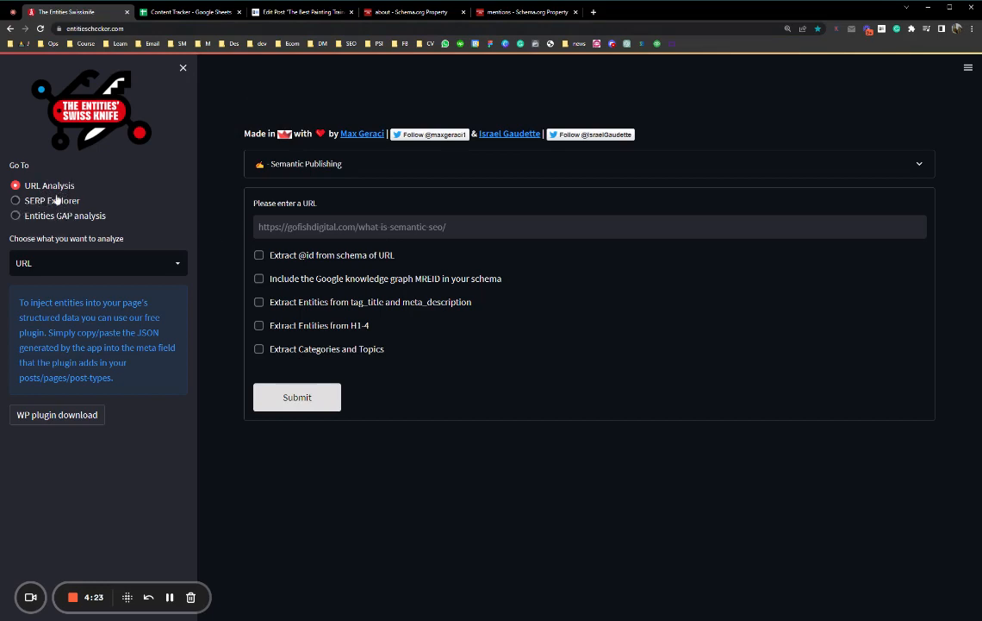
pyautogui.moveTo(43, 186)
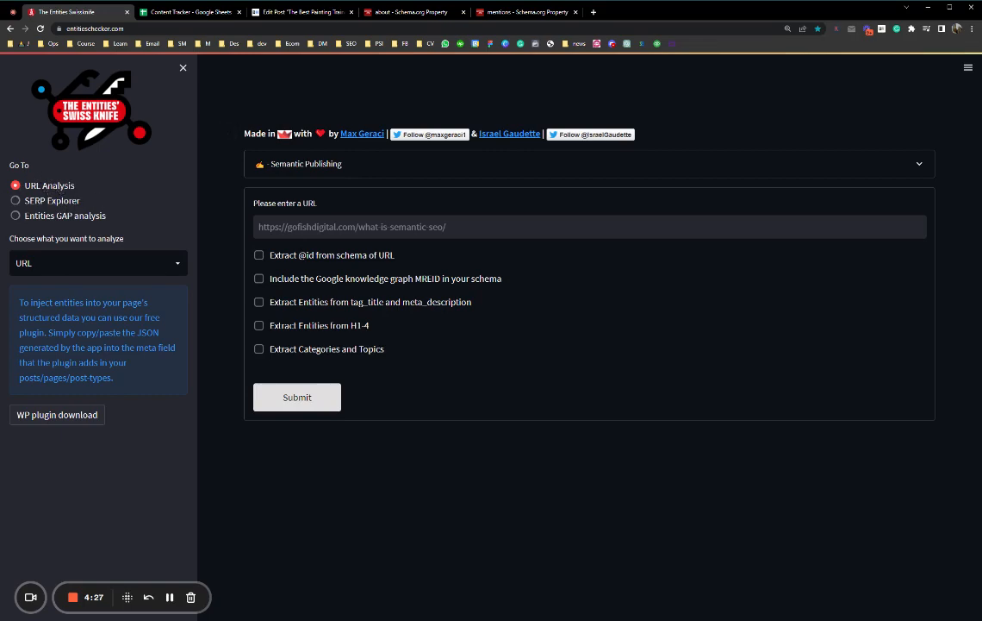
# Take the first test-group page URL from the Content Tracker into the entities tool.
pyautogui.click(189, 10)
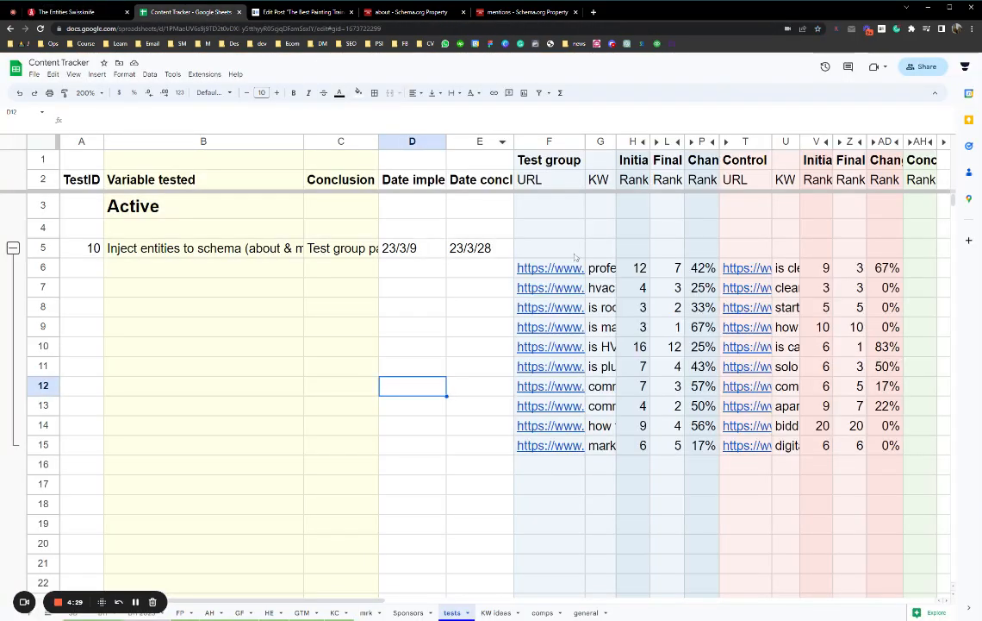
pyautogui.click(550, 267)
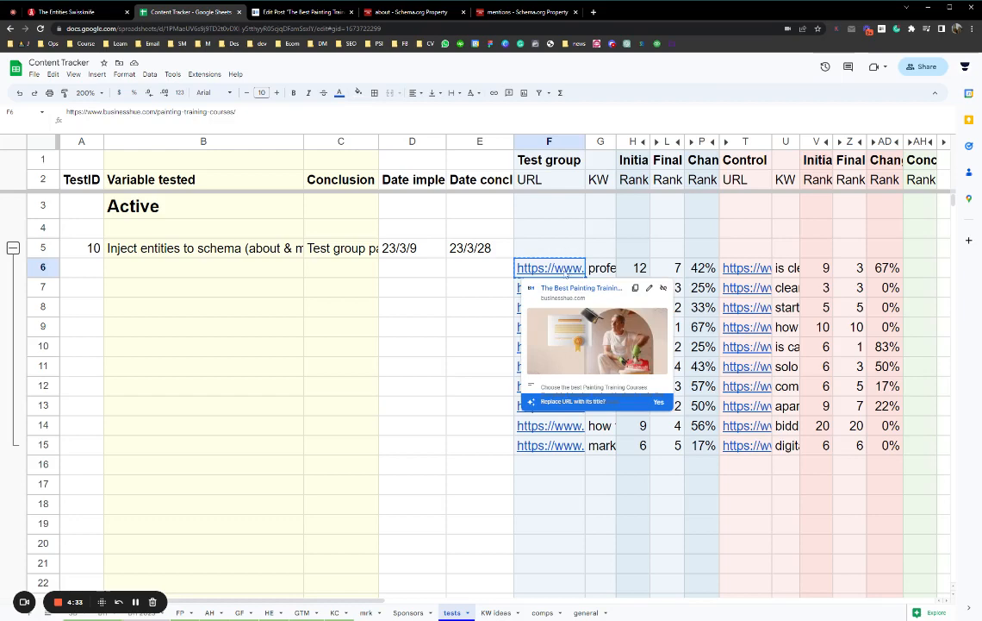
pyautogui.click(66, 11)
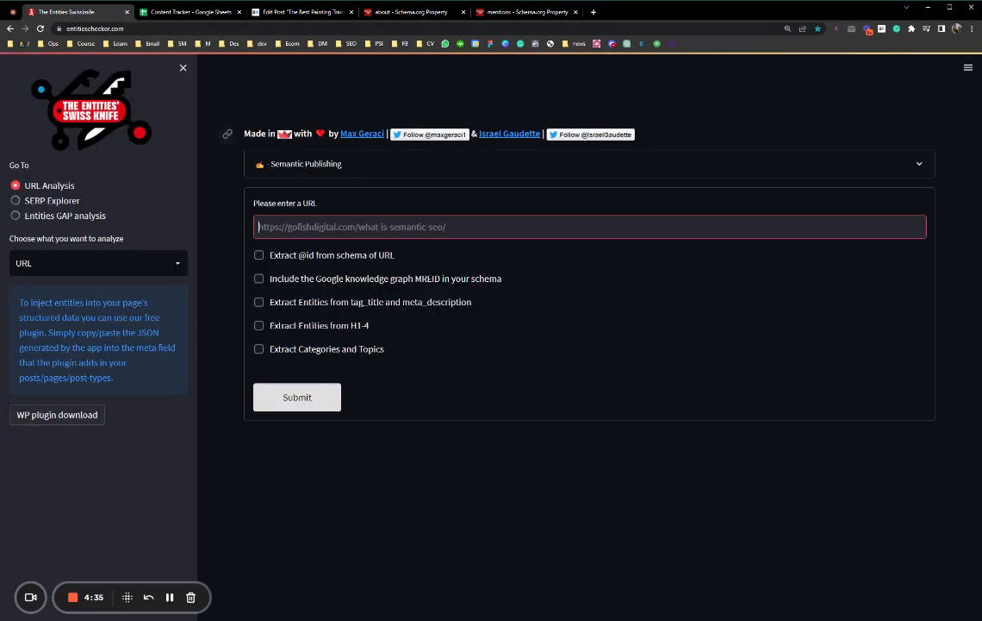
pyautogui.click(258, 255)
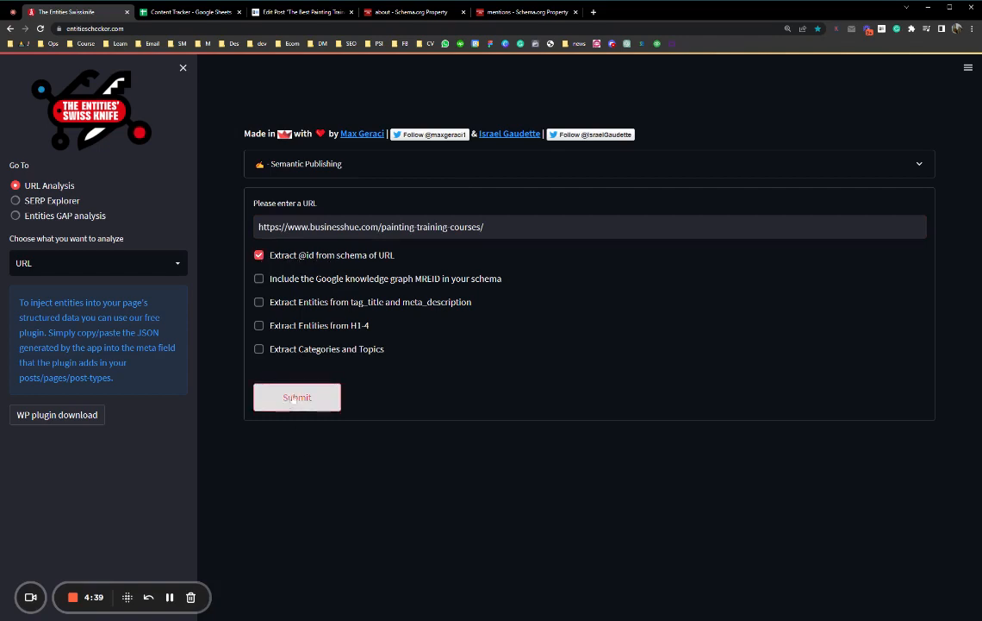
pyautogui.click(296, 396)
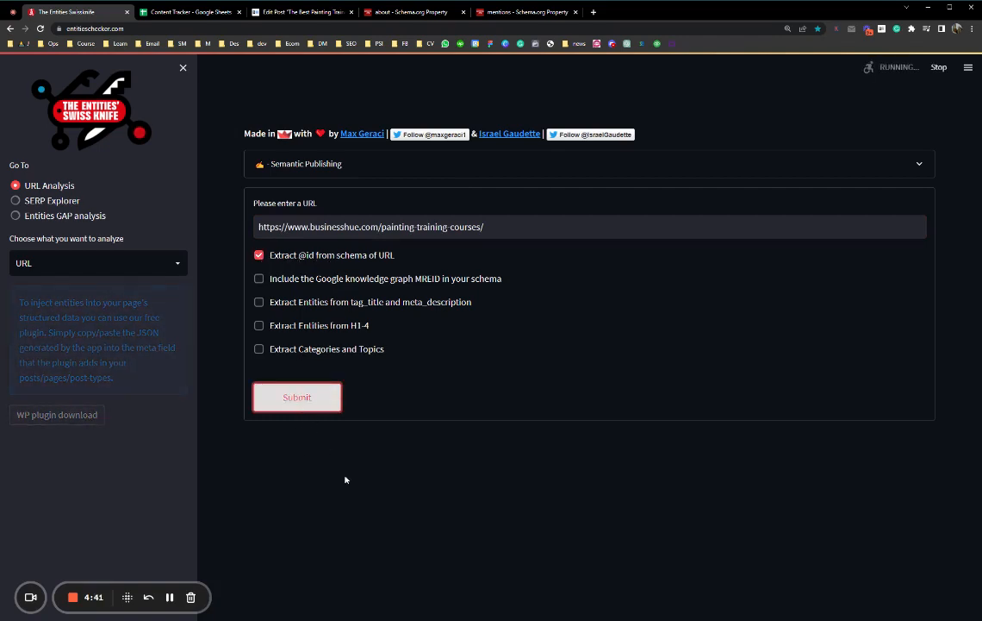
pyautogui.click(297, 396)
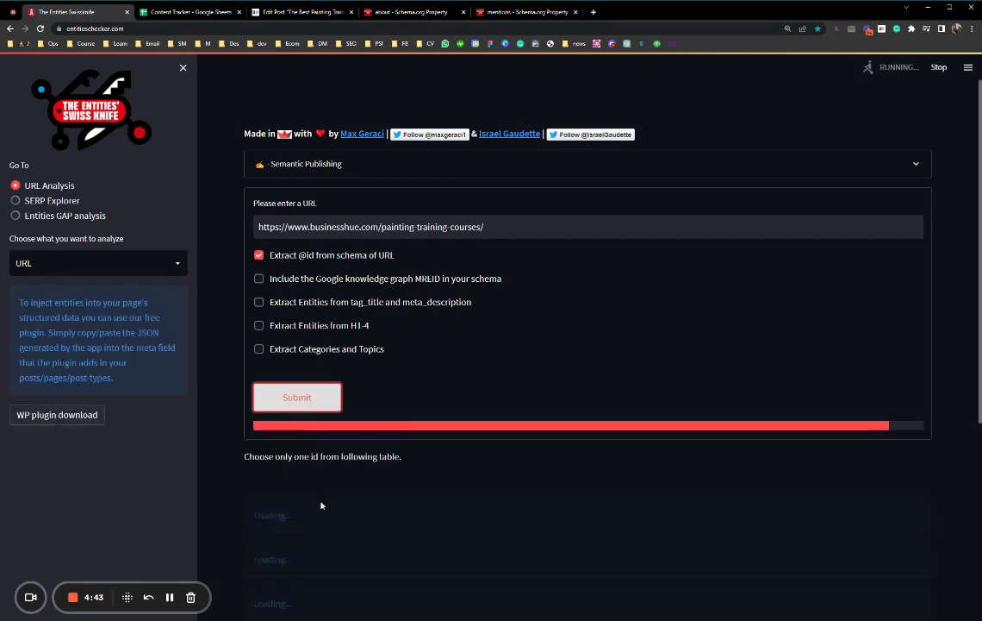
pyautogui.scroll(-3)
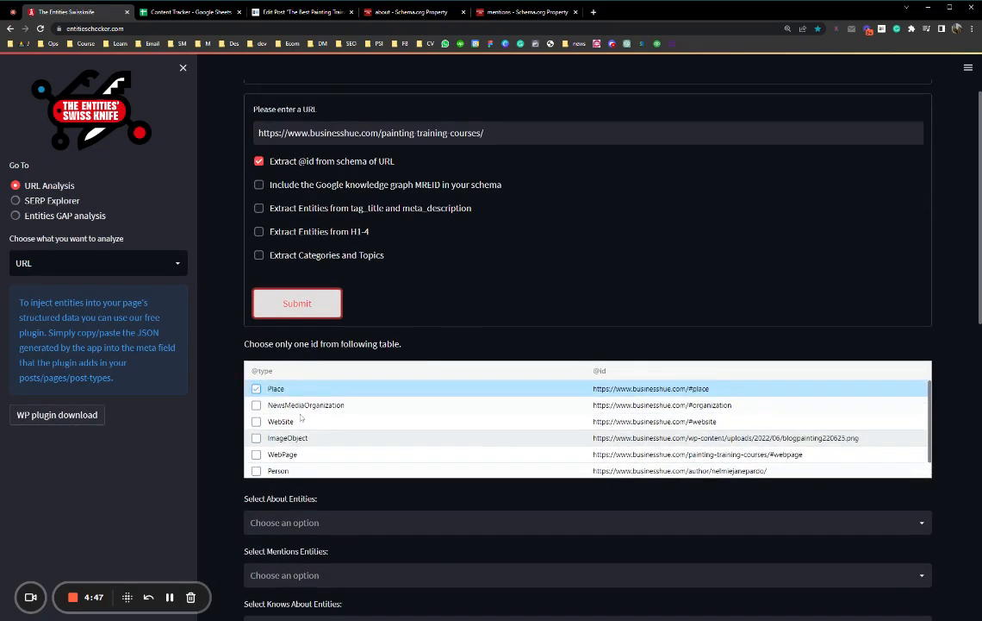
pyautogui.scroll(-3)
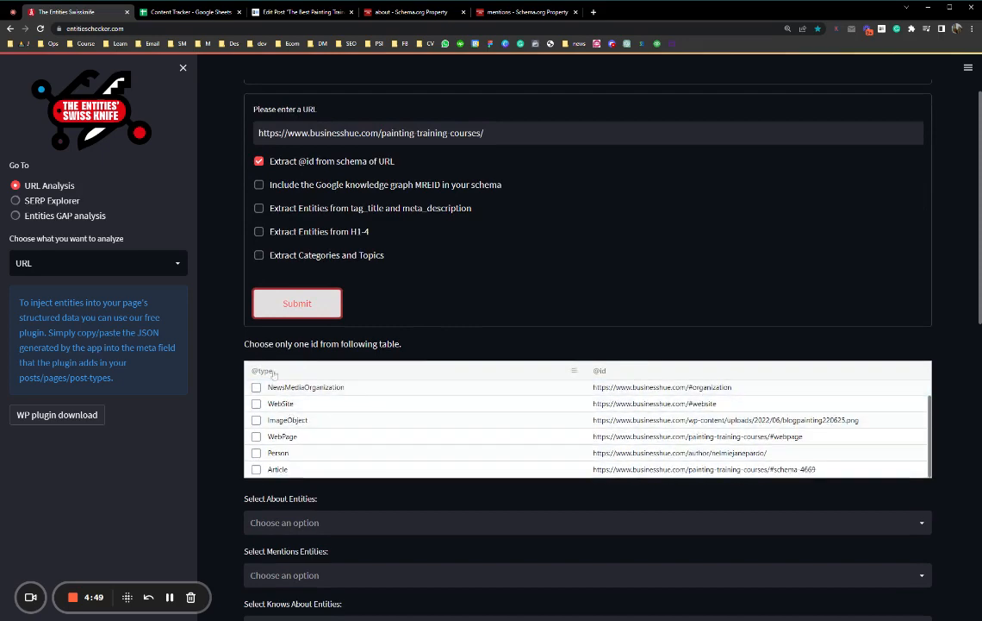
pyautogui.click(255, 376)
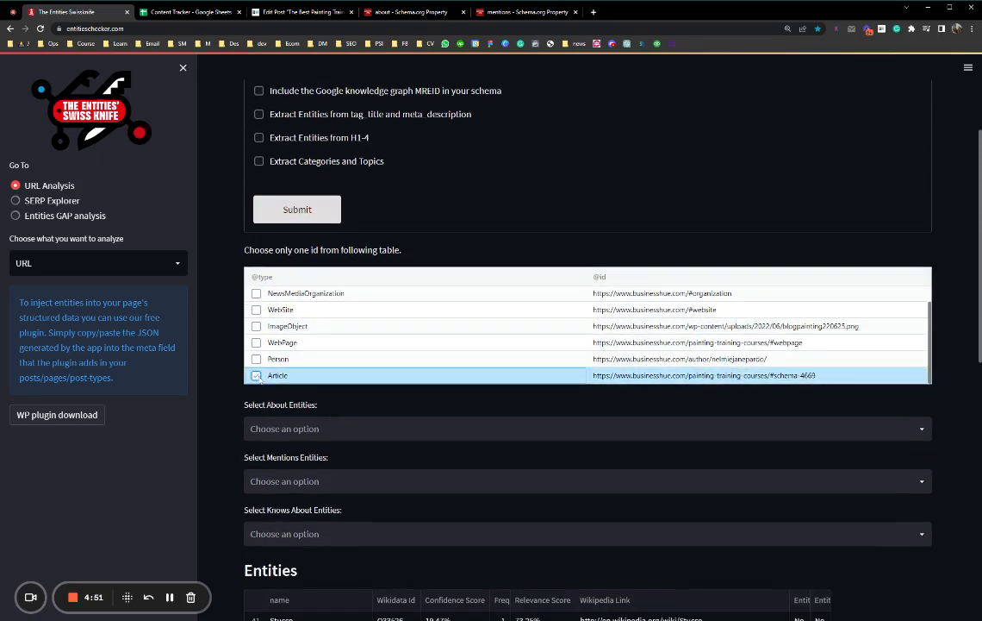
pyautogui.scroll(-3)
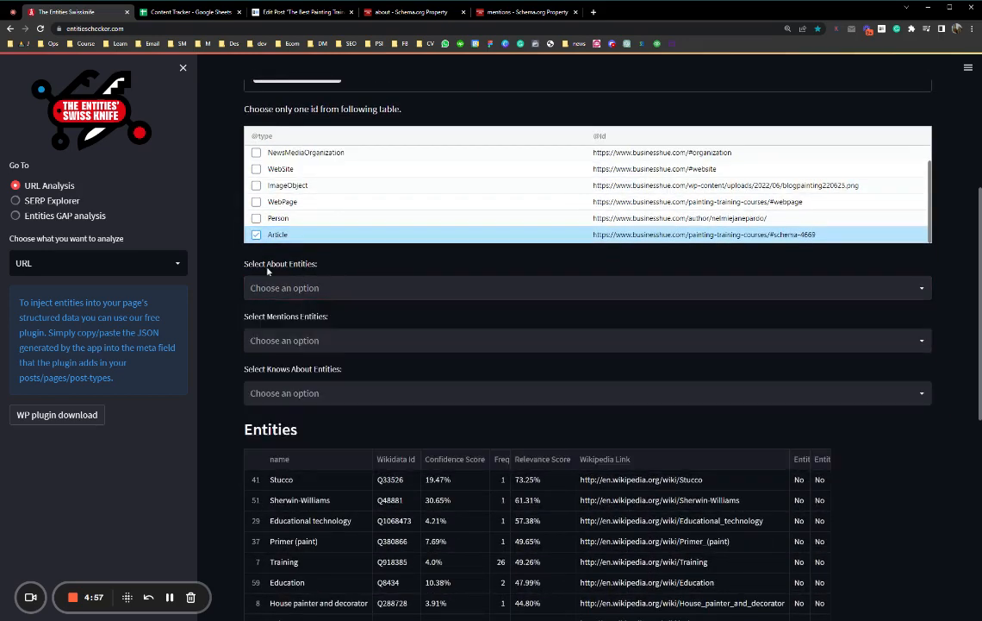
pyautogui.moveTo(303, 317)
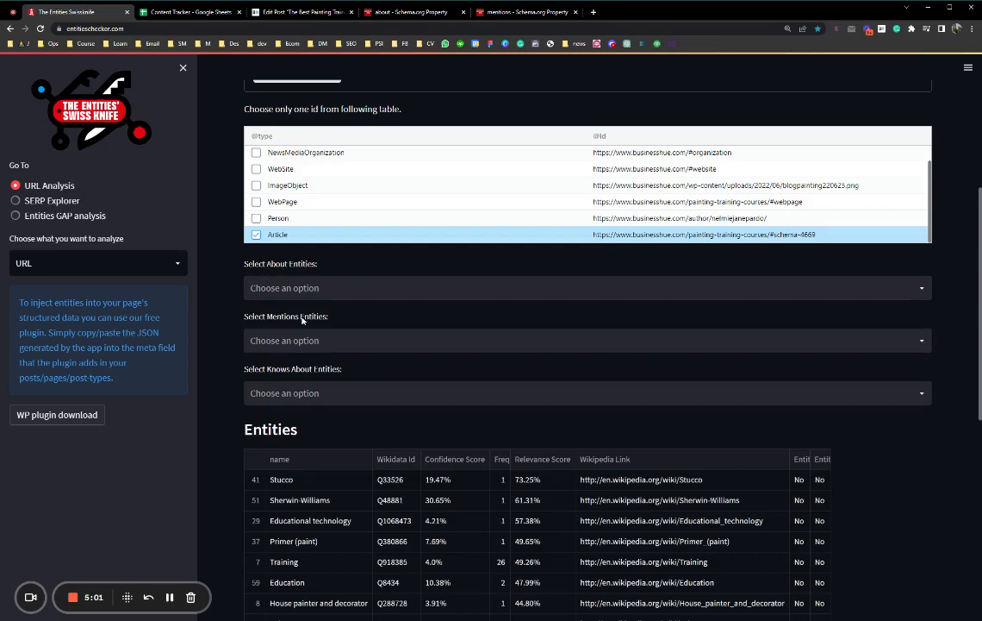
pyautogui.scroll(-3)
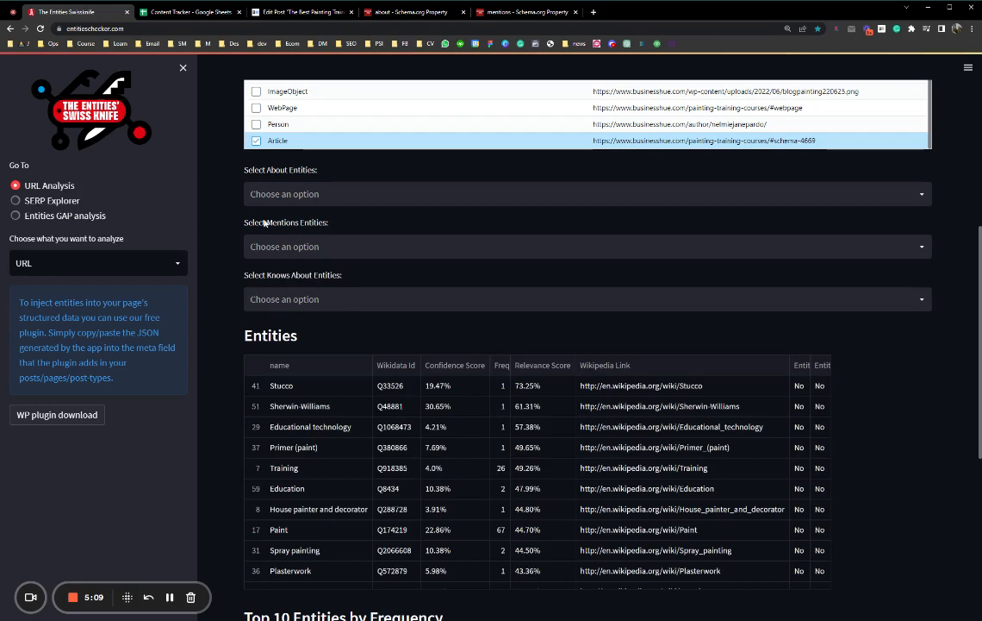
pyautogui.scroll(-3)
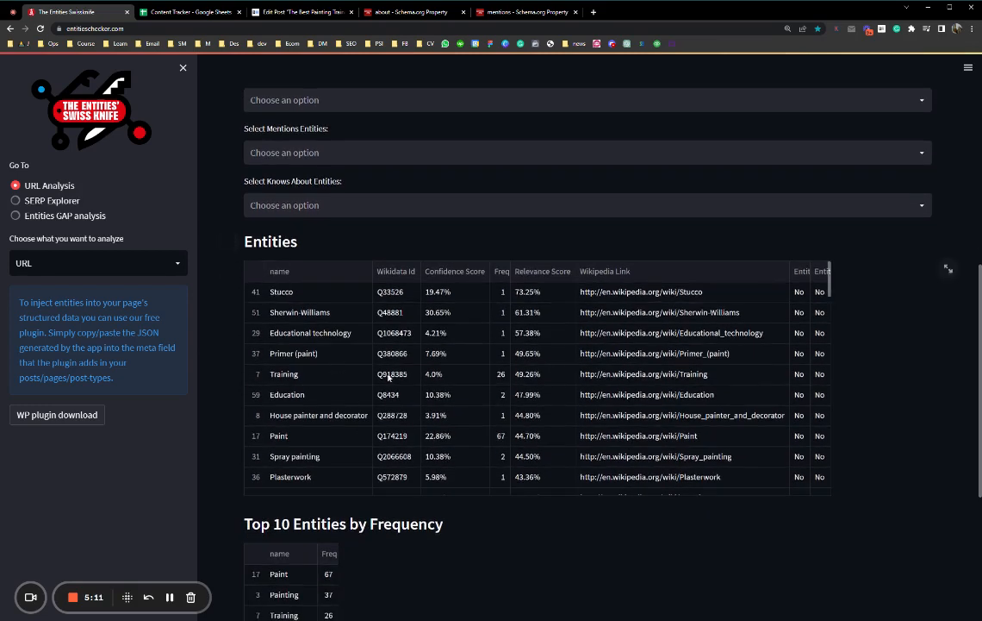
pyautogui.moveTo(424, 338)
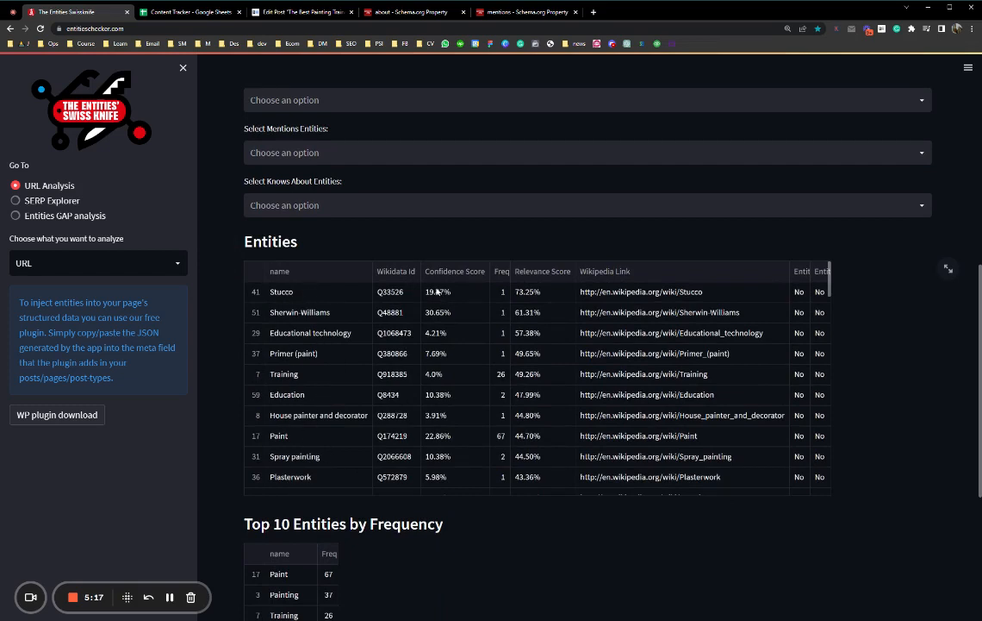
pyautogui.moveTo(486, 302)
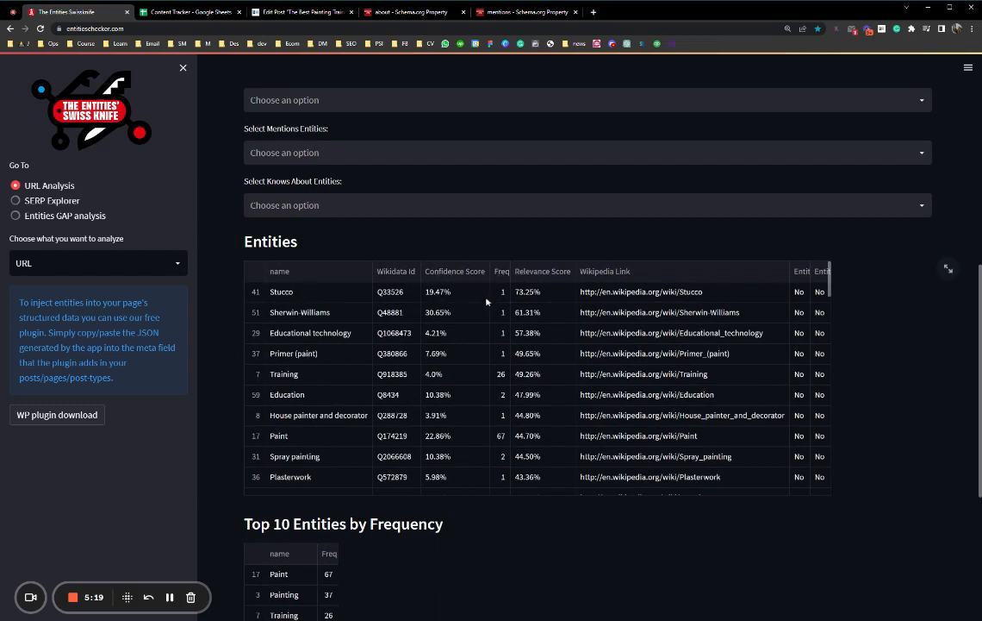
pyautogui.moveTo(498, 348)
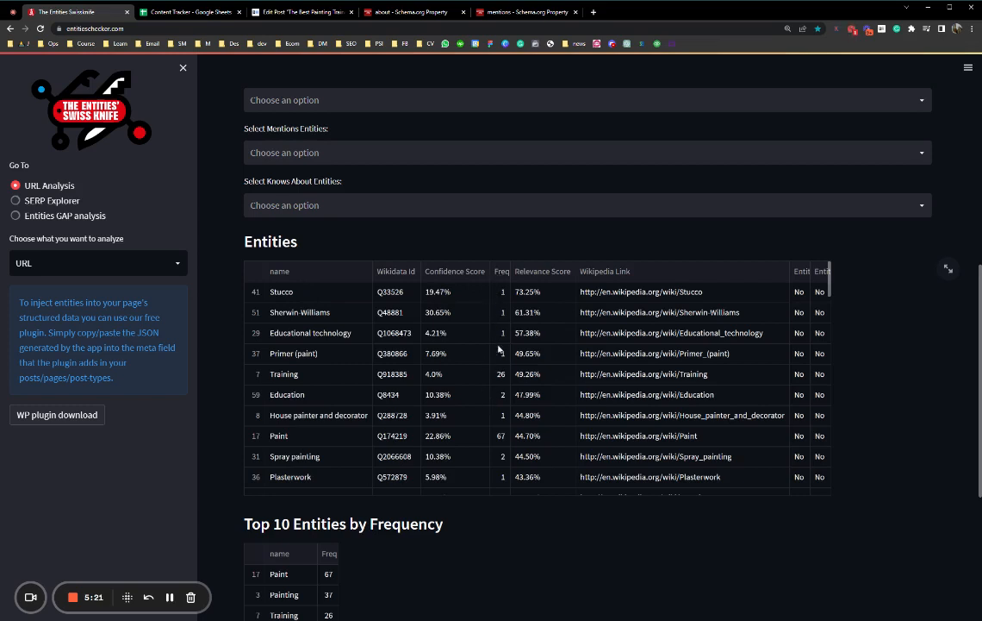
pyautogui.moveTo(535, 273)
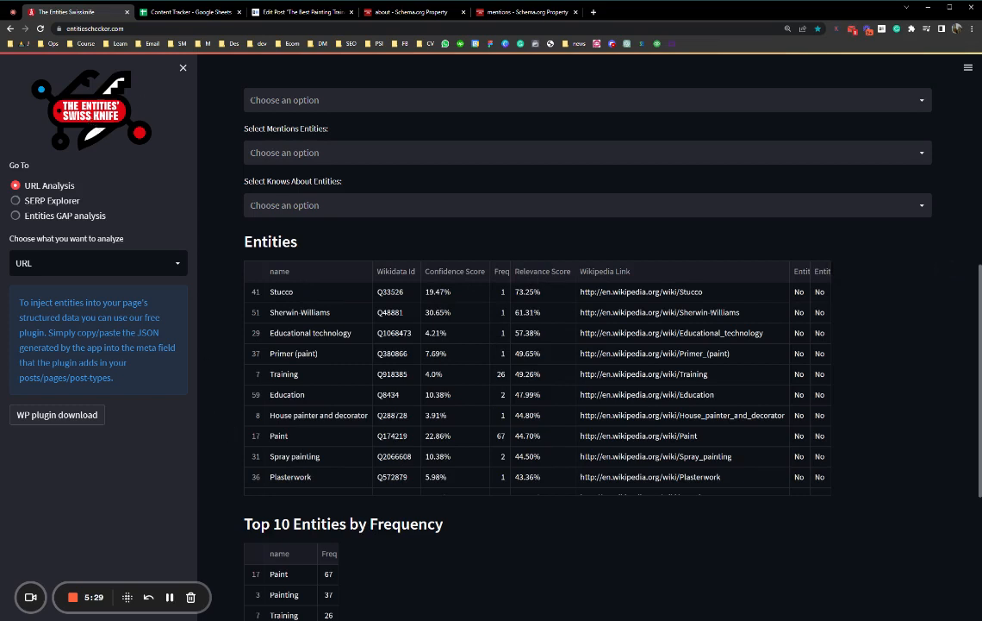
pyautogui.moveTo(214, 408)
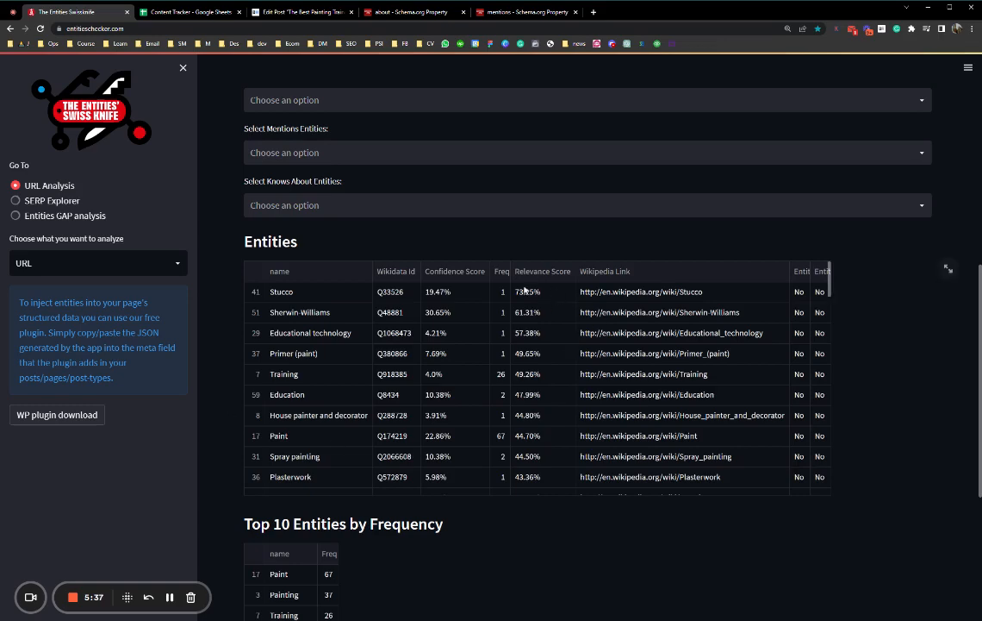
pyautogui.scroll(-3)
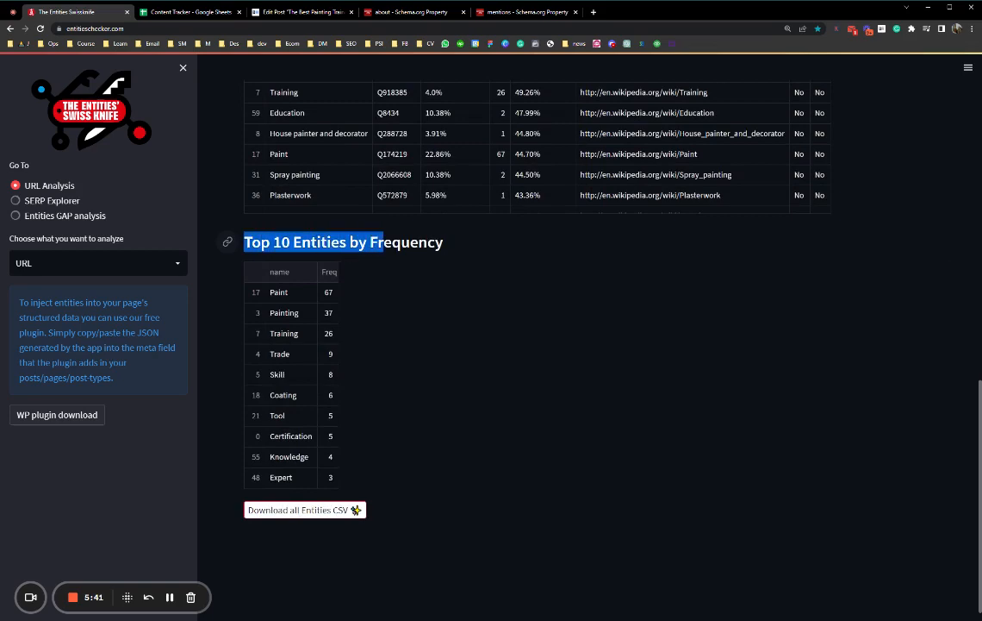
pyautogui.scroll(3)
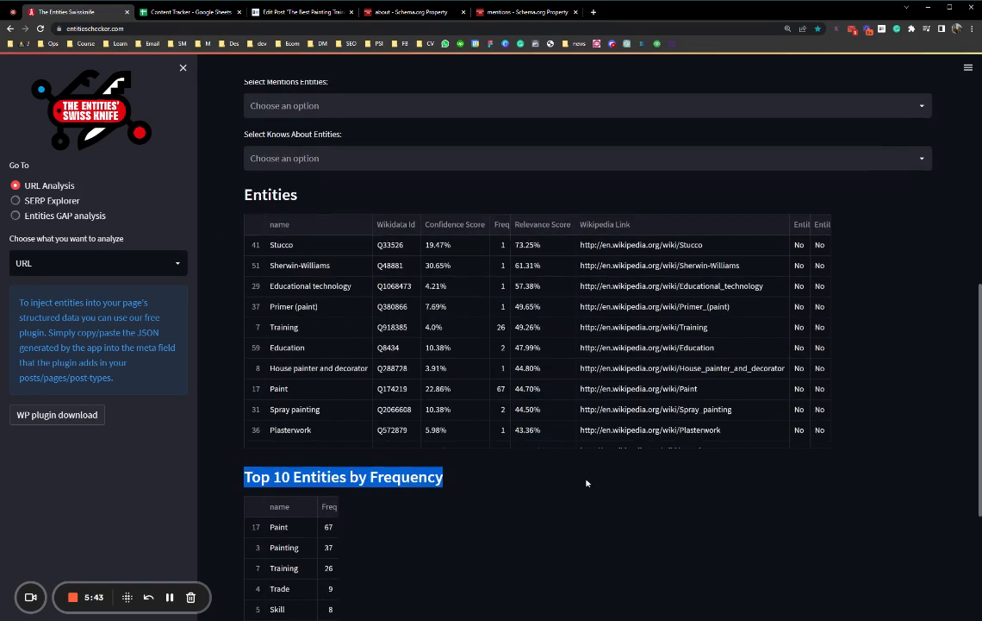
pyautogui.scroll(3)
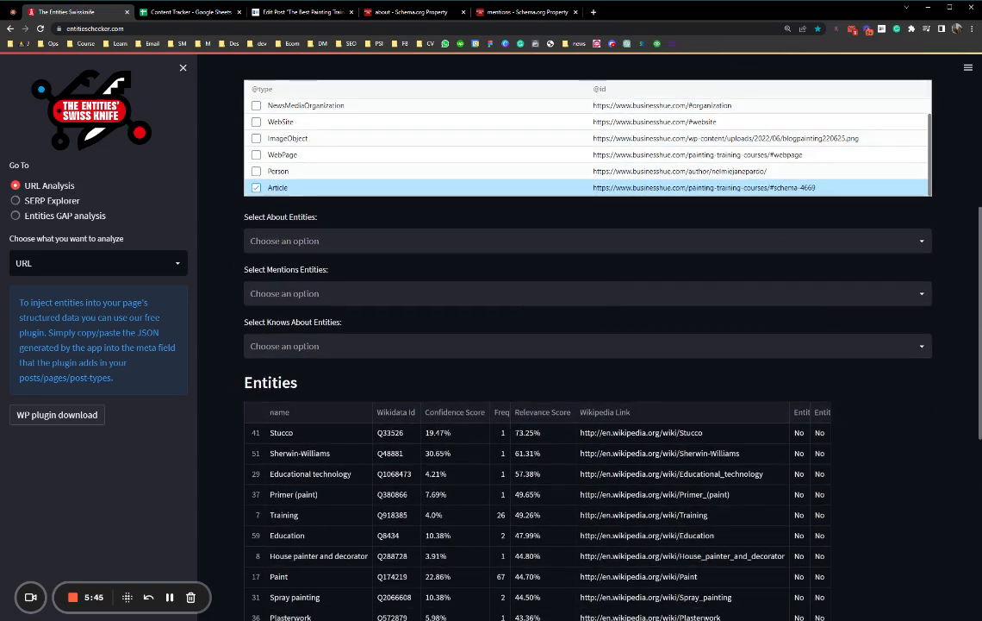
# Pick Training and Painting from the About entities list, then filter with 'cou'.
pyautogui.click(590, 242)
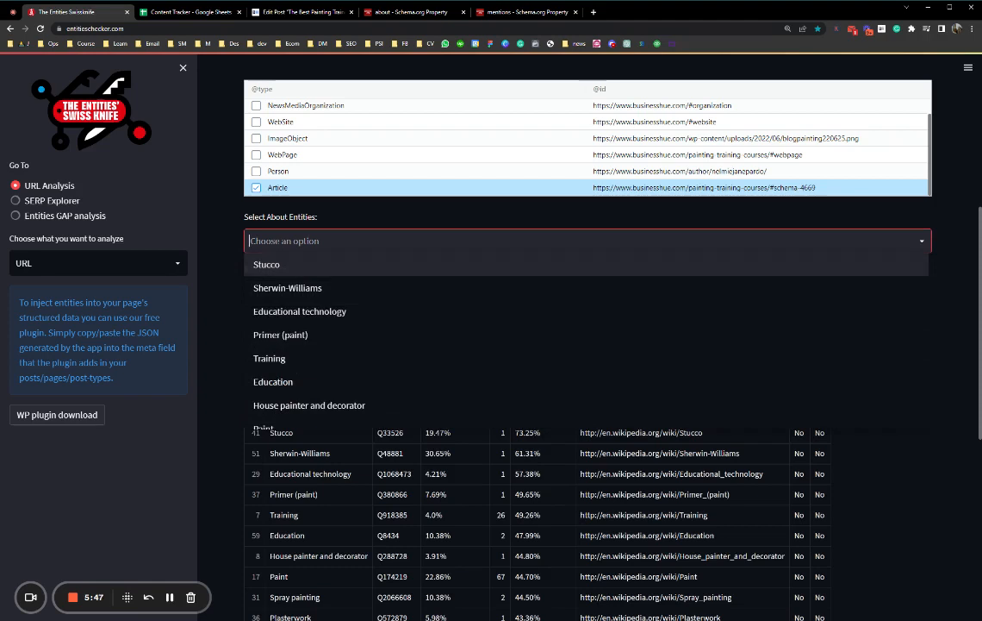
pyautogui.click(590, 241)
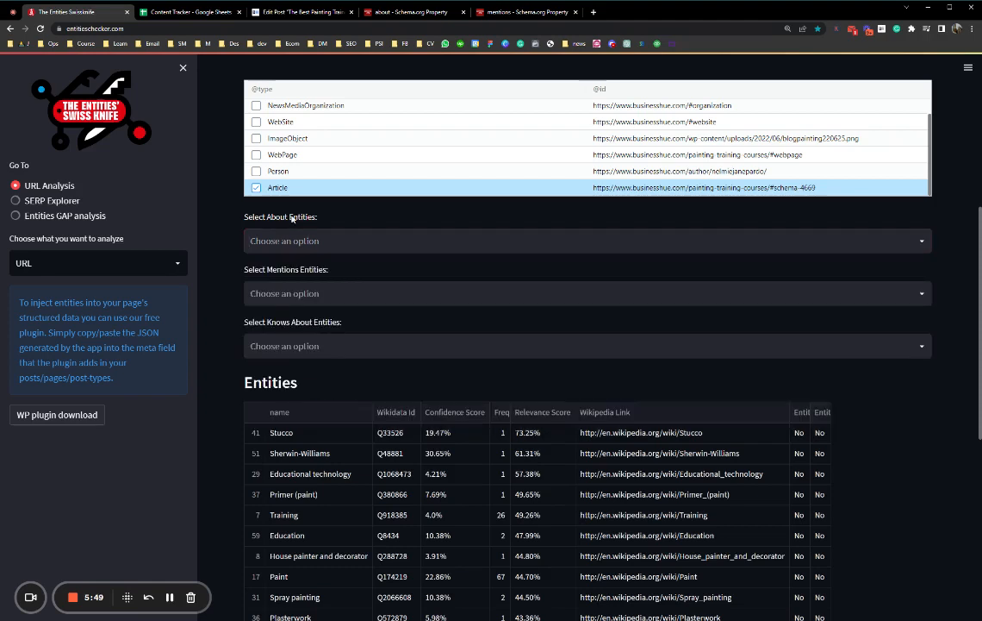
pyautogui.click(586, 241)
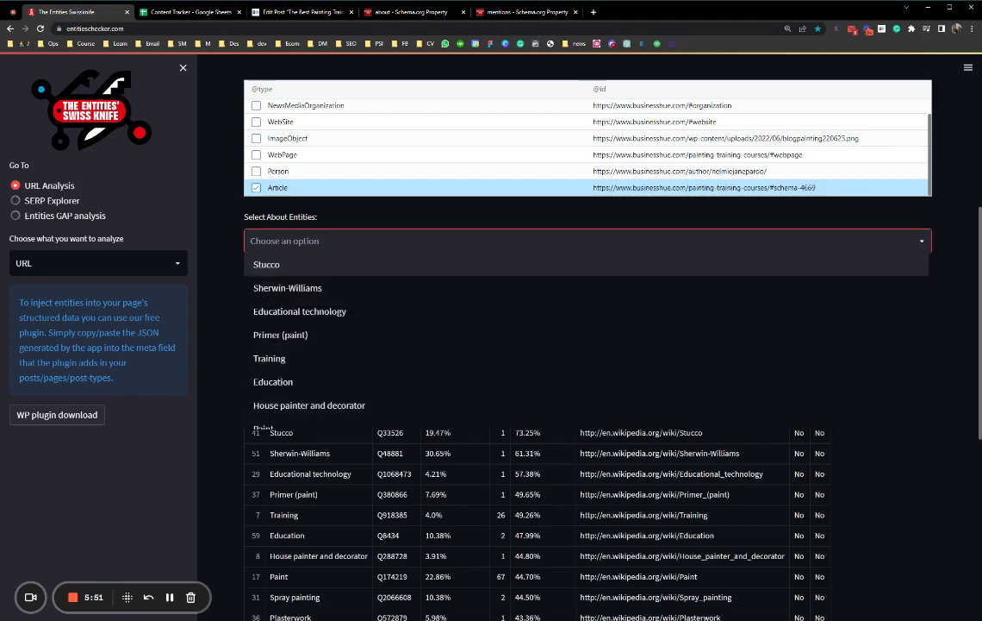
pyautogui.moveTo(288, 286)
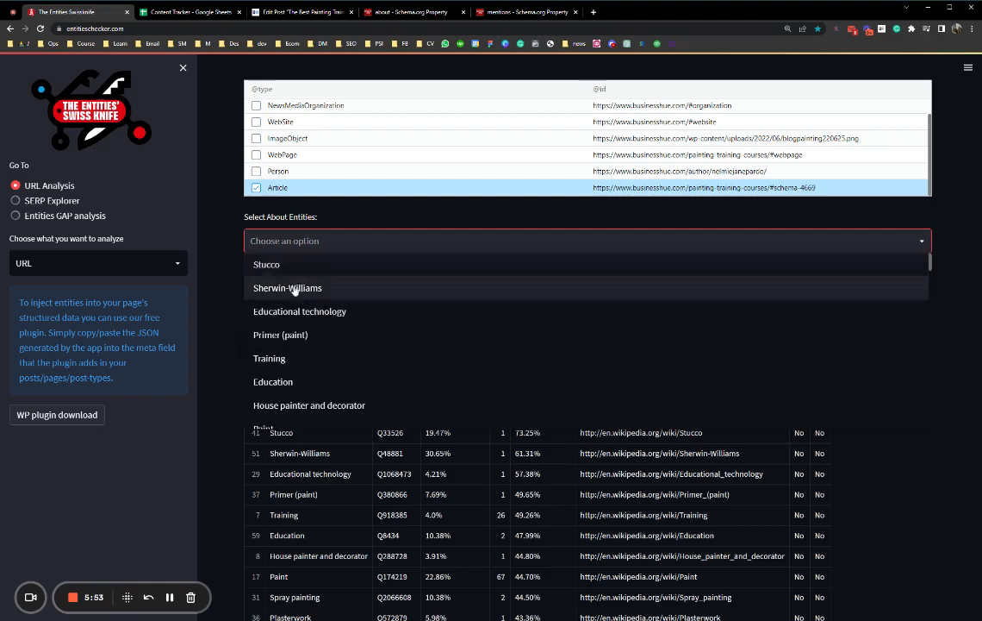
pyautogui.moveTo(289, 335)
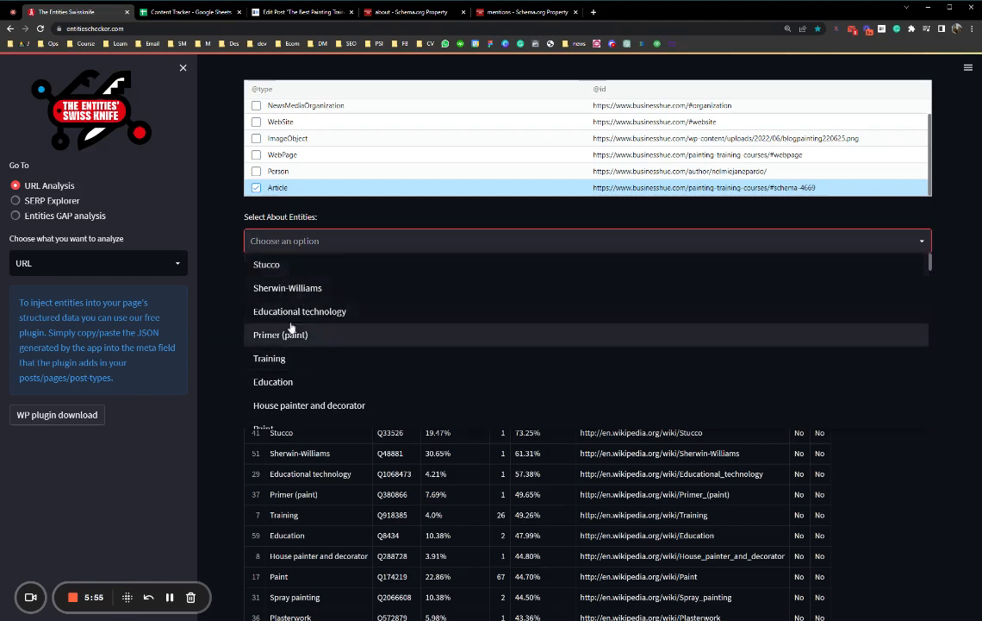
pyautogui.scroll(-3)
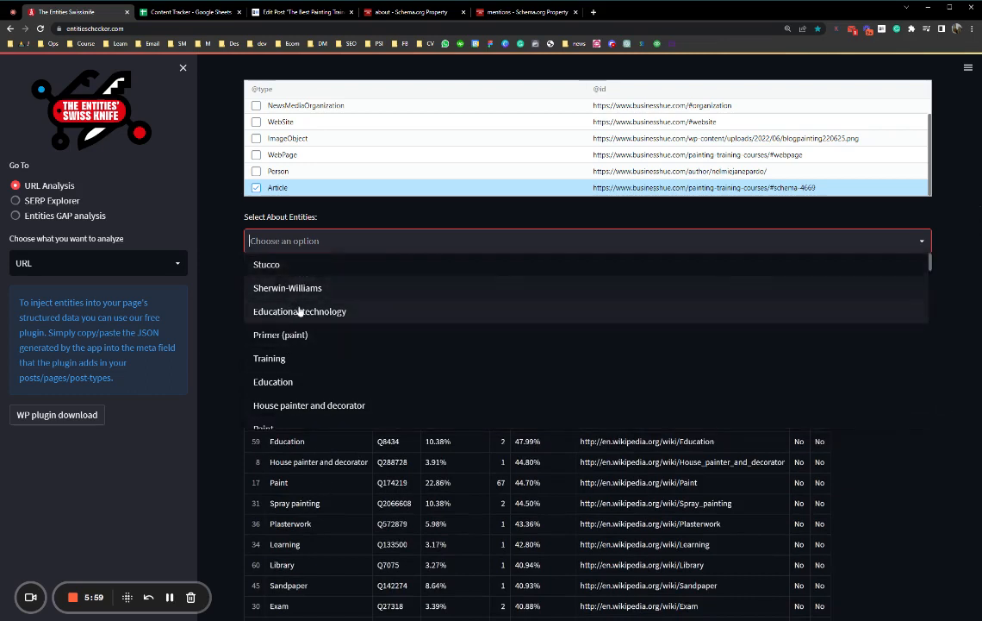
pyautogui.moveTo(279, 334)
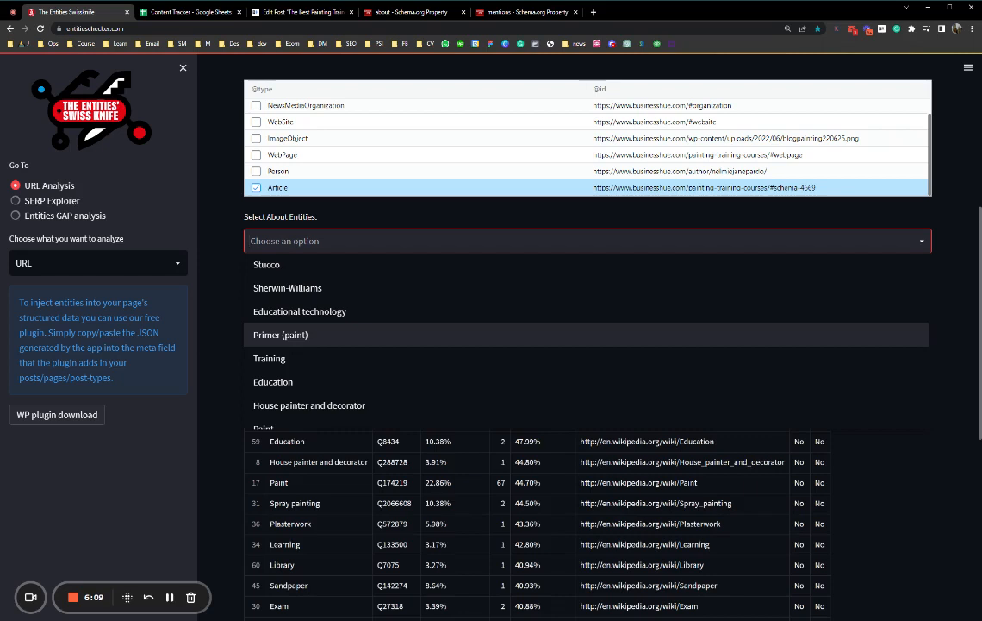
pyautogui.click(268, 357)
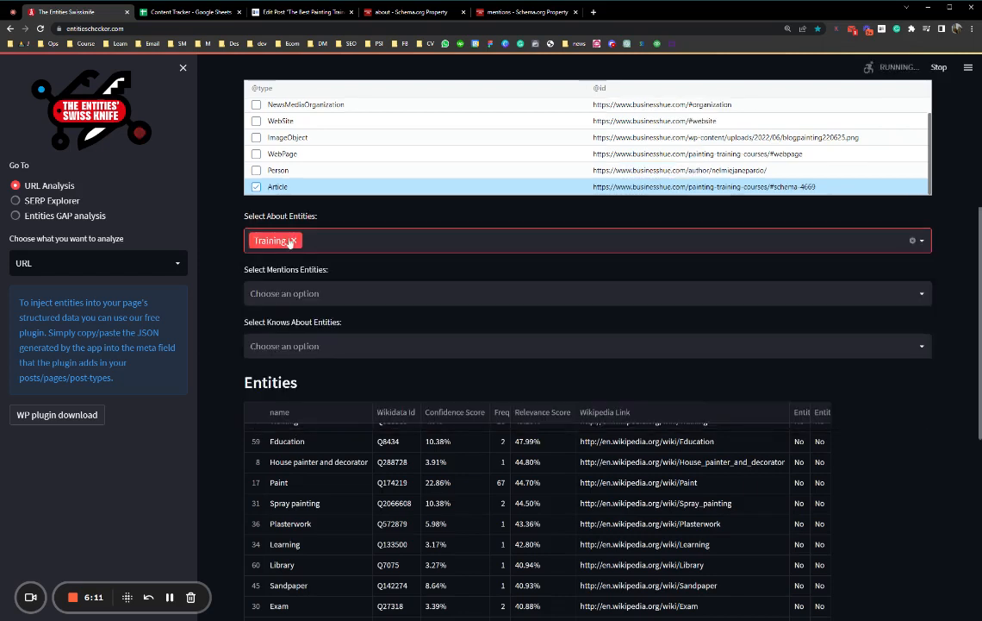
pyautogui.write('p')
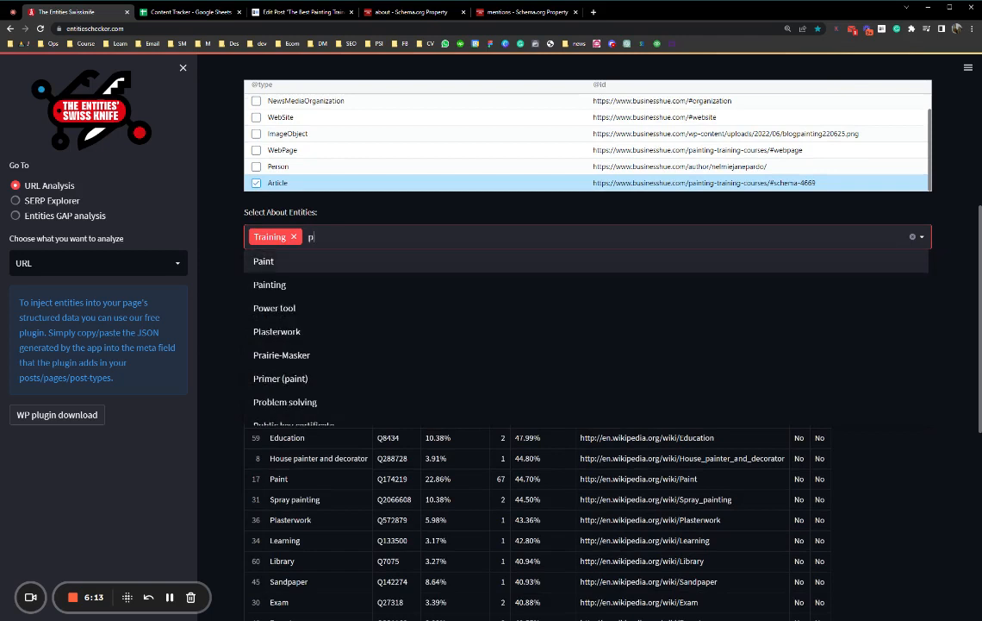
pyautogui.click(269, 285)
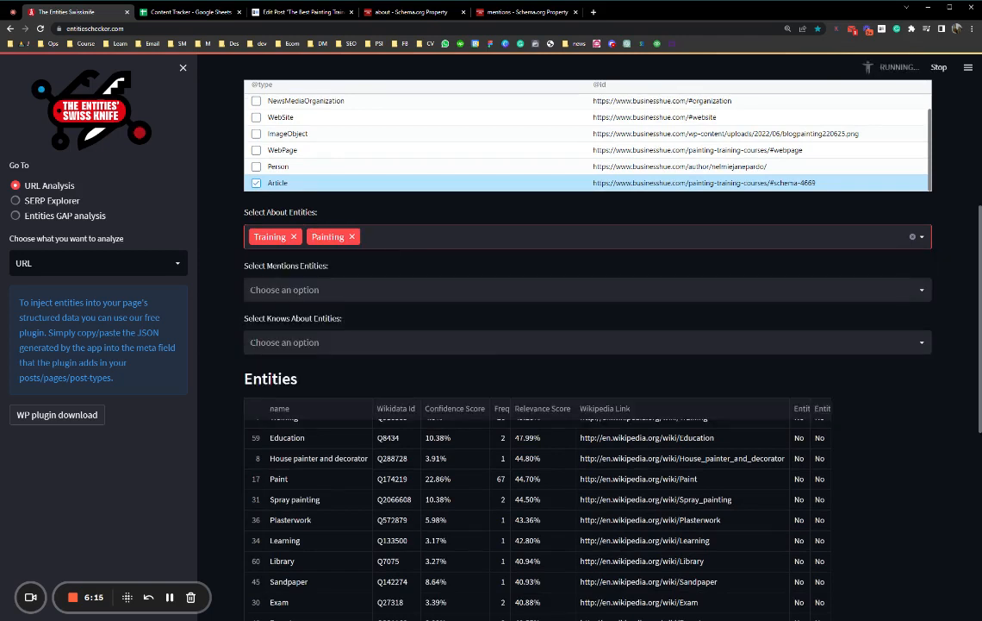
pyautogui.write('cou')
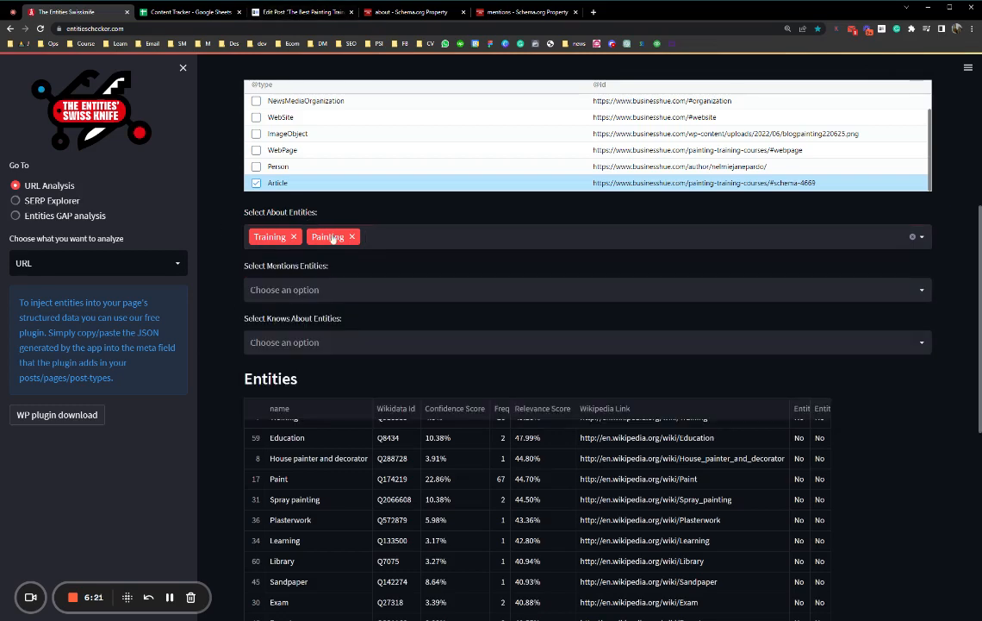
pyautogui.click(302, 10)
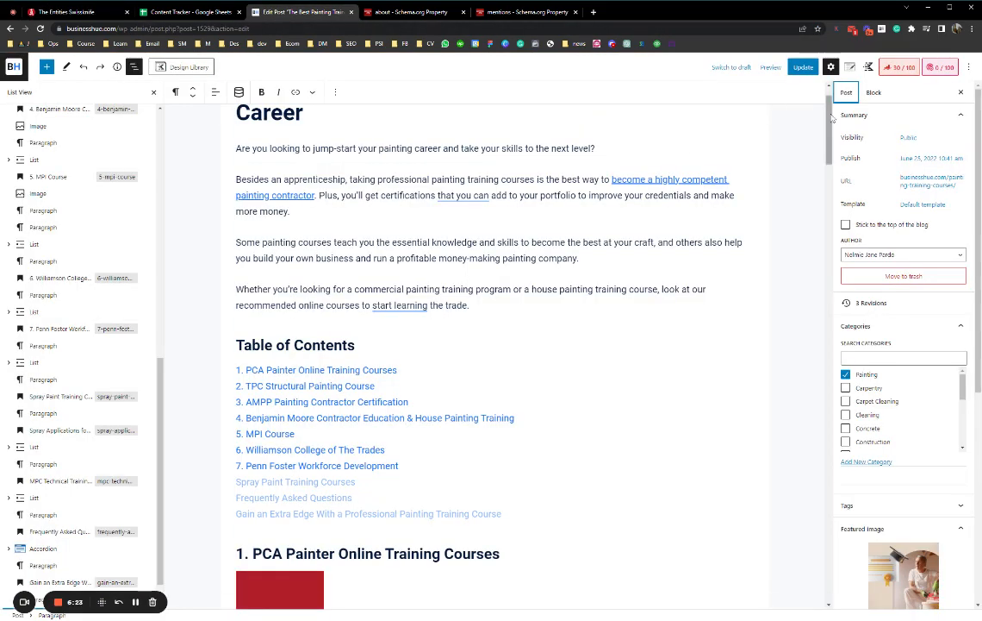
pyautogui.scroll(-3)
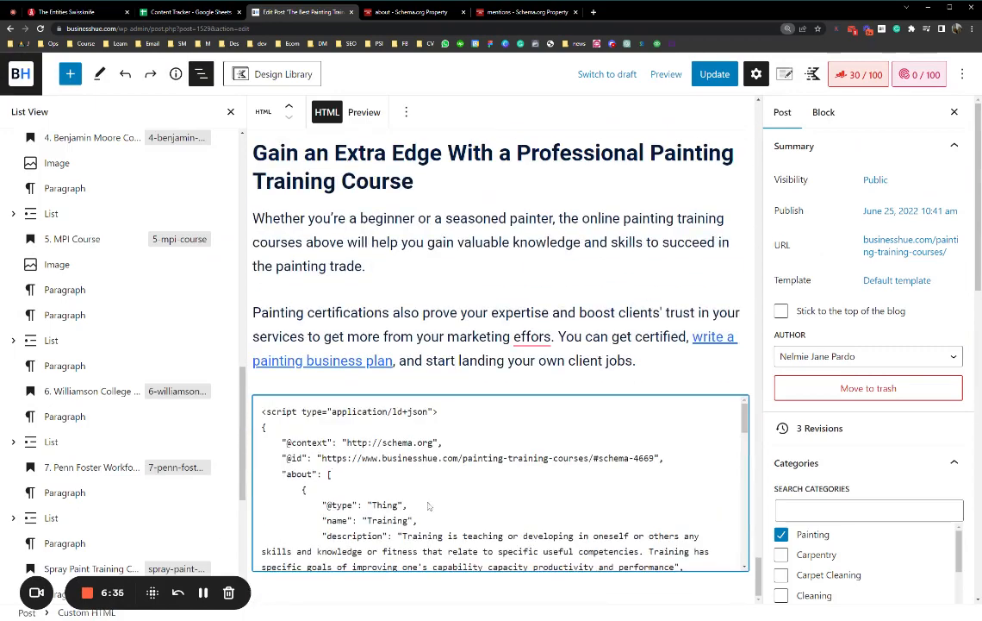
pyautogui.scroll(-3)
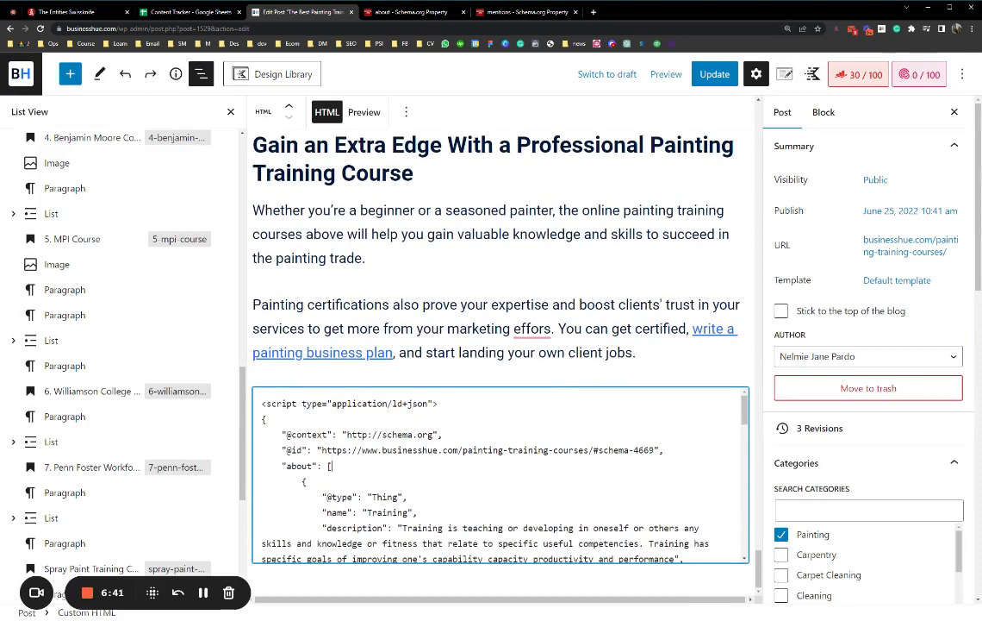
pyautogui.doubleClick(386, 512)
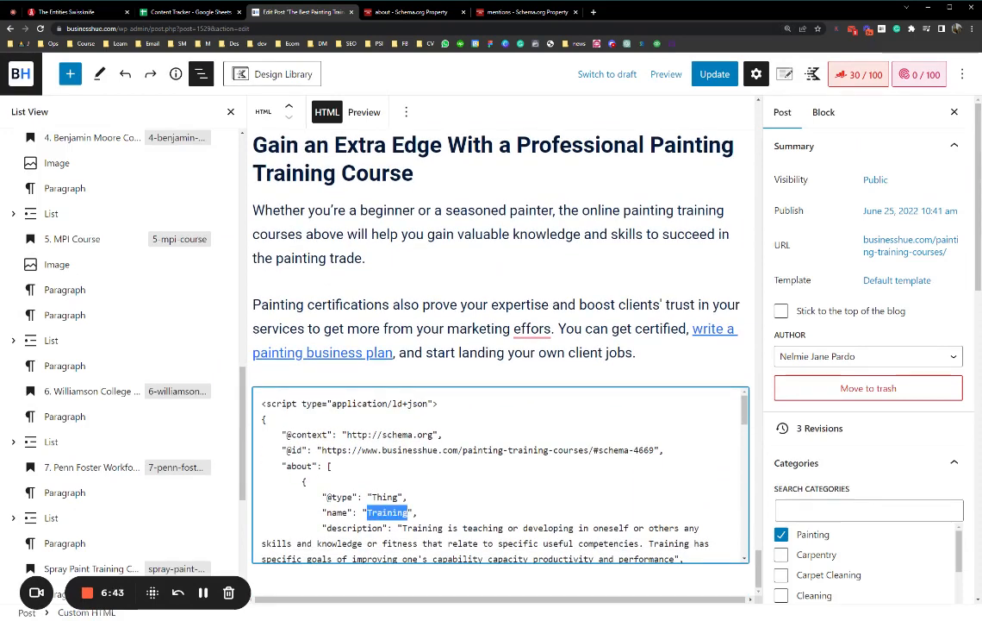
pyautogui.scroll(-3)
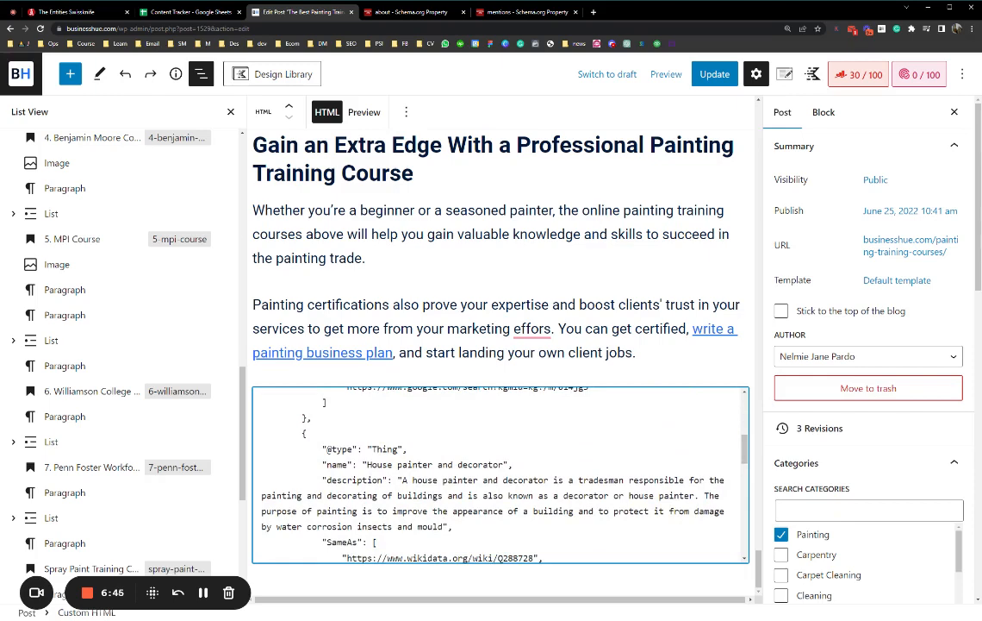
pyautogui.doubleClick(429, 465)
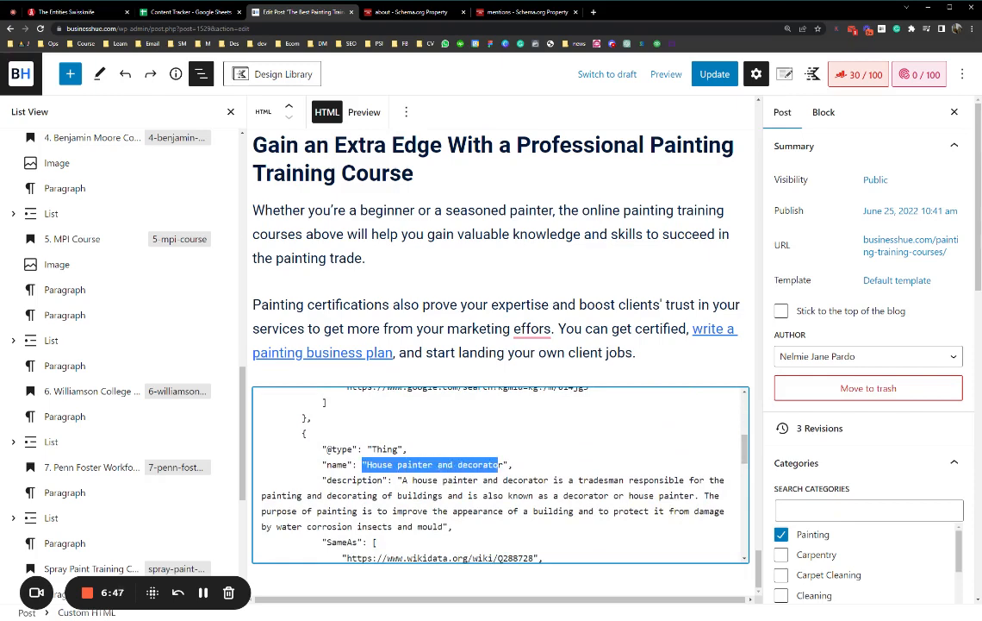
pyautogui.scroll(-3)
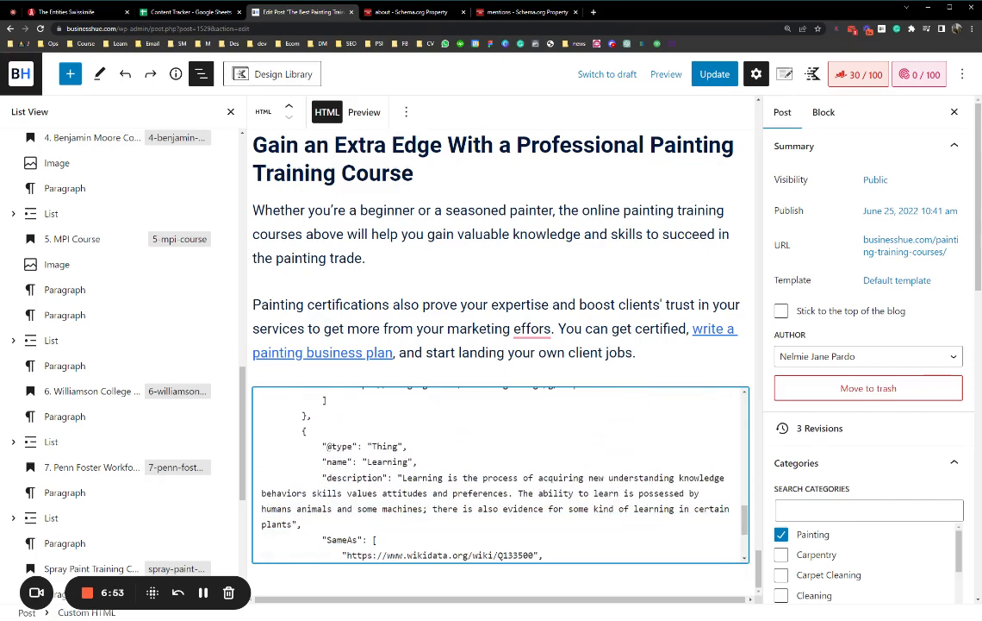
pyautogui.scroll(-3)
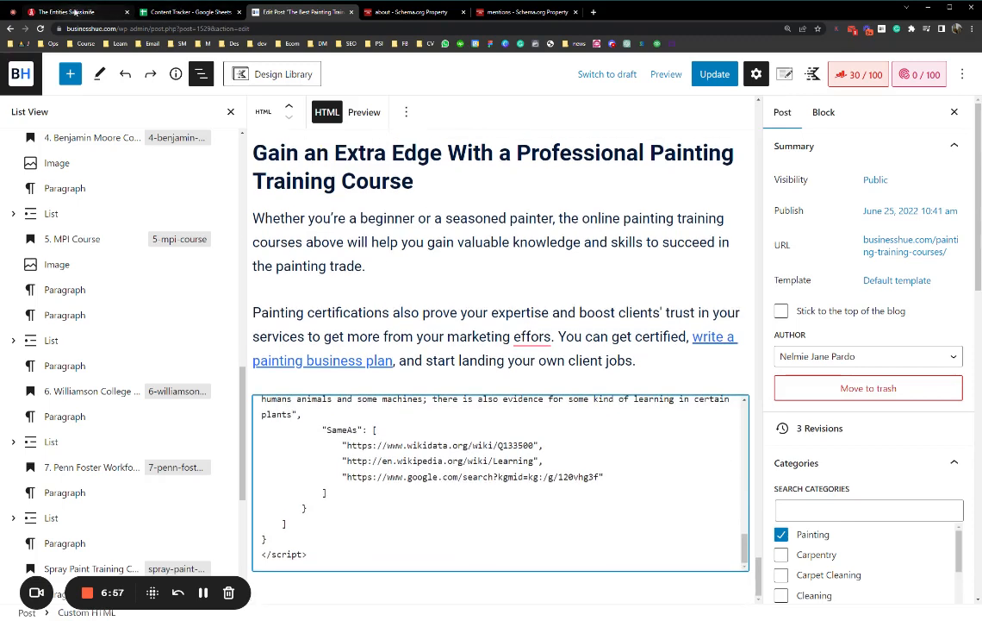
# Back in the entities tool, locate the Select Mentions Entities dropdown and open its candidate list.
pyautogui.click(66, 10)
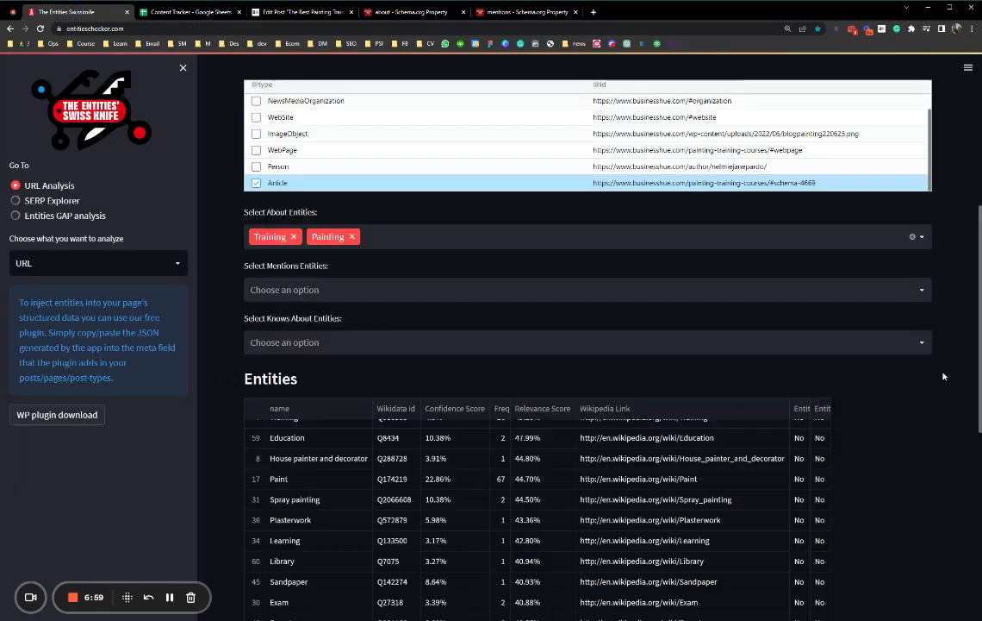
pyautogui.scroll(3)
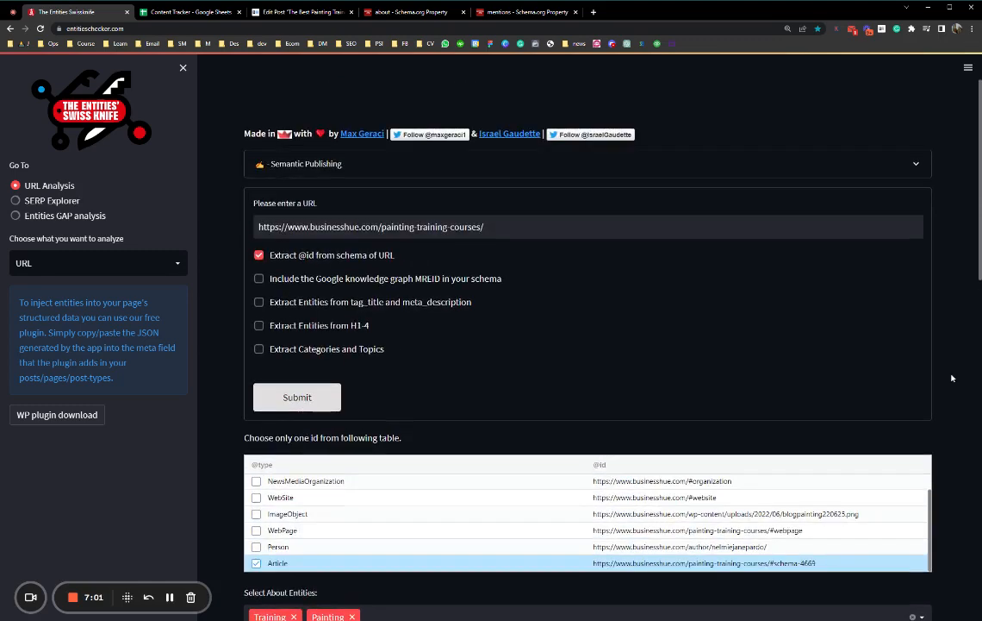
pyautogui.scroll(-3)
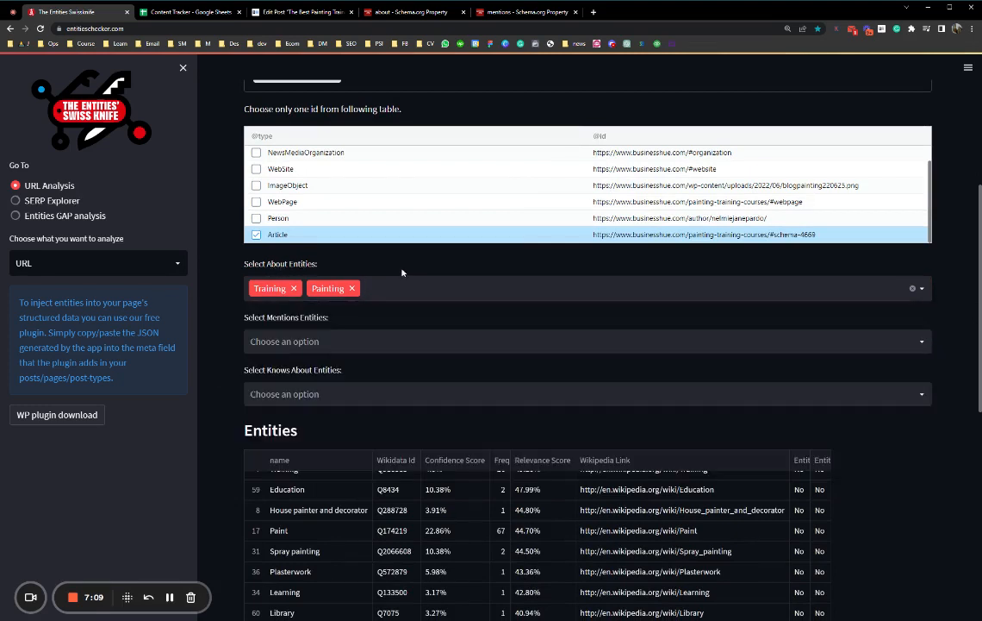
pyautogui.moveTo(351, 288)
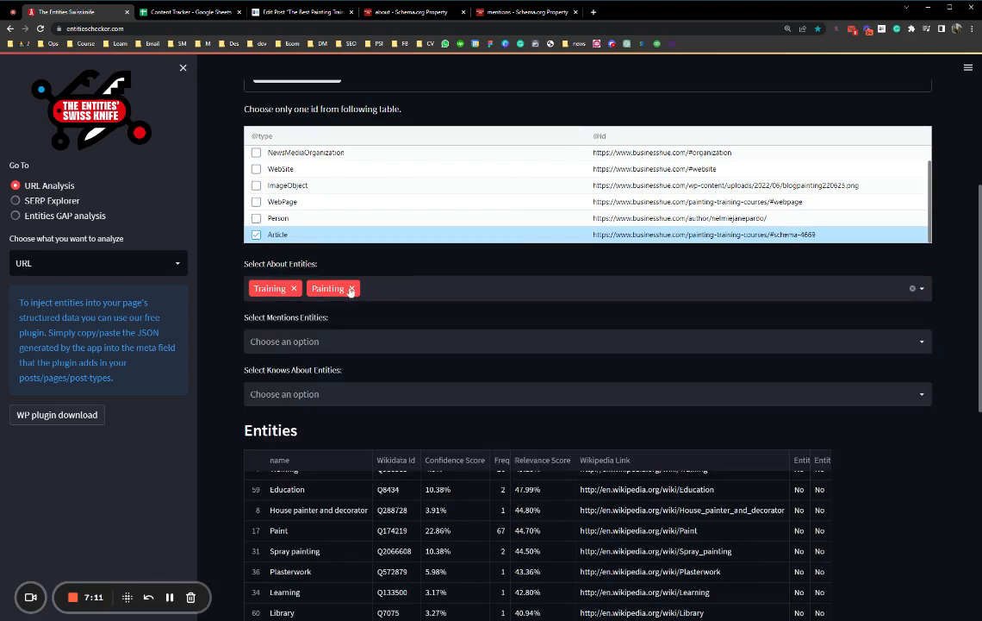
pyautogui.click(587, 341)
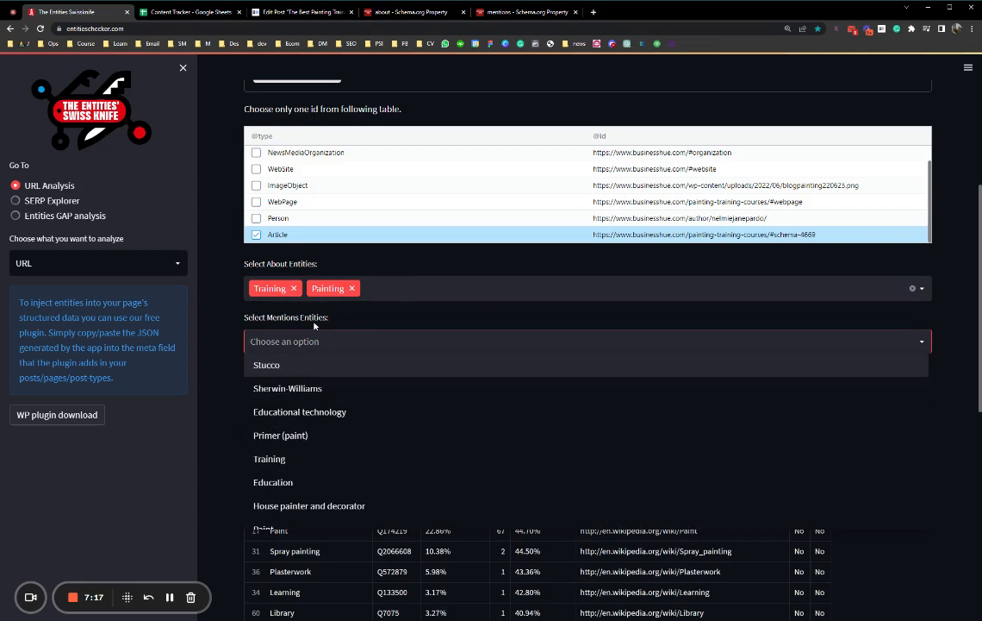
pyautogui.click(589, 341)
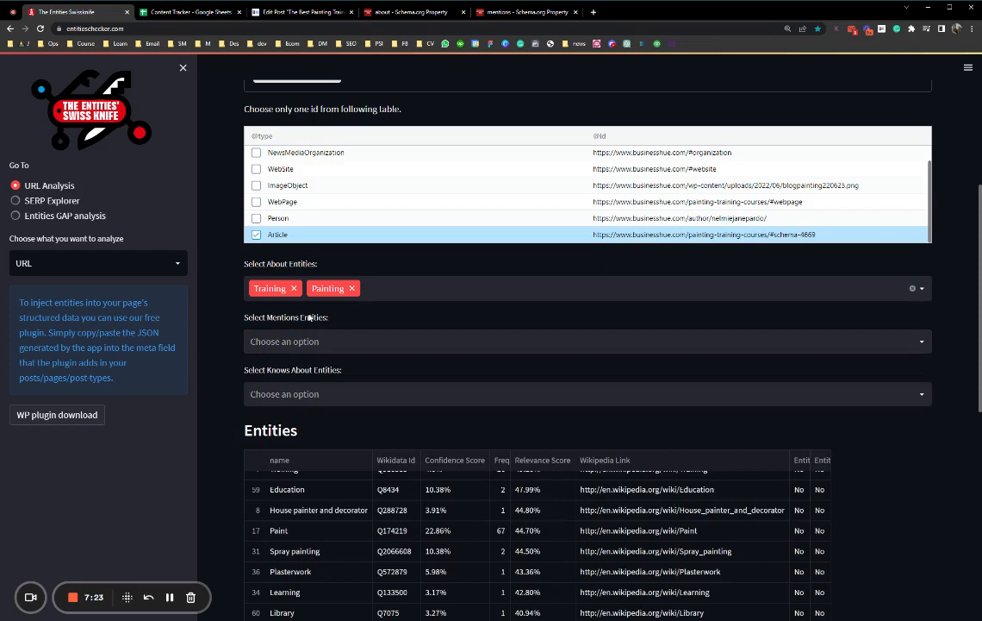
pyautogui.click(586, 342)
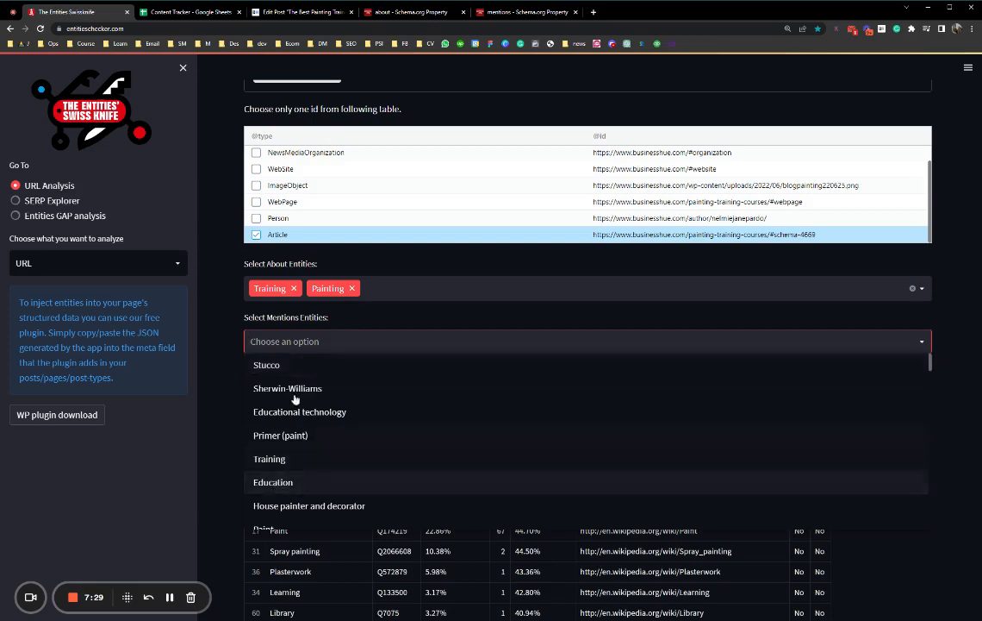
pyautogui.moveTo(291, 458)
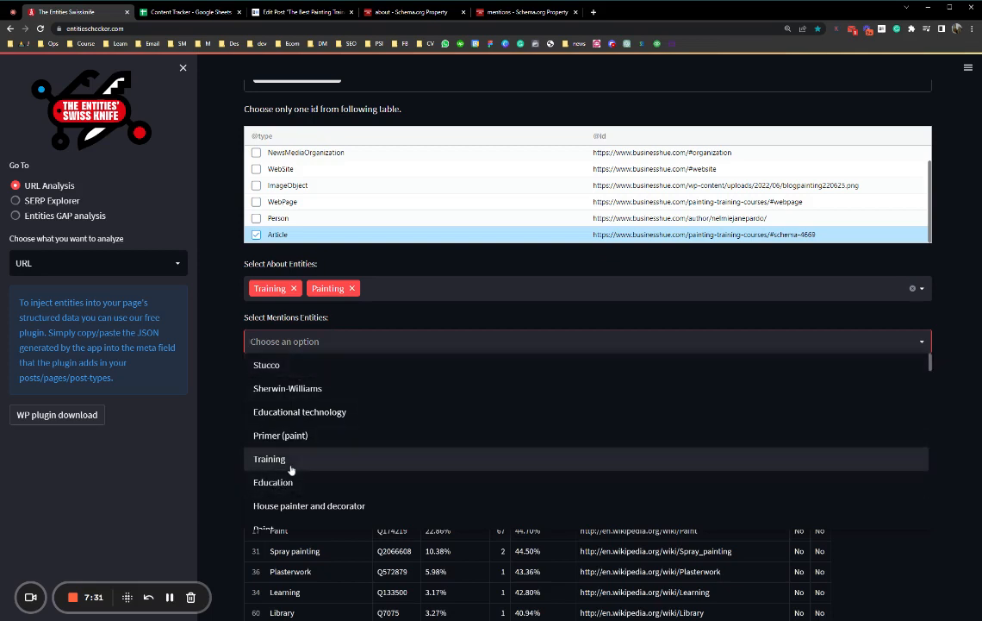
# Browse through the candidate mentions entities, reopening the list as needed.
pyautogui.scroll(-3)
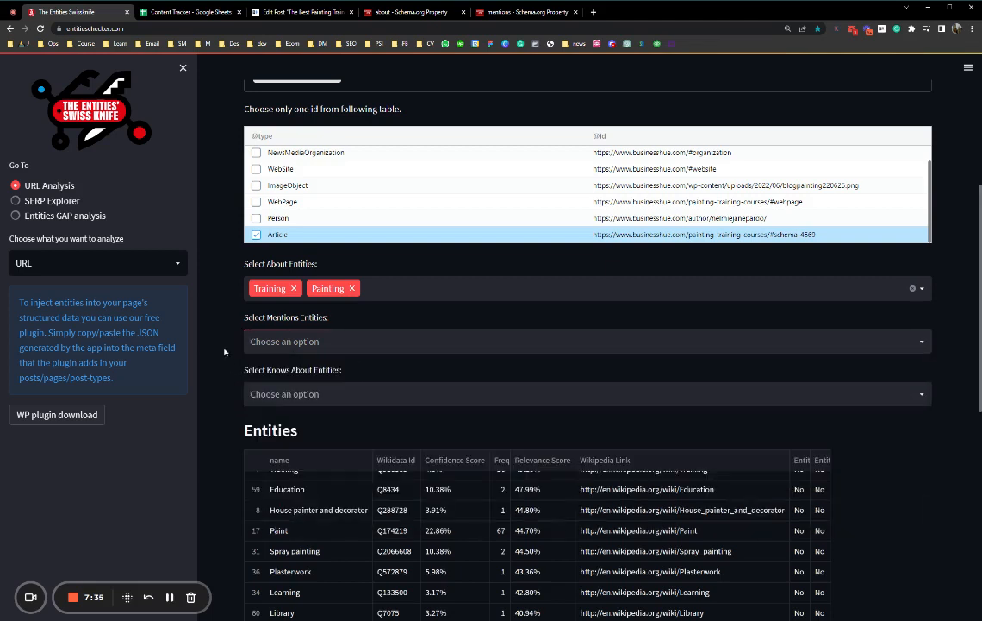
pyautogui.moveTo(318, 323)
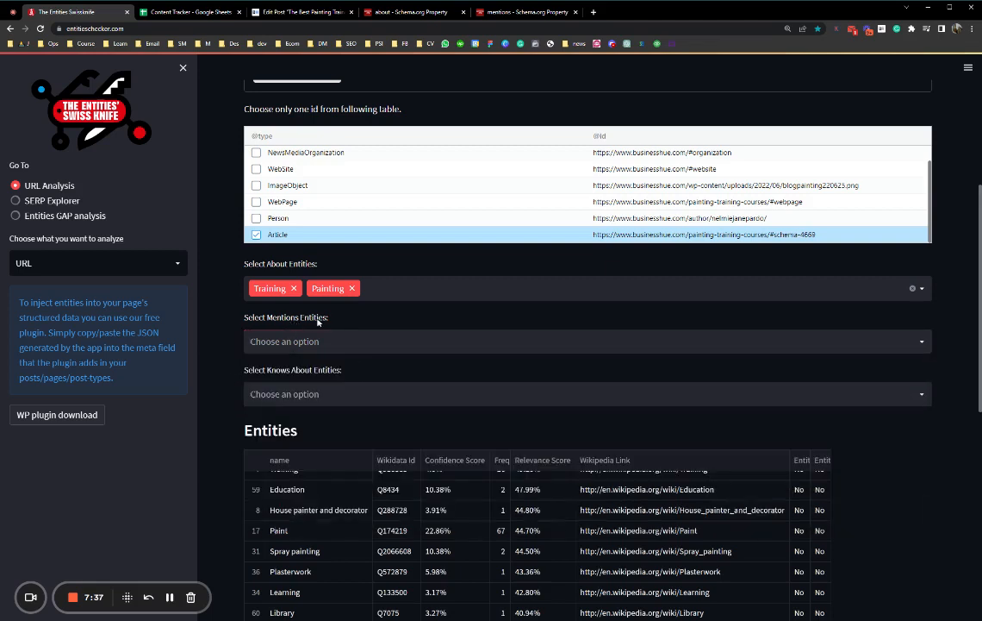
pyautogui.scroll(-3)
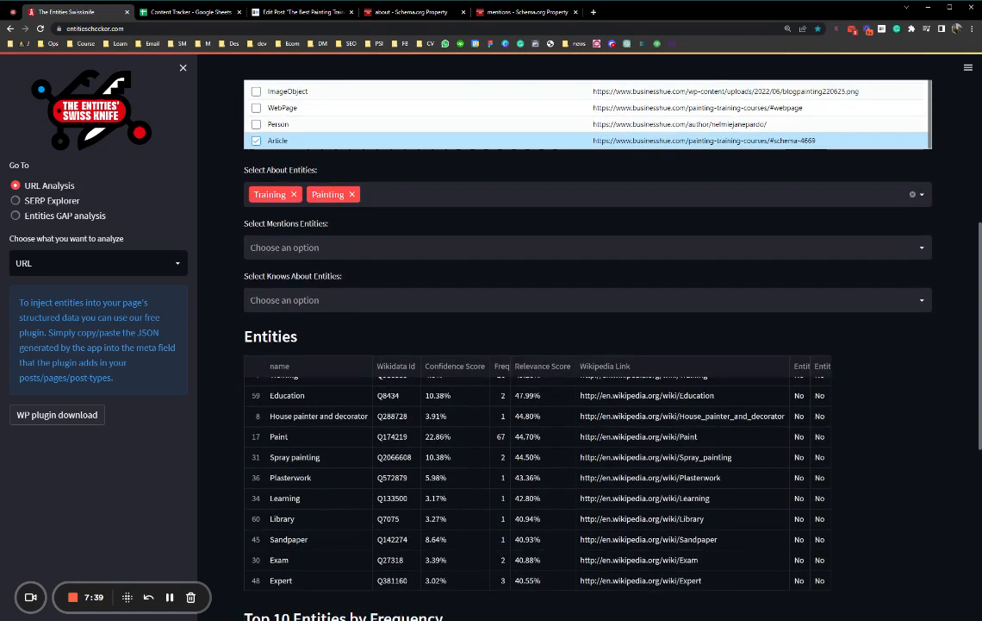
pyautogui.click(582, 249)
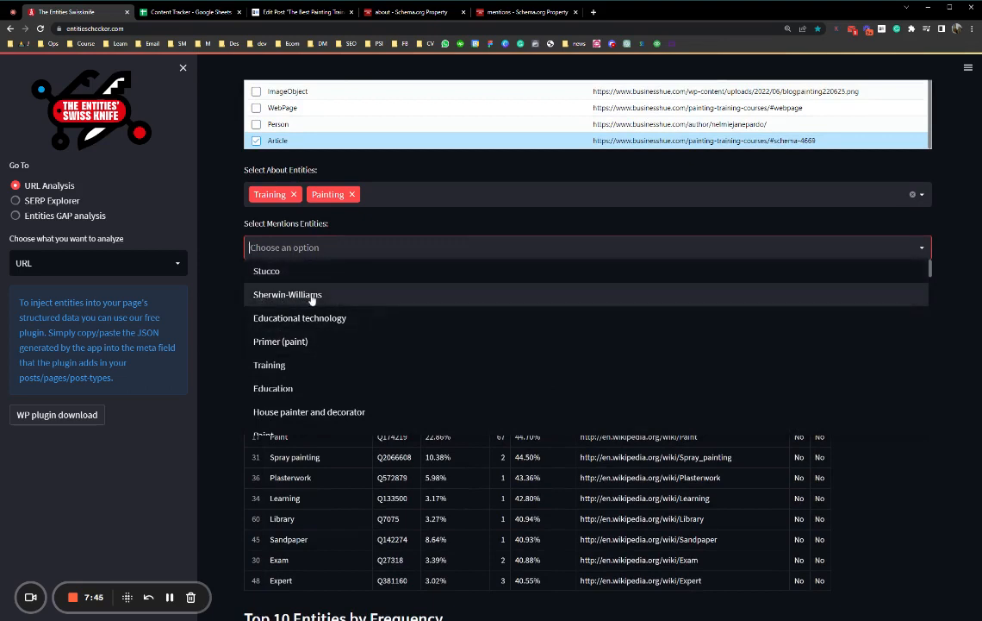
pyautogui.moveTo(279, 270)
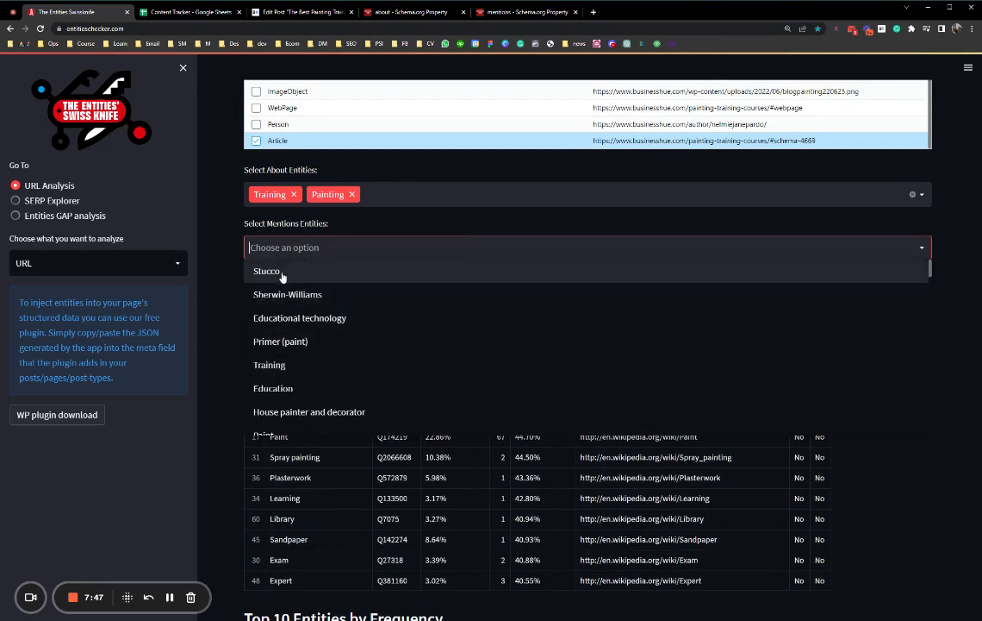
pyautogui.scroll(-3)
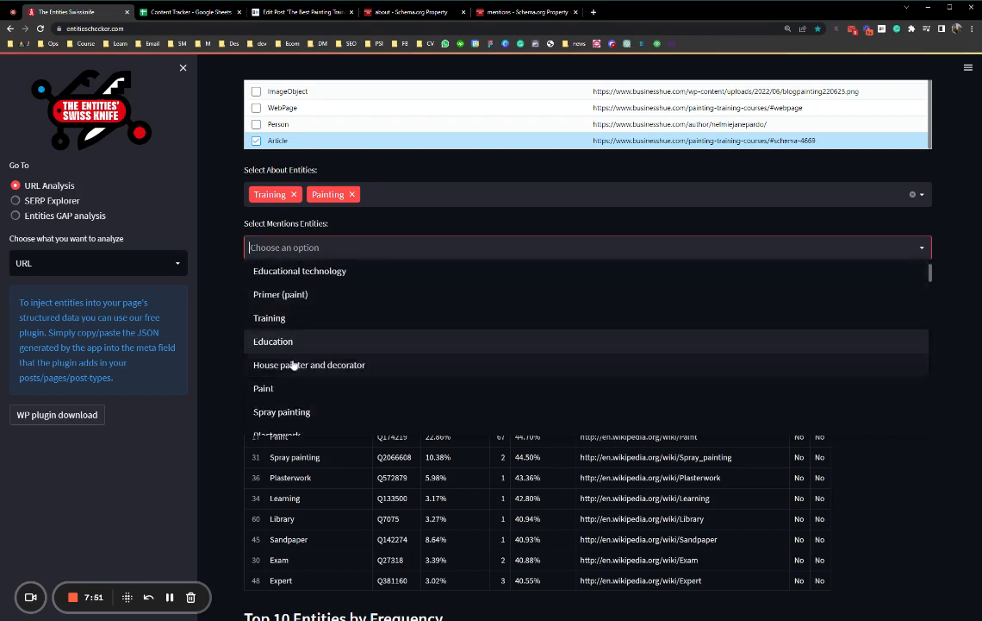
pyautogui.scroll(-3)
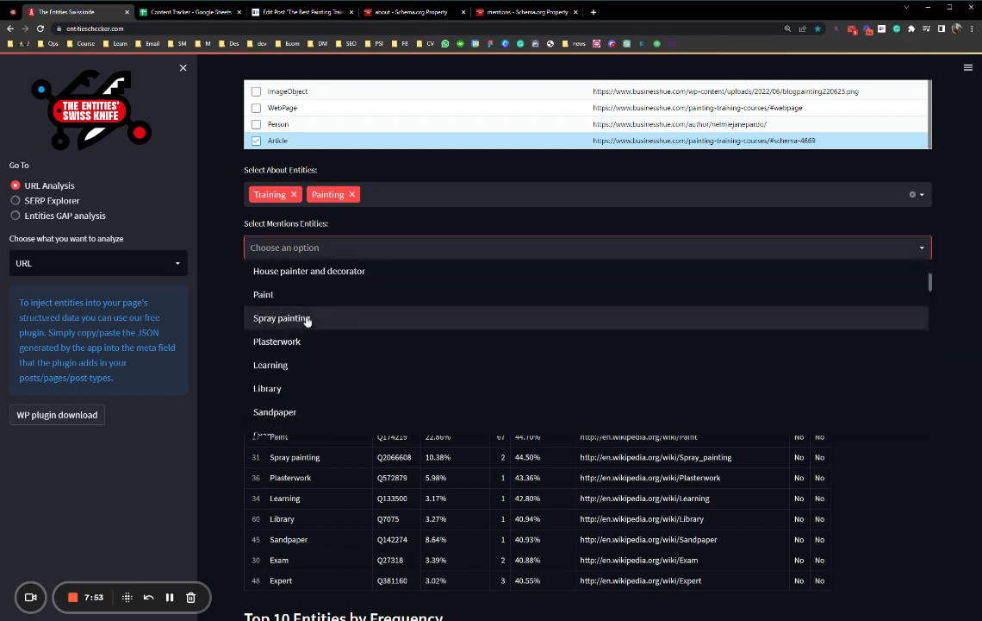
pyautogui.scroll(-3)
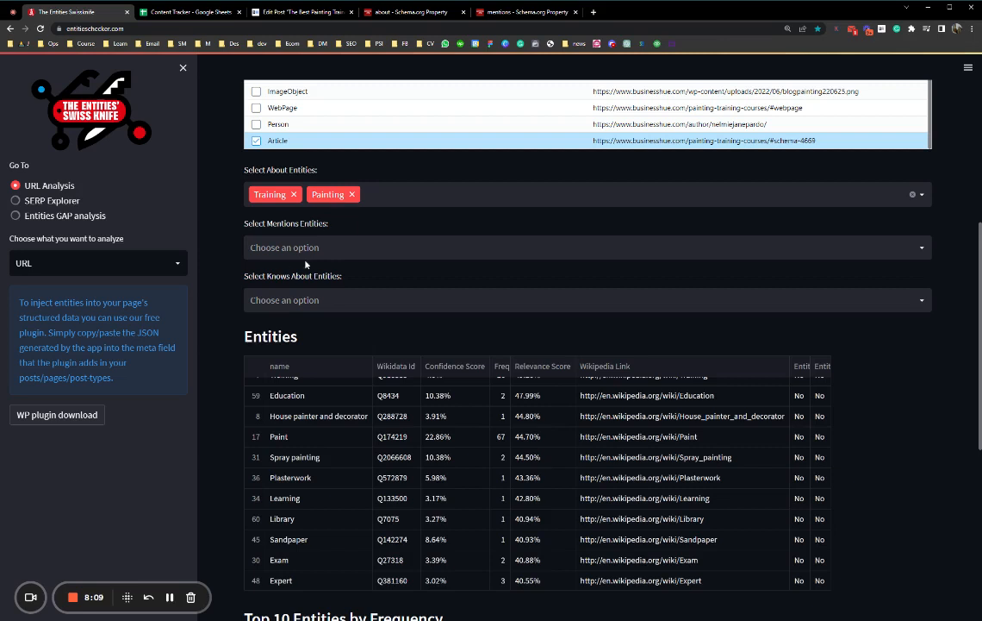
pyautogui.click(584, 248)
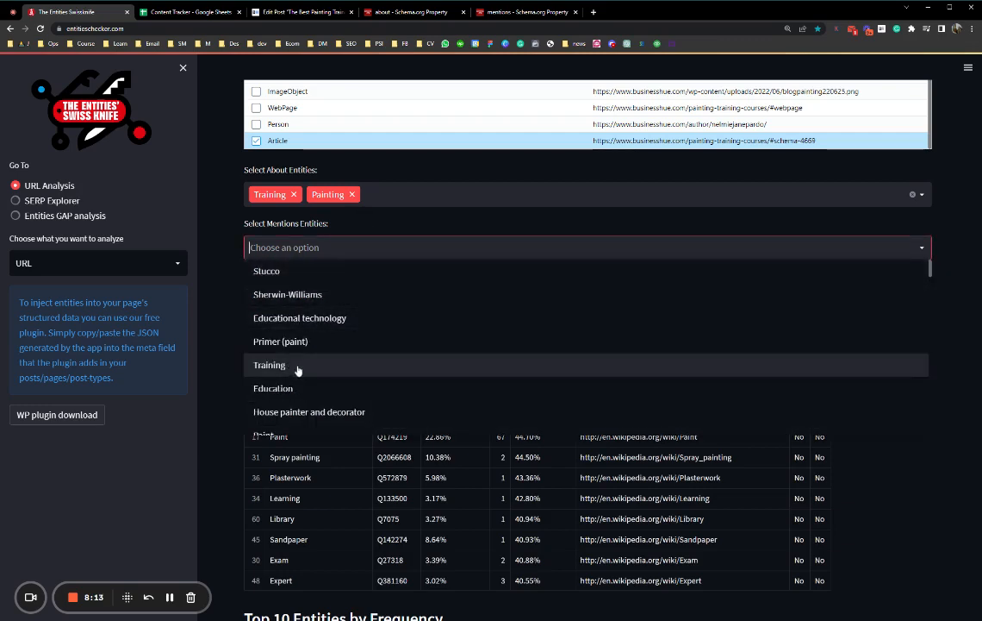
# Add Education and Learning as mentions entities and download the About and Mentions JSON-LD.
pyautogui.click(273, 388)
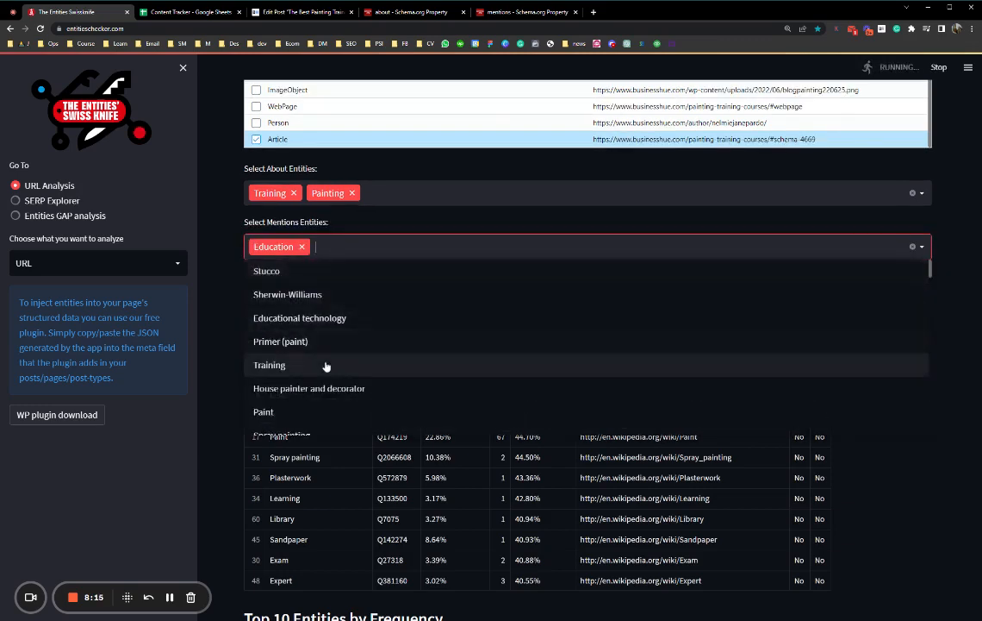
pyautogui.click(284, 496)
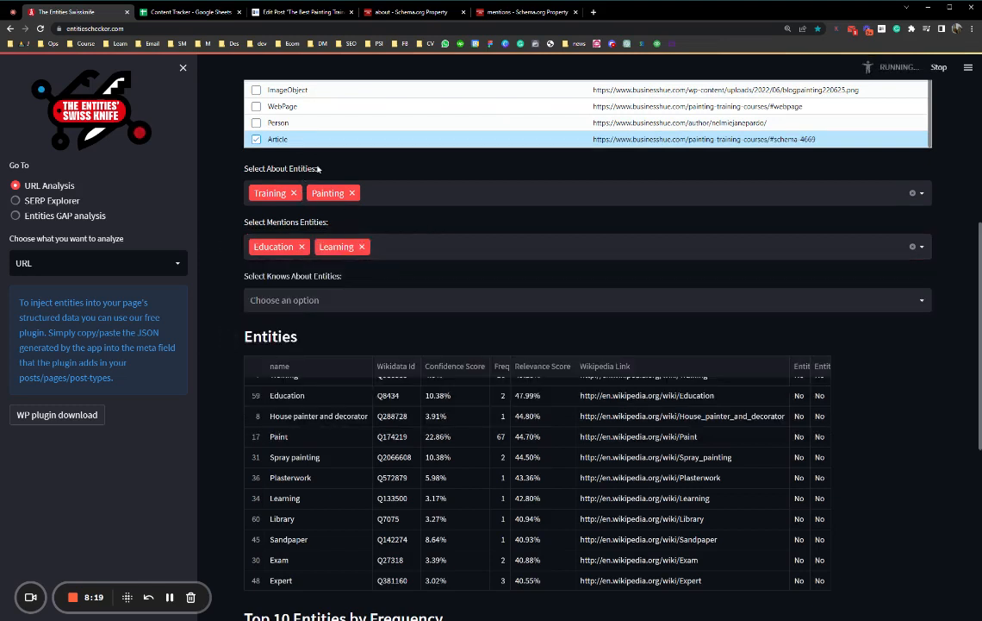
pyautogui.scroll(-3)
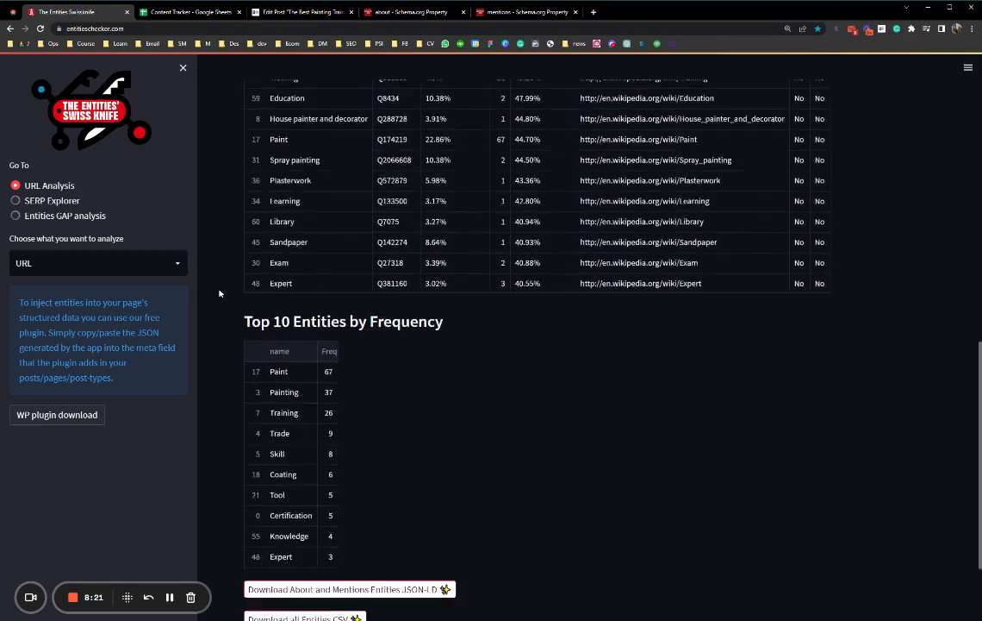
pyautogui.scroll(-3)
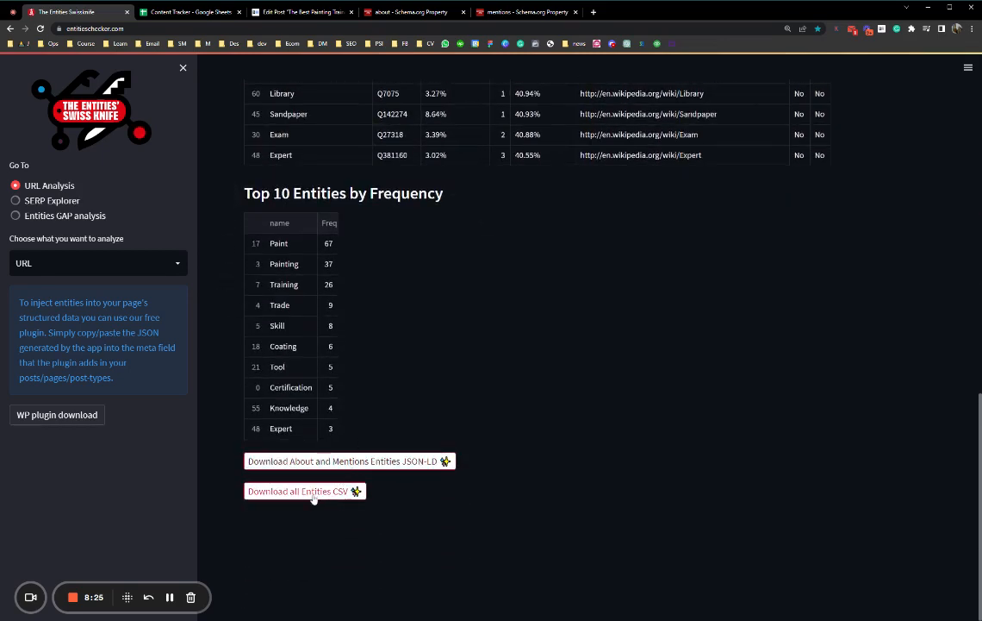
pyautogui.moveTo(348, 460)
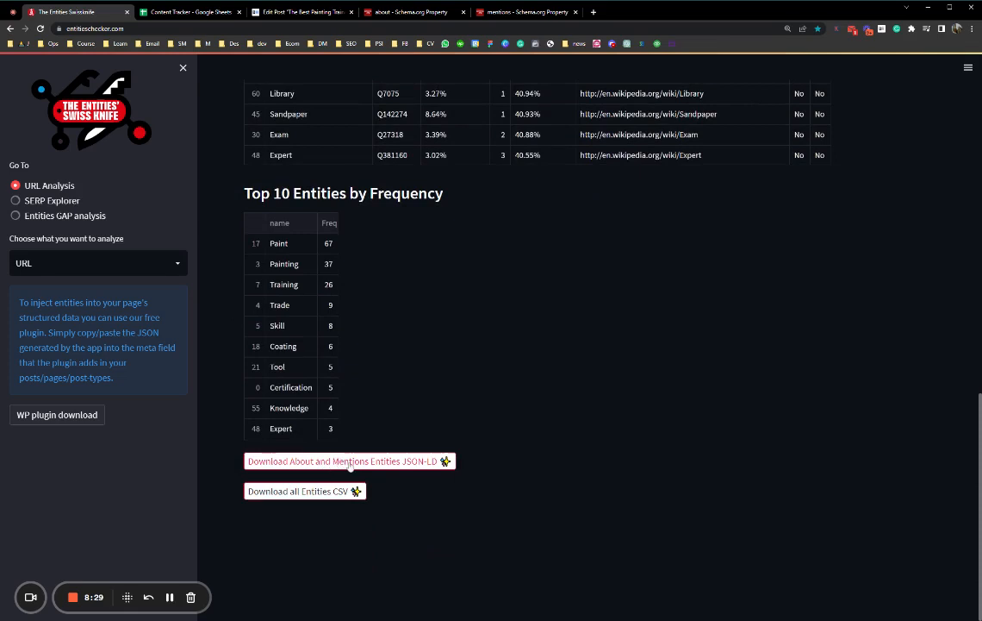
pyautogui.click(345, 460)
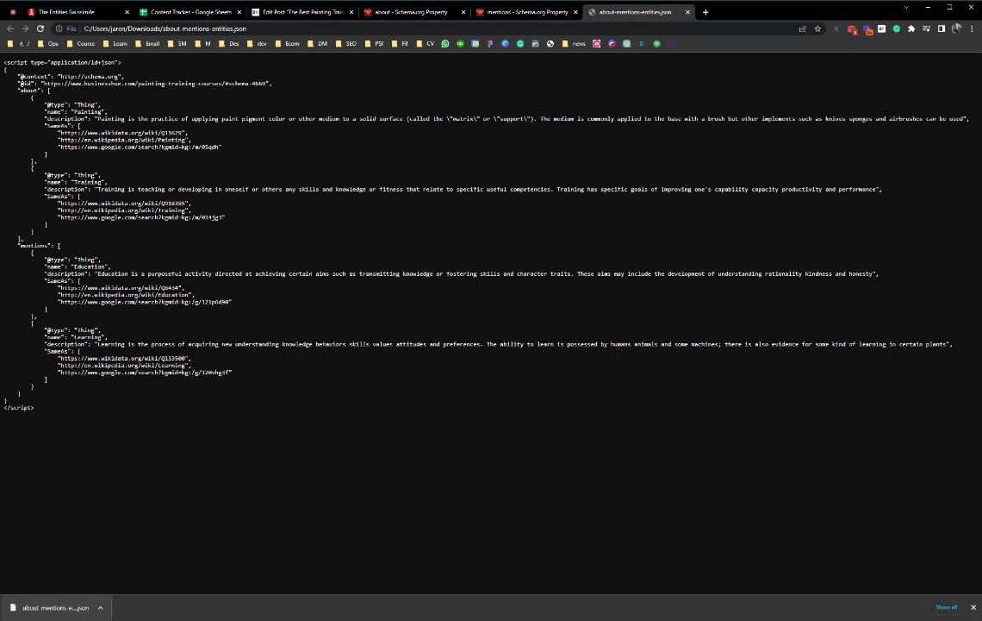
# Select all of the downloaded JSON-LD, then view the Schema.org 'mentions' definition.
pyautogui.press('ctrl+a')
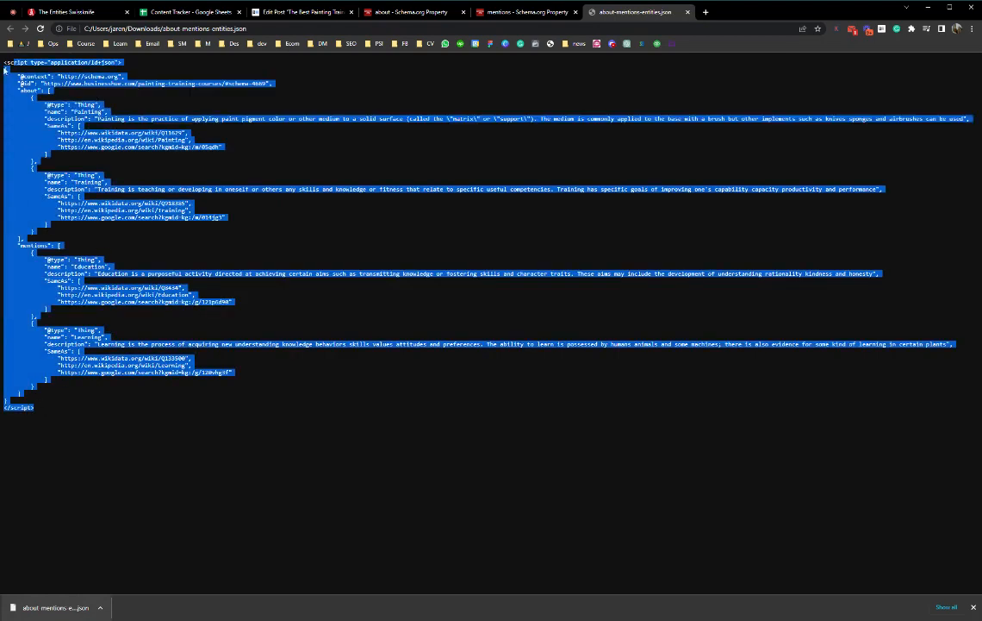
pyautogui.moveTo(238, 174)
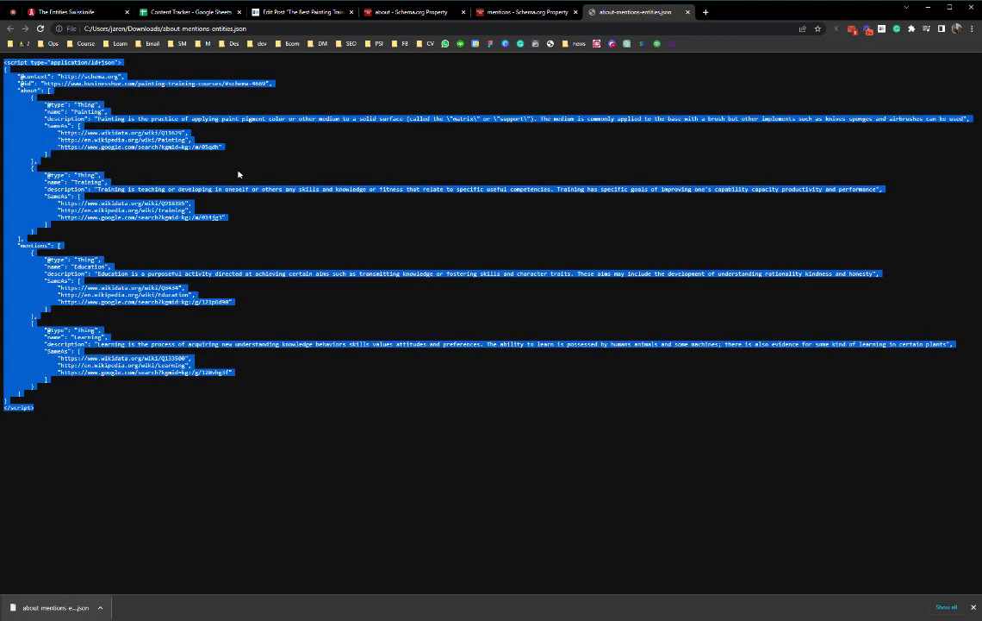
pyautogui.click(526, 12)
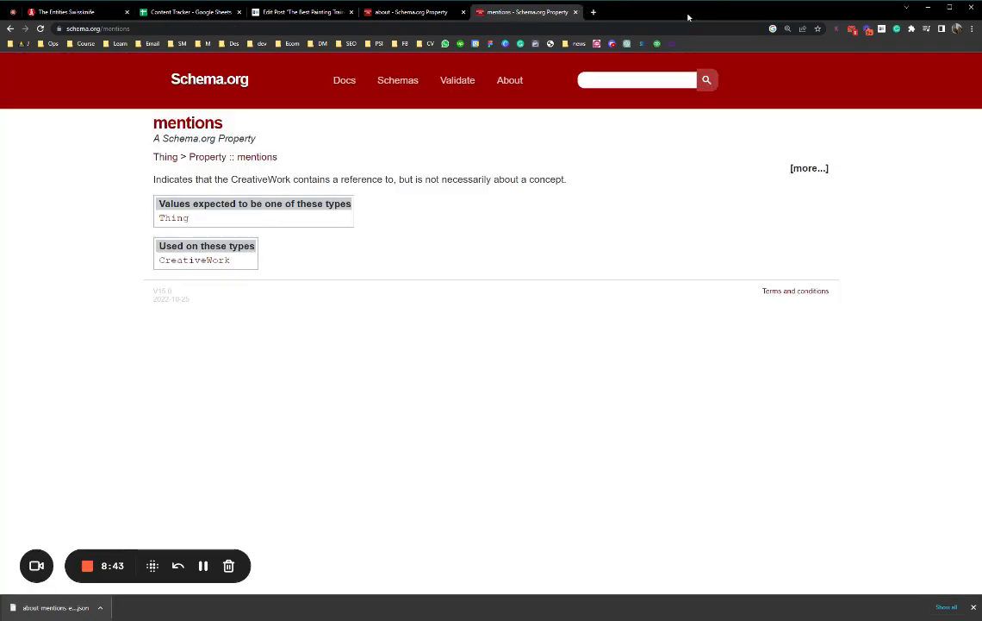
# Insert a Custom HTML block after the post's last paragraph via /html for the JSON-LD.
pyautogui.click(300, 11)
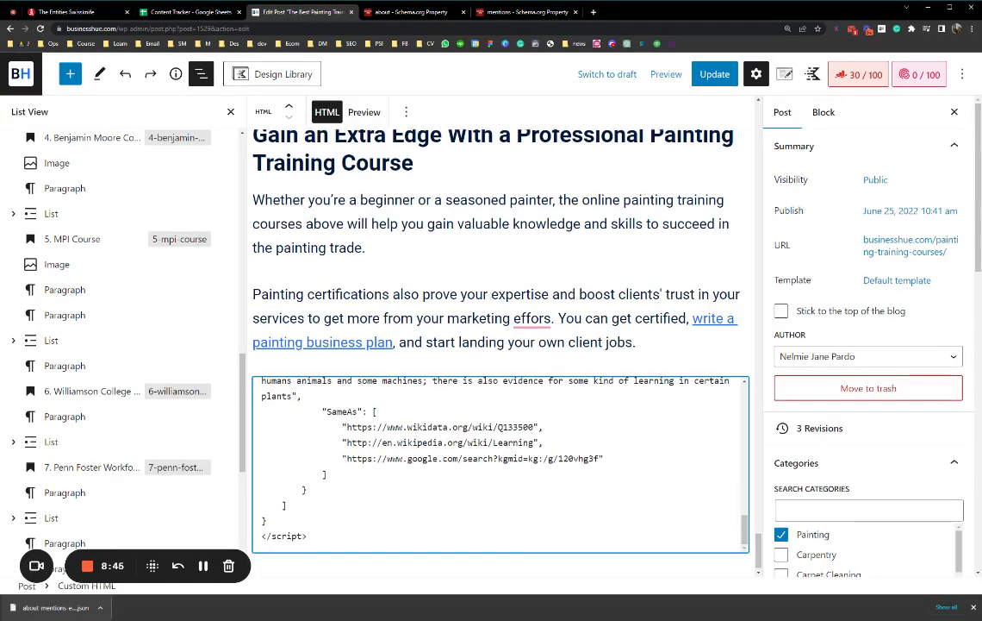
pyautogui.scroll(-3)
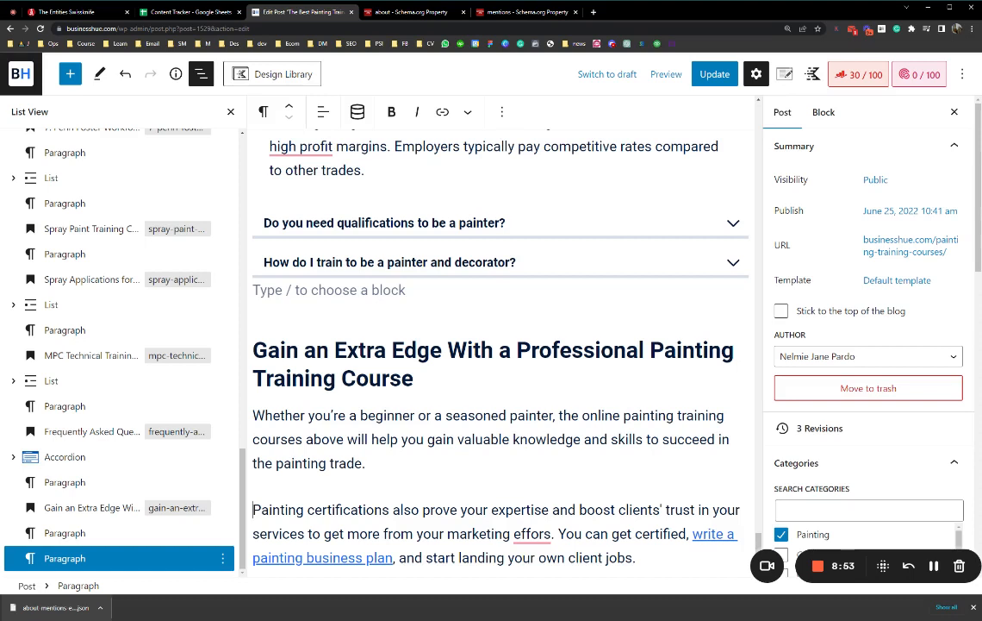
pyautogui.click(496, 533)
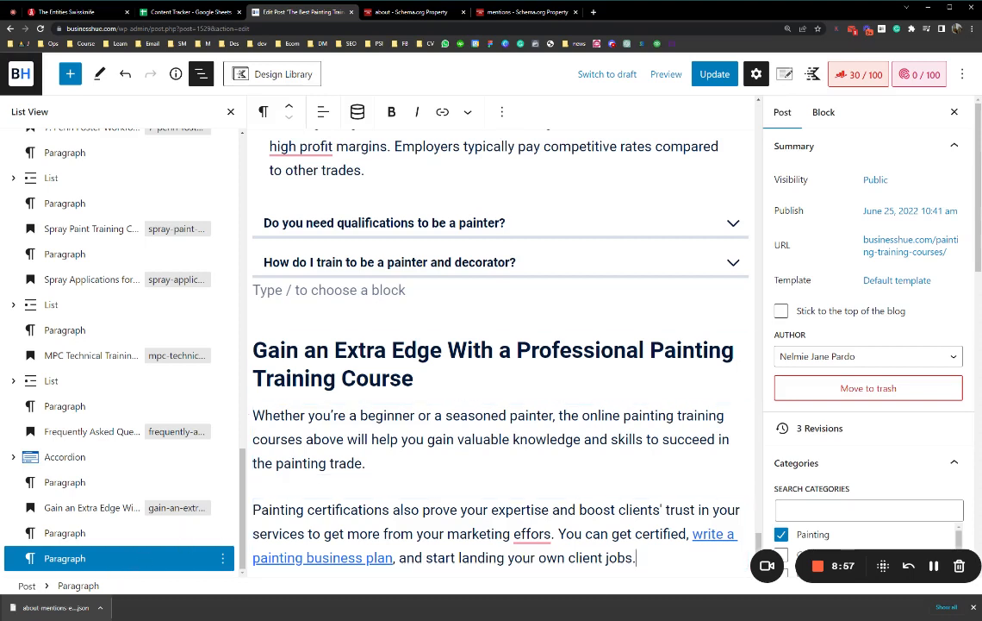
pyautogui.scroll(-3)
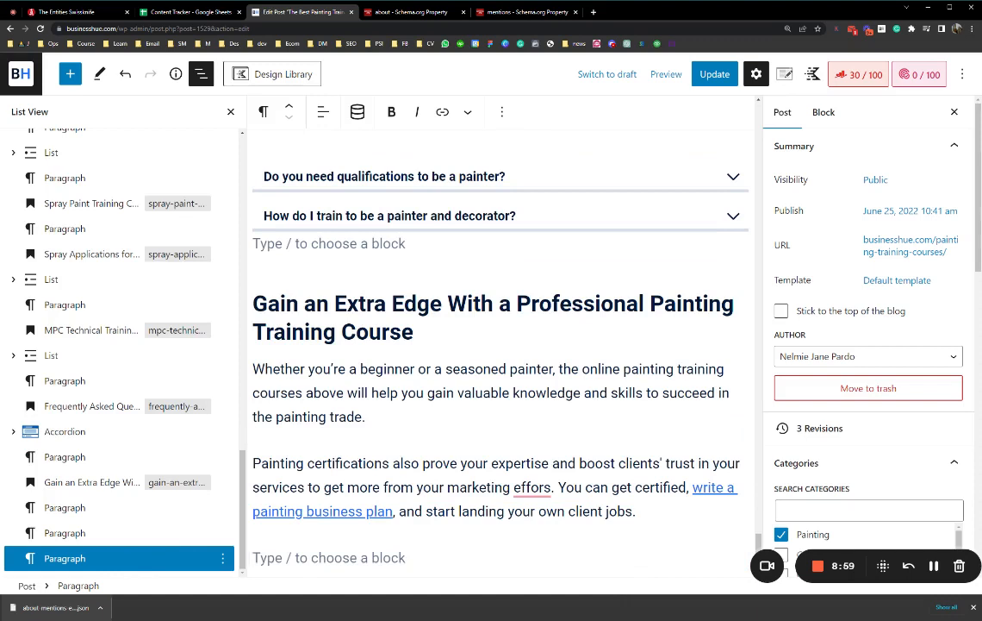
pyautogui.write('/html')
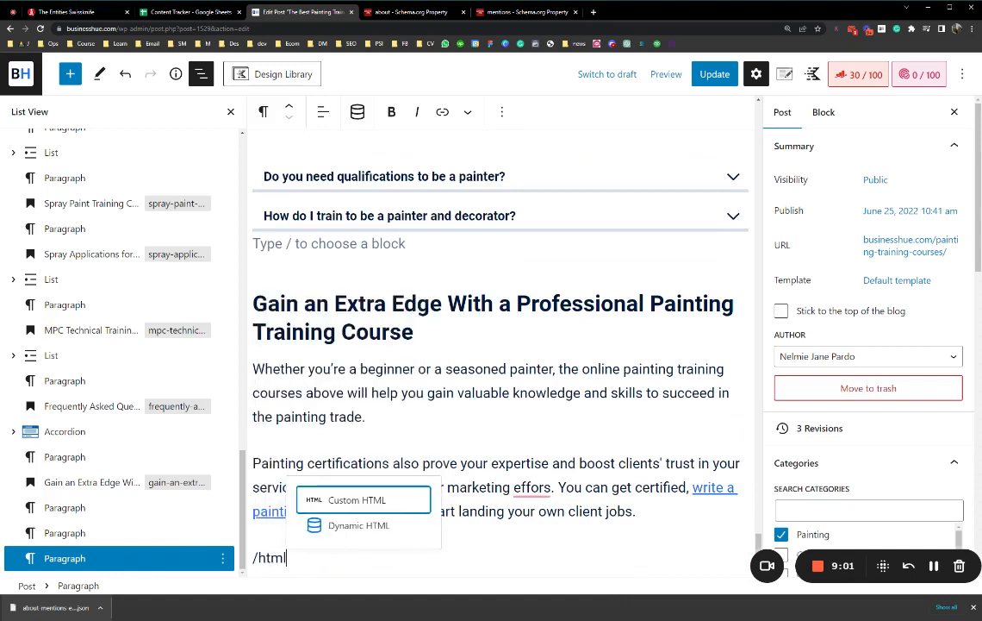
pyautogui.click(341, 500)
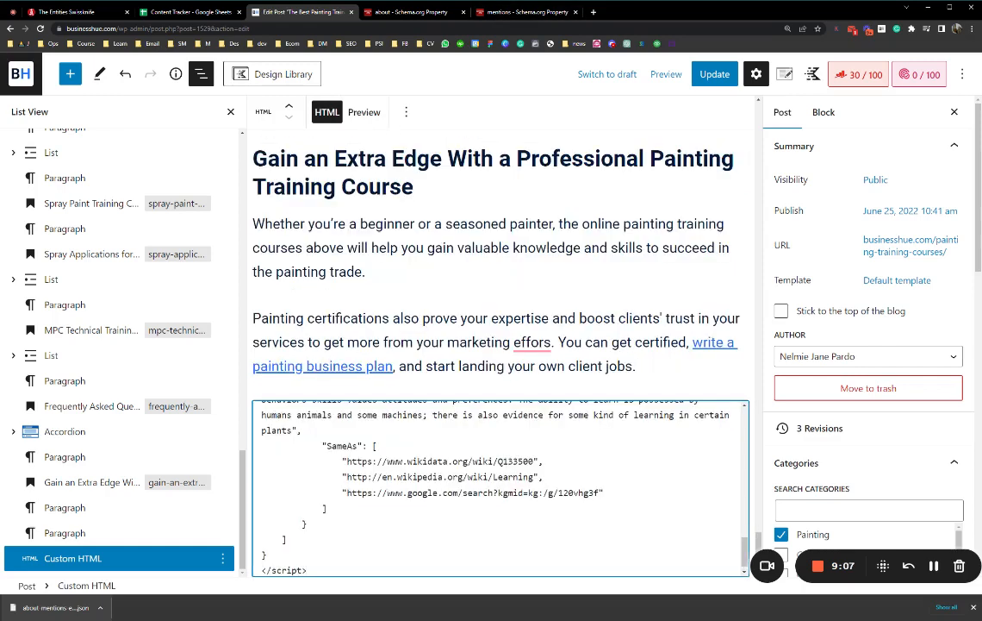
# Update the post and open the live painting training article from its permalink.
pyautogui.click(713, 72)
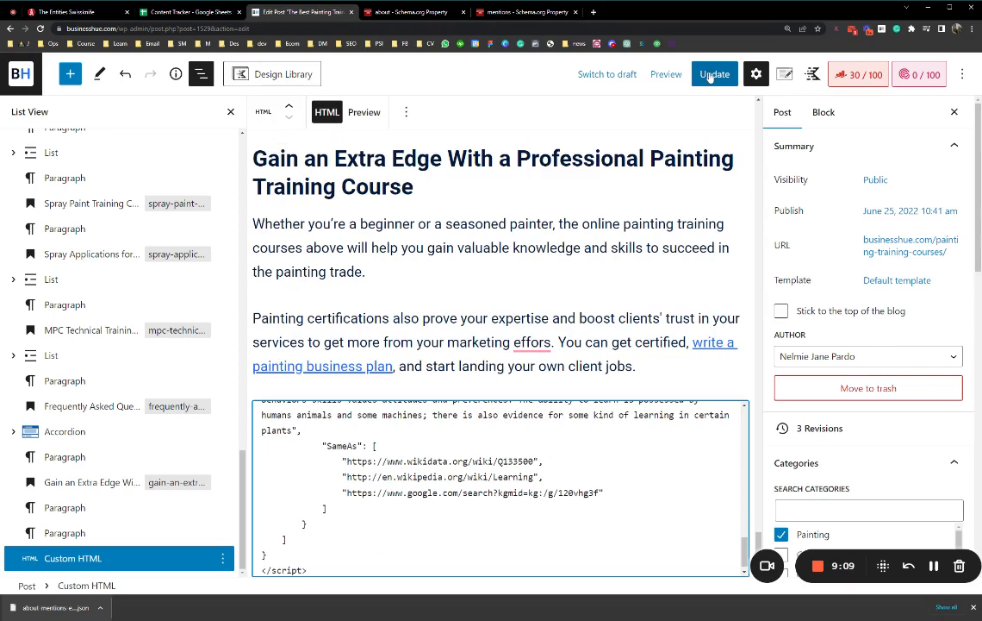
pyautogui.click(900, 244)
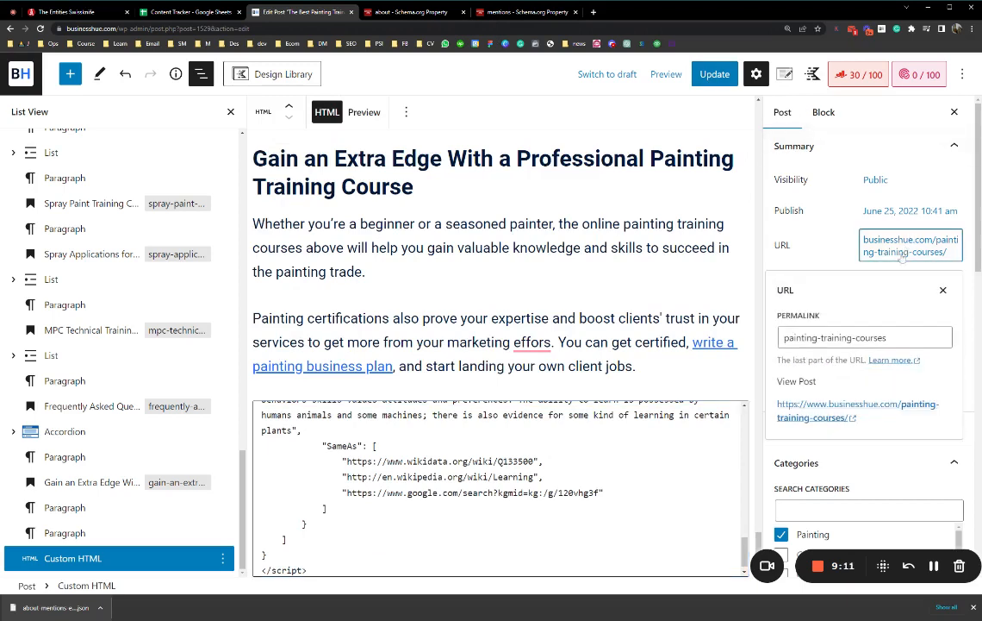
pyautogui.click(797, 381)
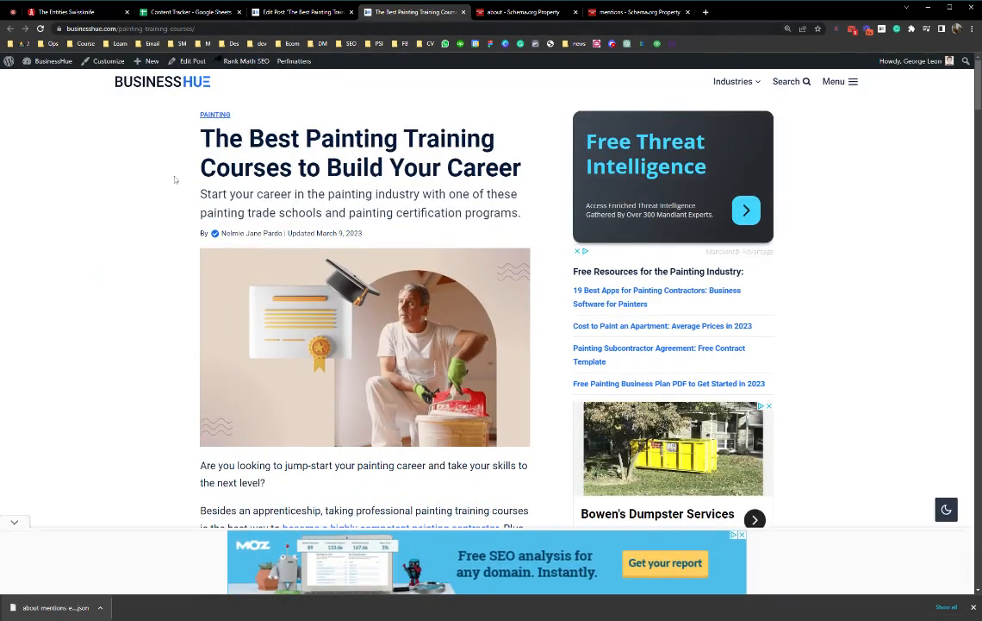
# View the live post's page source and search it for 'training', then switch to the validator tab.
pyautogui.press('ctrl+u')
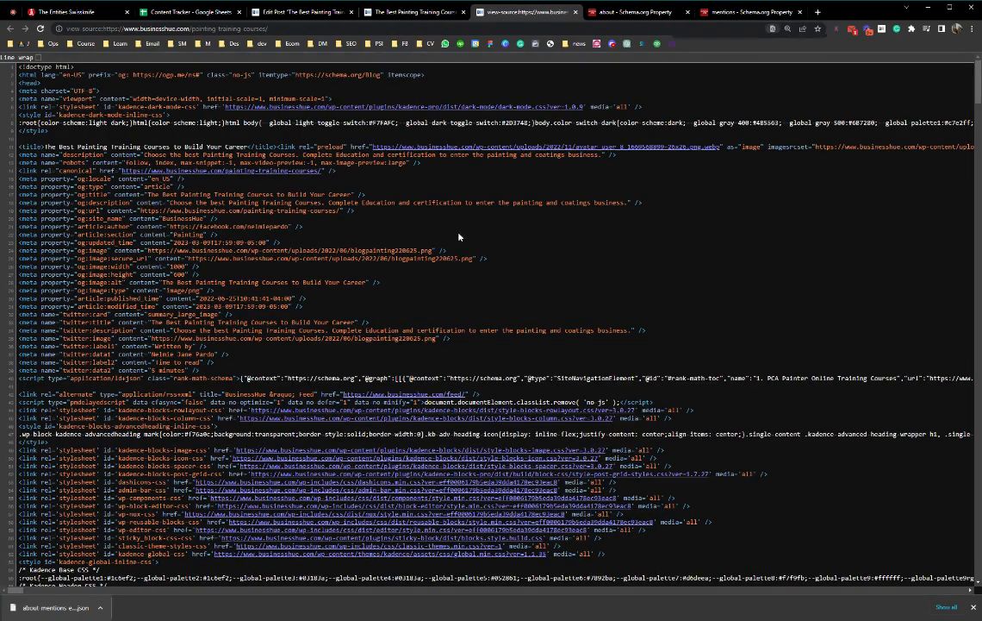
pyautogui.press('ctrl+f')
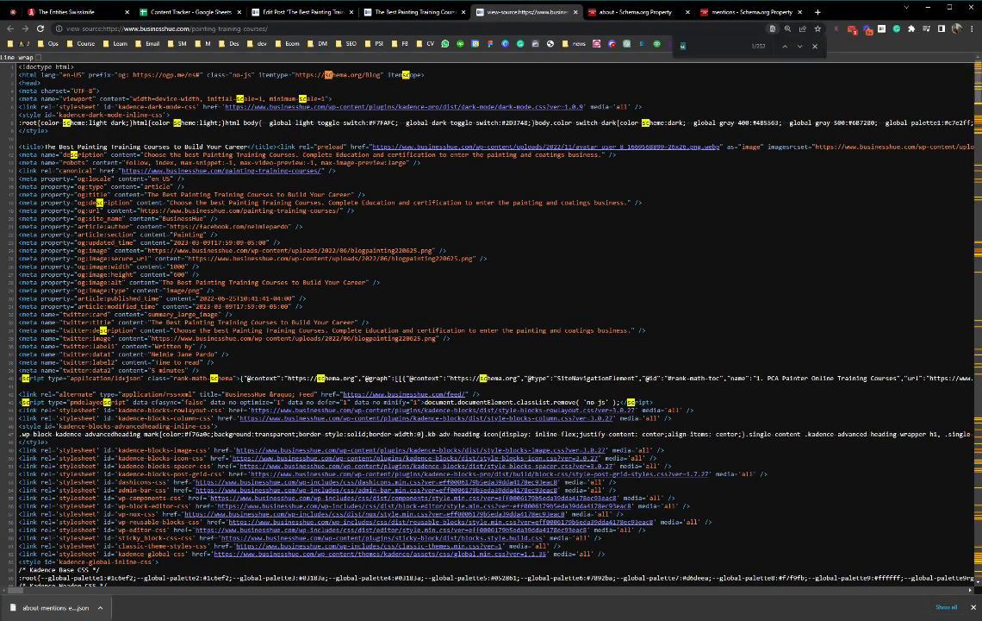
pyautogui.write('training')
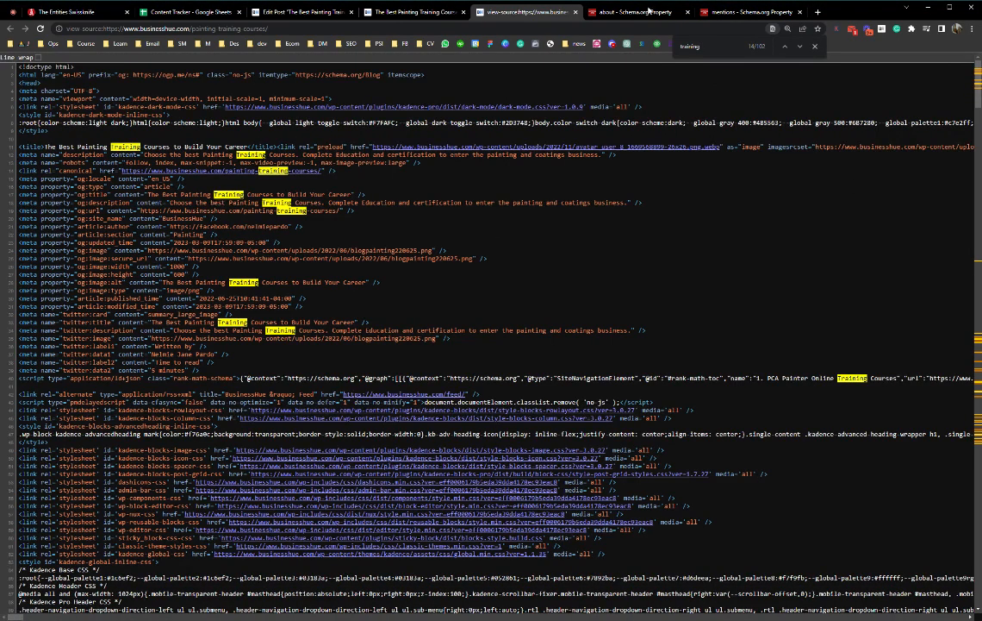
pyautogui.click(637, 10)
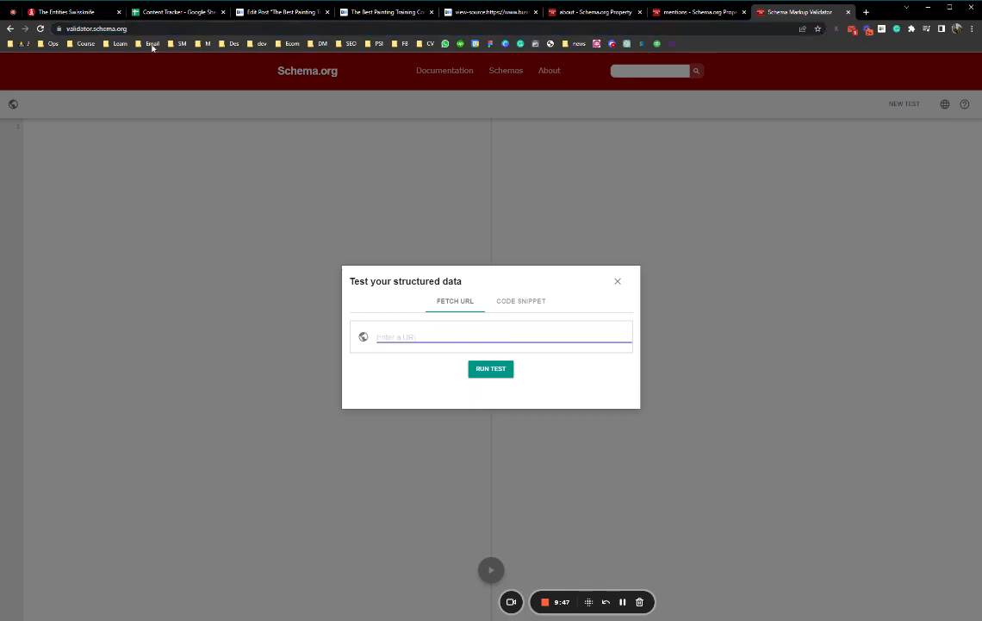
# Grab the live post's URL and run the structured-data test on it.
pyautogui.click(387, 11)
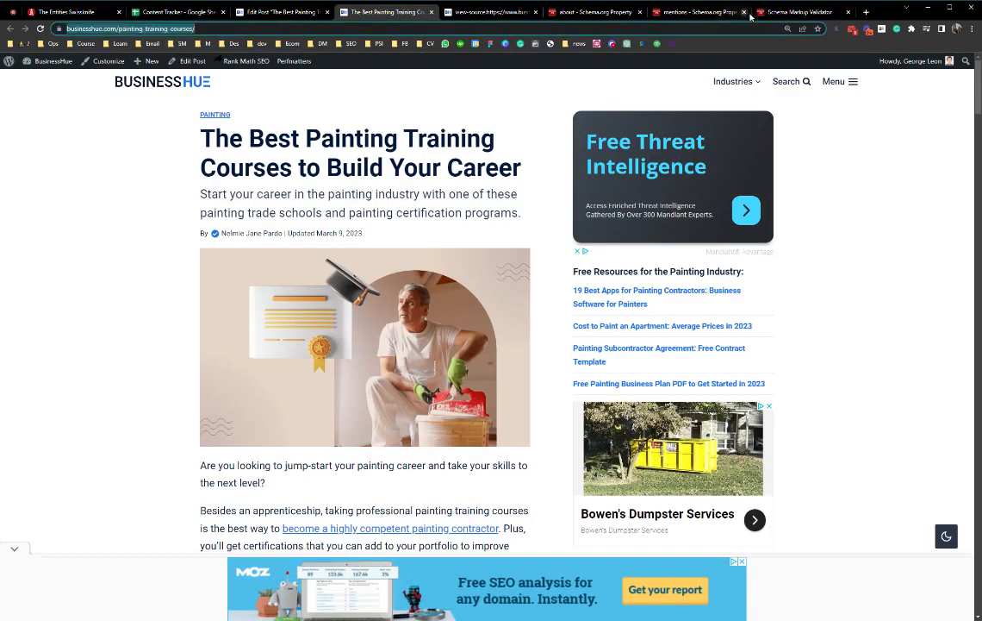
pyautogui.click(793, 10)
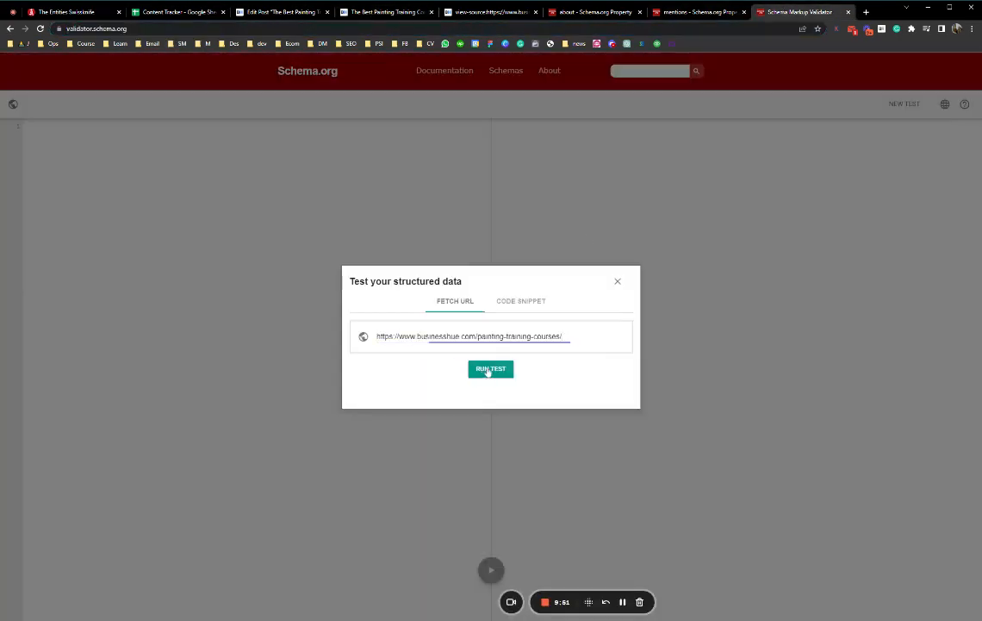
pyautogui.click(490, 369)
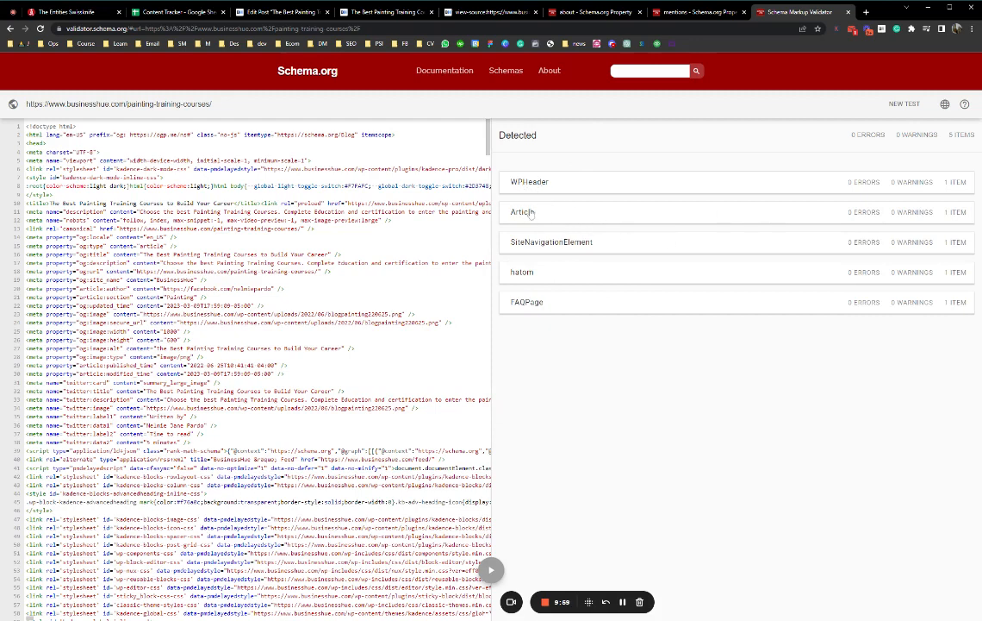
# Expand the Article result and review its about and mentions entities showing no errors or warnings.
pyautogui.click(522, 210)
pyautogui.write('about')
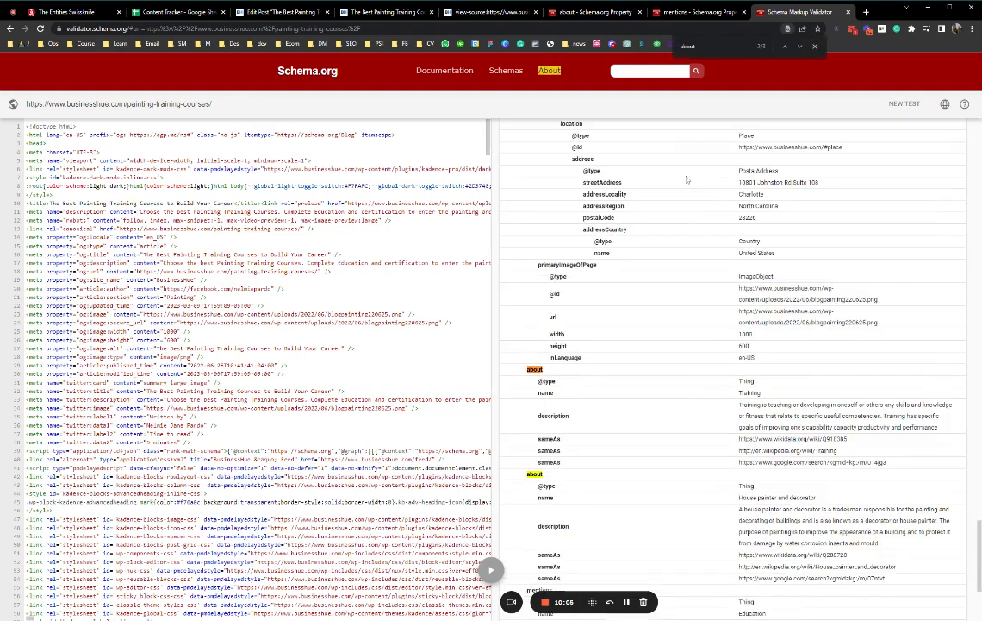
pyautogui.scroll(-3)
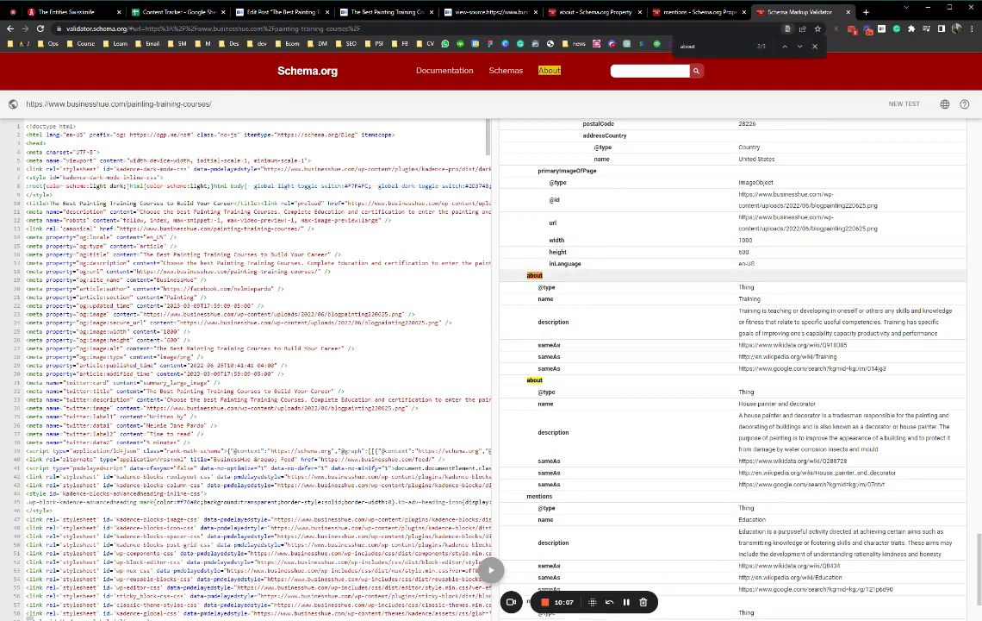
pyautogui.scroll(-3)
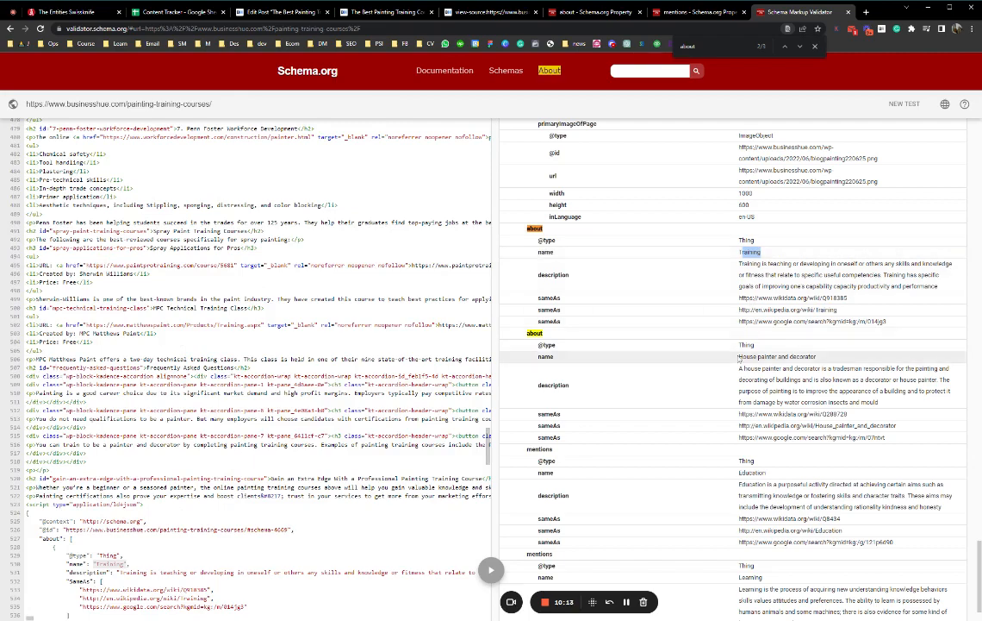
pyautogui.scroll(-3)
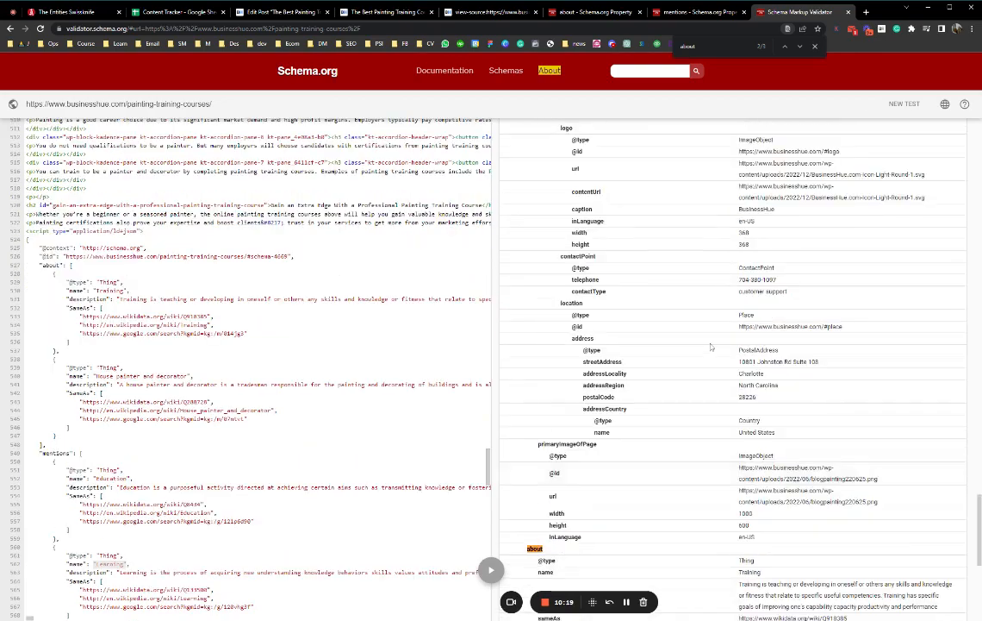
pyautogui.scroll(-3)
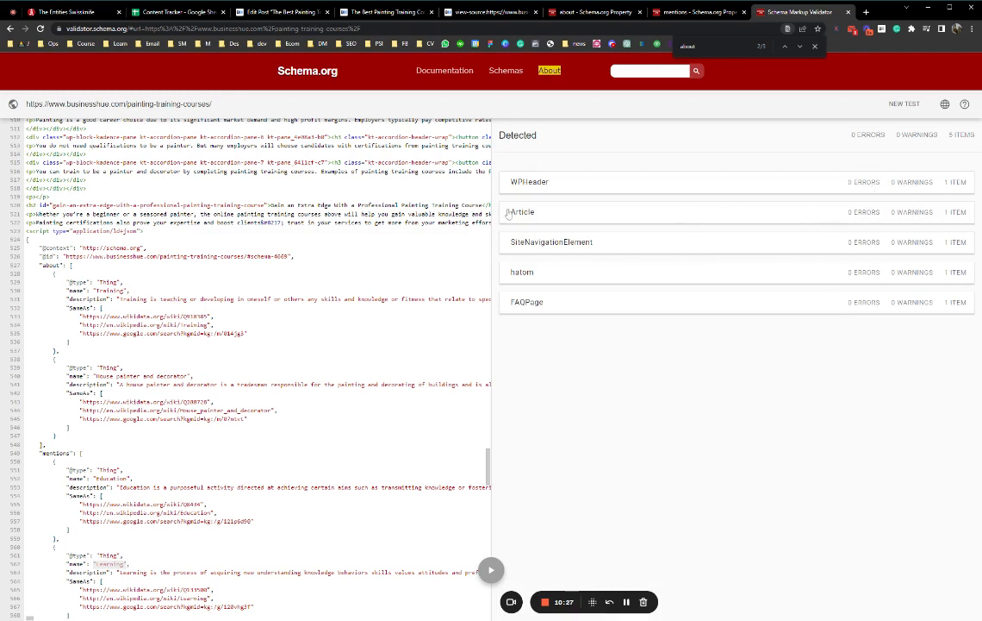
pyautogui.moveTo(394, 71)
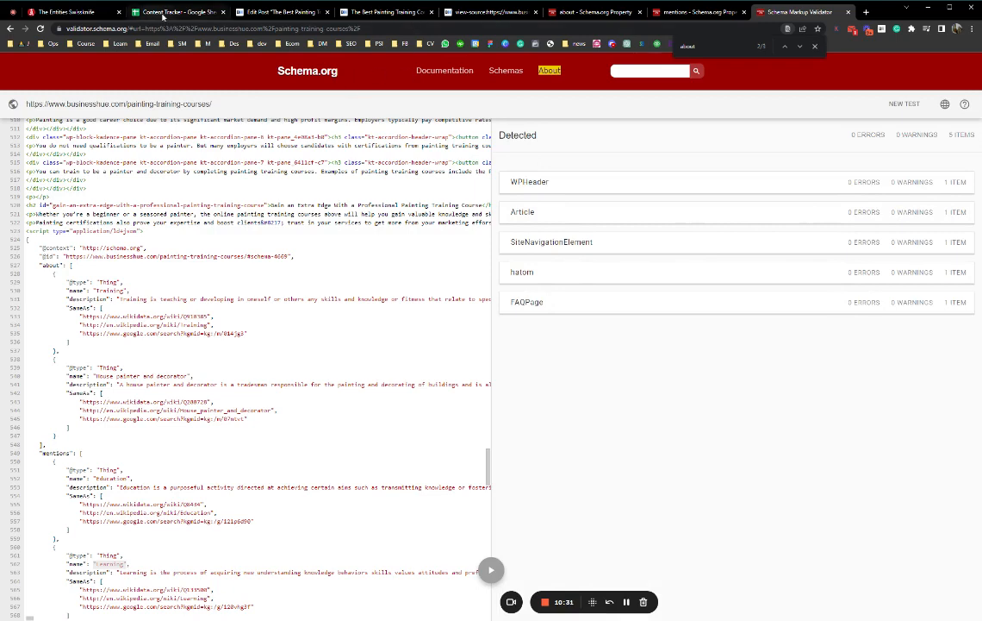
pyautogui.click(179, 11)
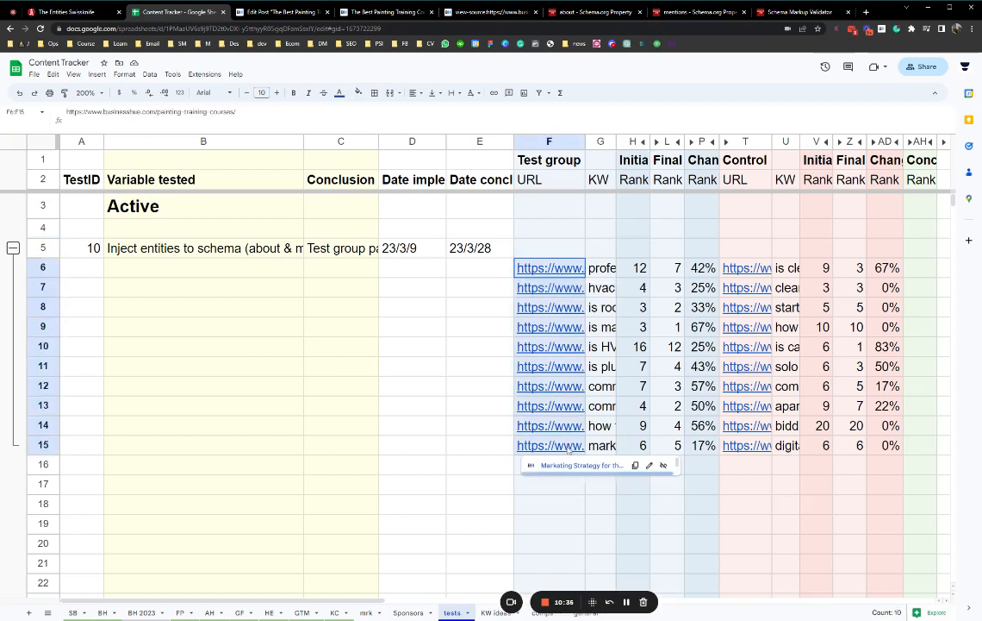
pyautogui.click(479, 405)
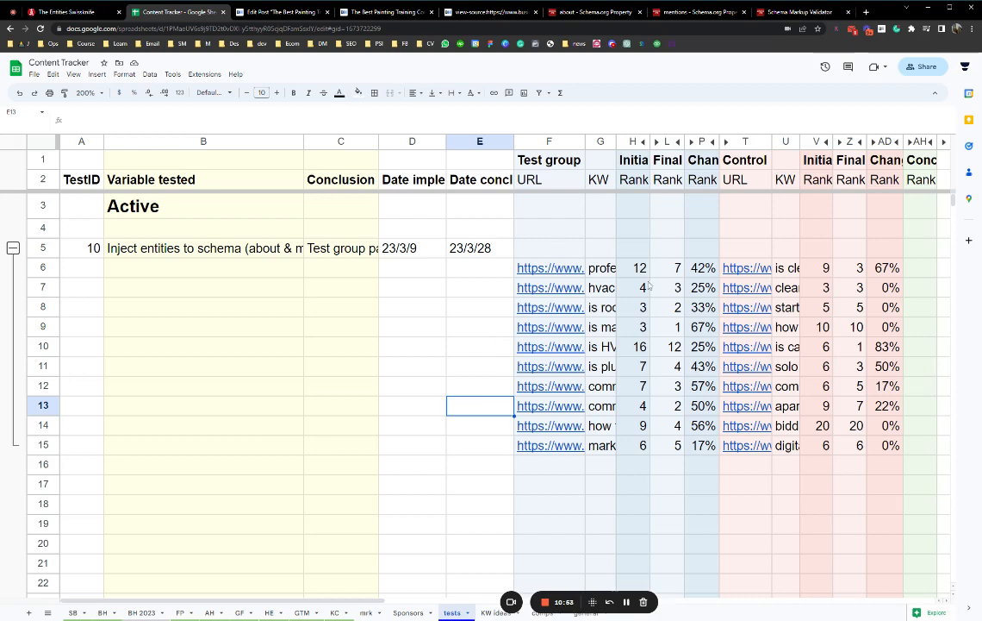
pyautogui.click(548, 267)
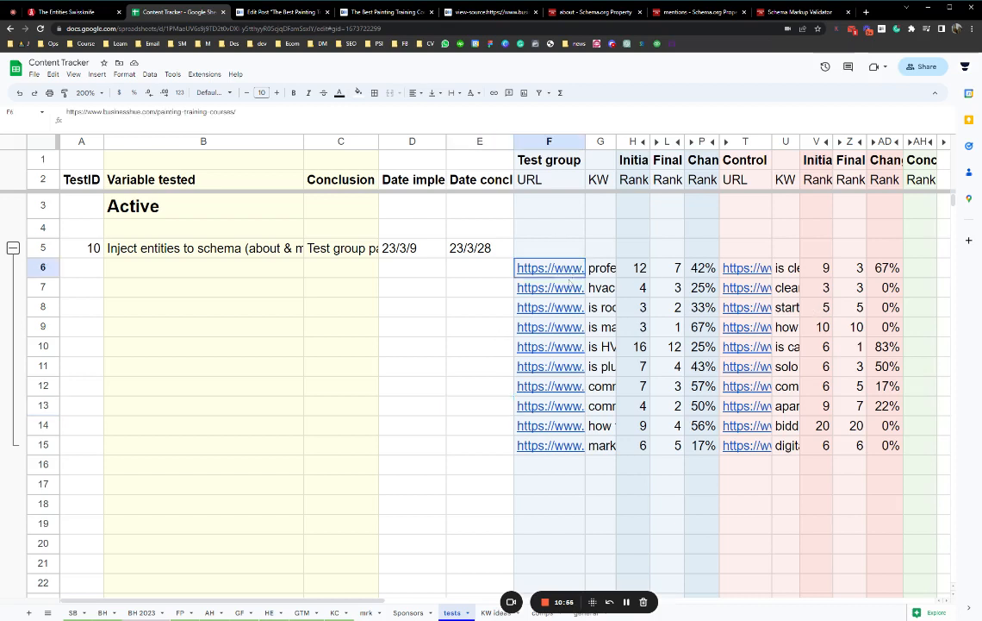
pyautogui.click(786, 524)
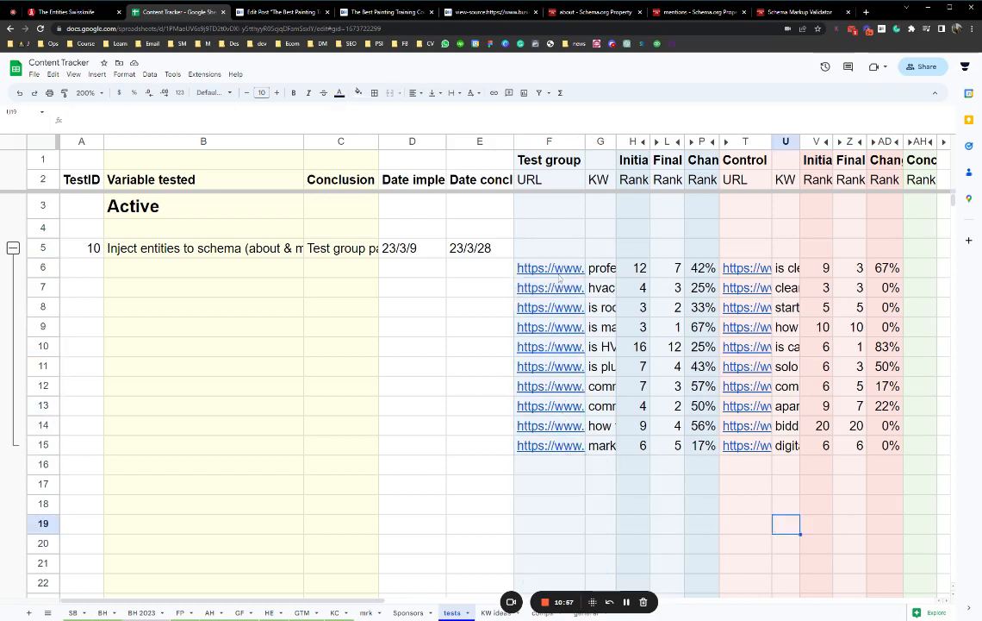